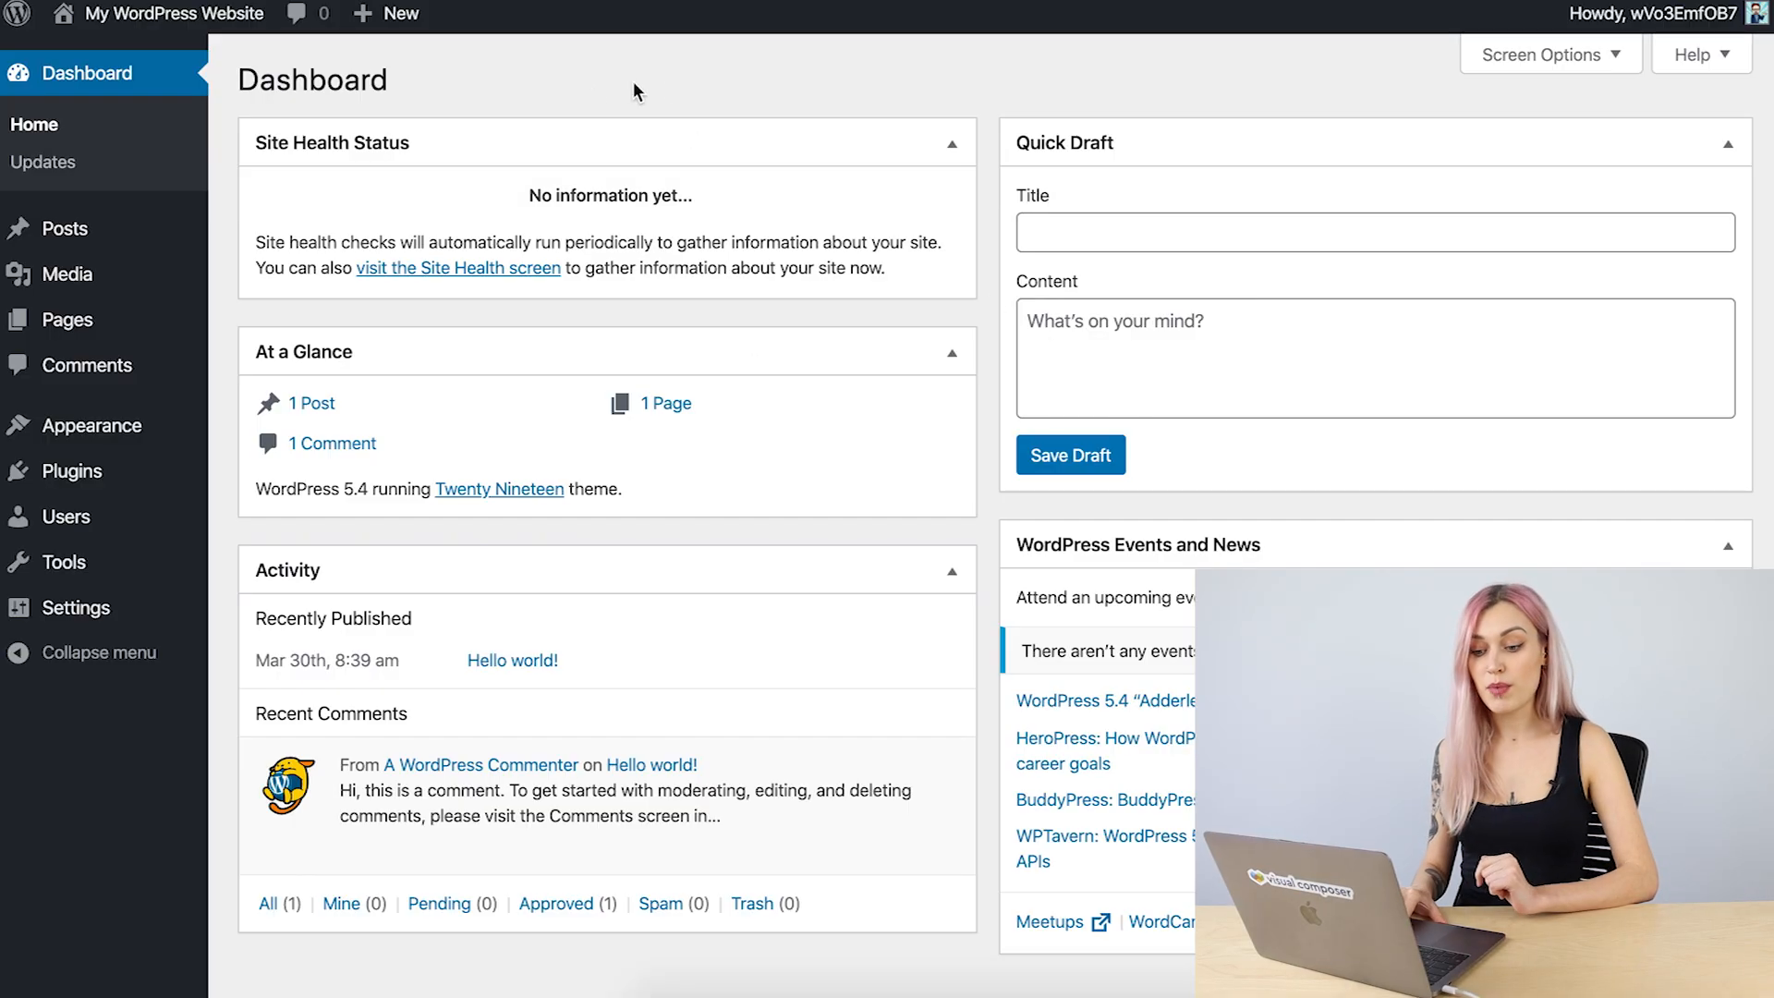
pyautogui.moveTo(72, 471)
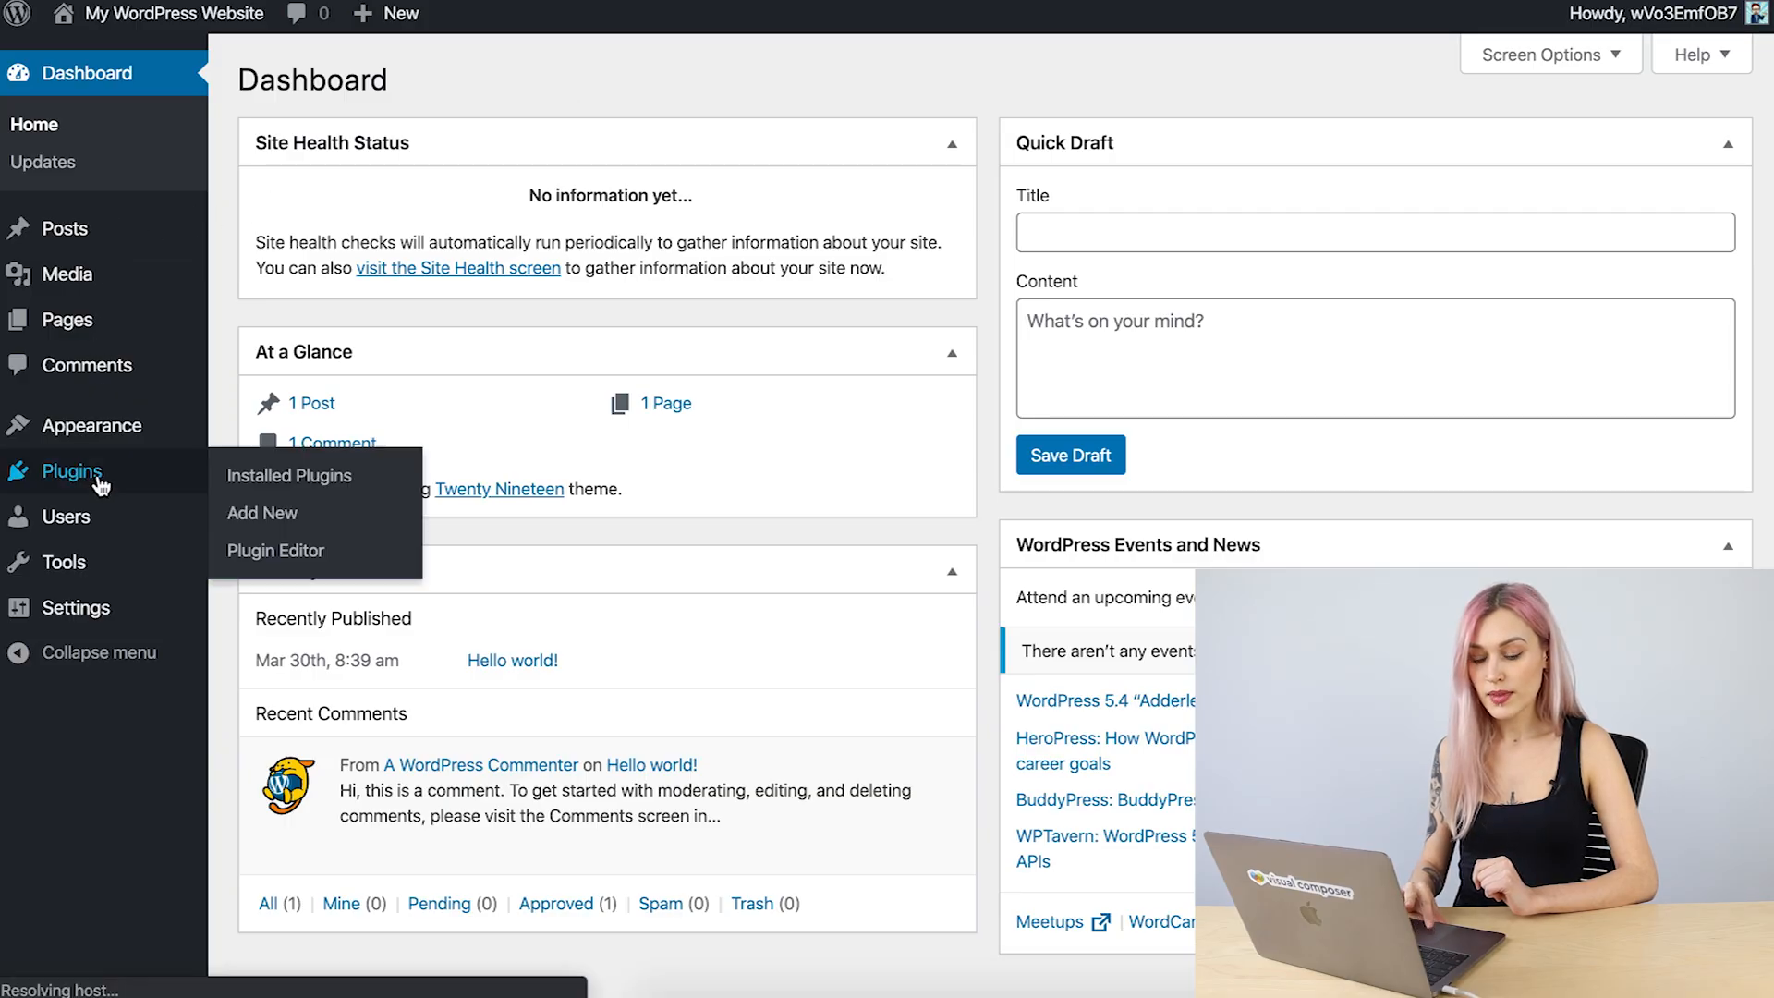
# Select all installed plugins, try Bulk Actions, then activate Hello Dolly
pyautogui.click(288, 475)
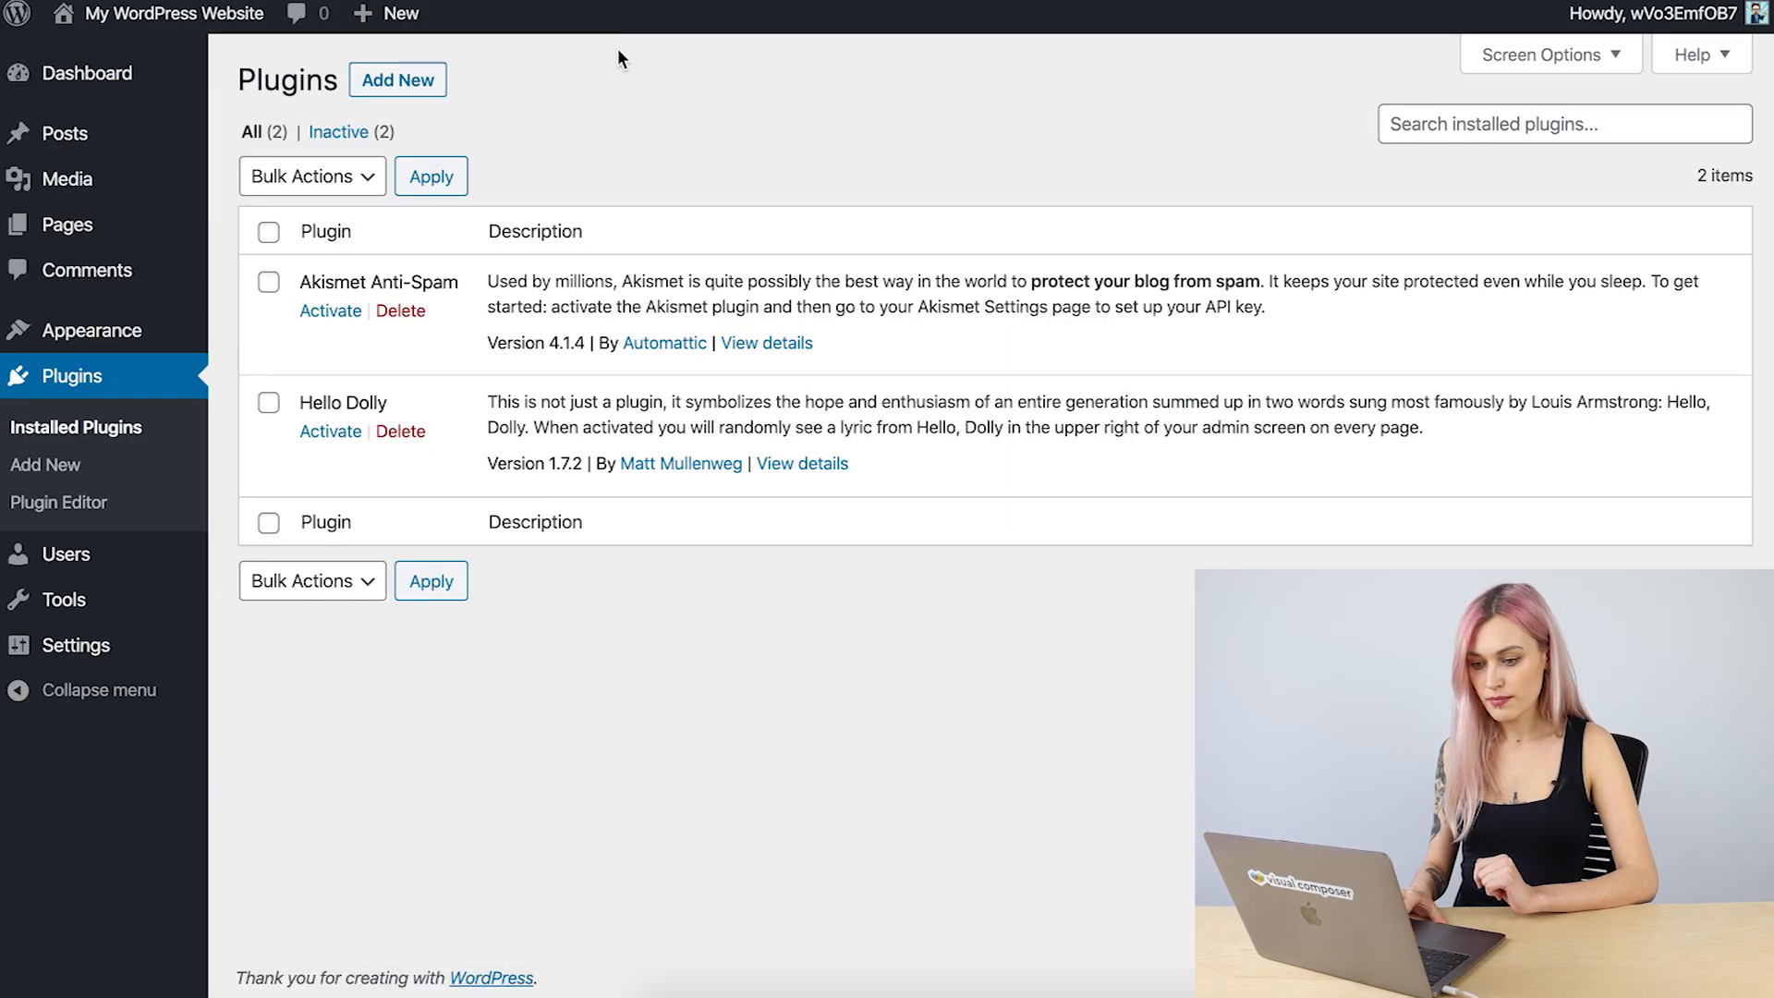
pyautogui.click(268, 232)
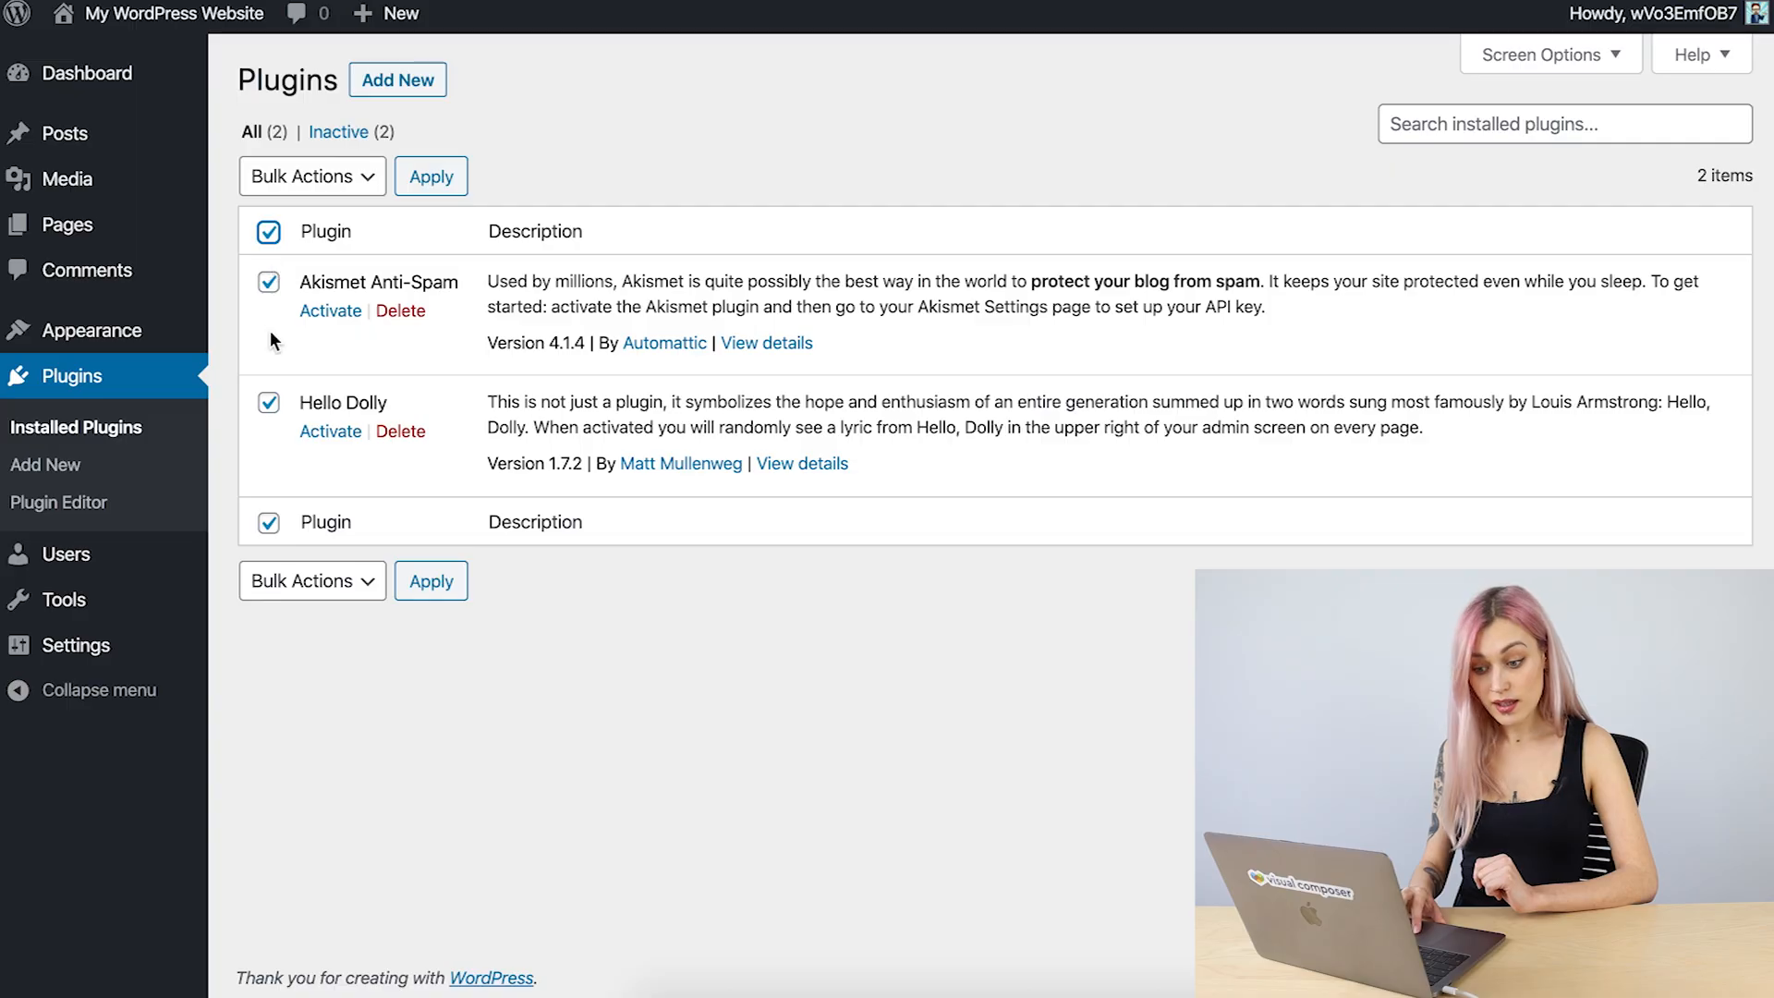
pyautogui.moveTo(381, 187)
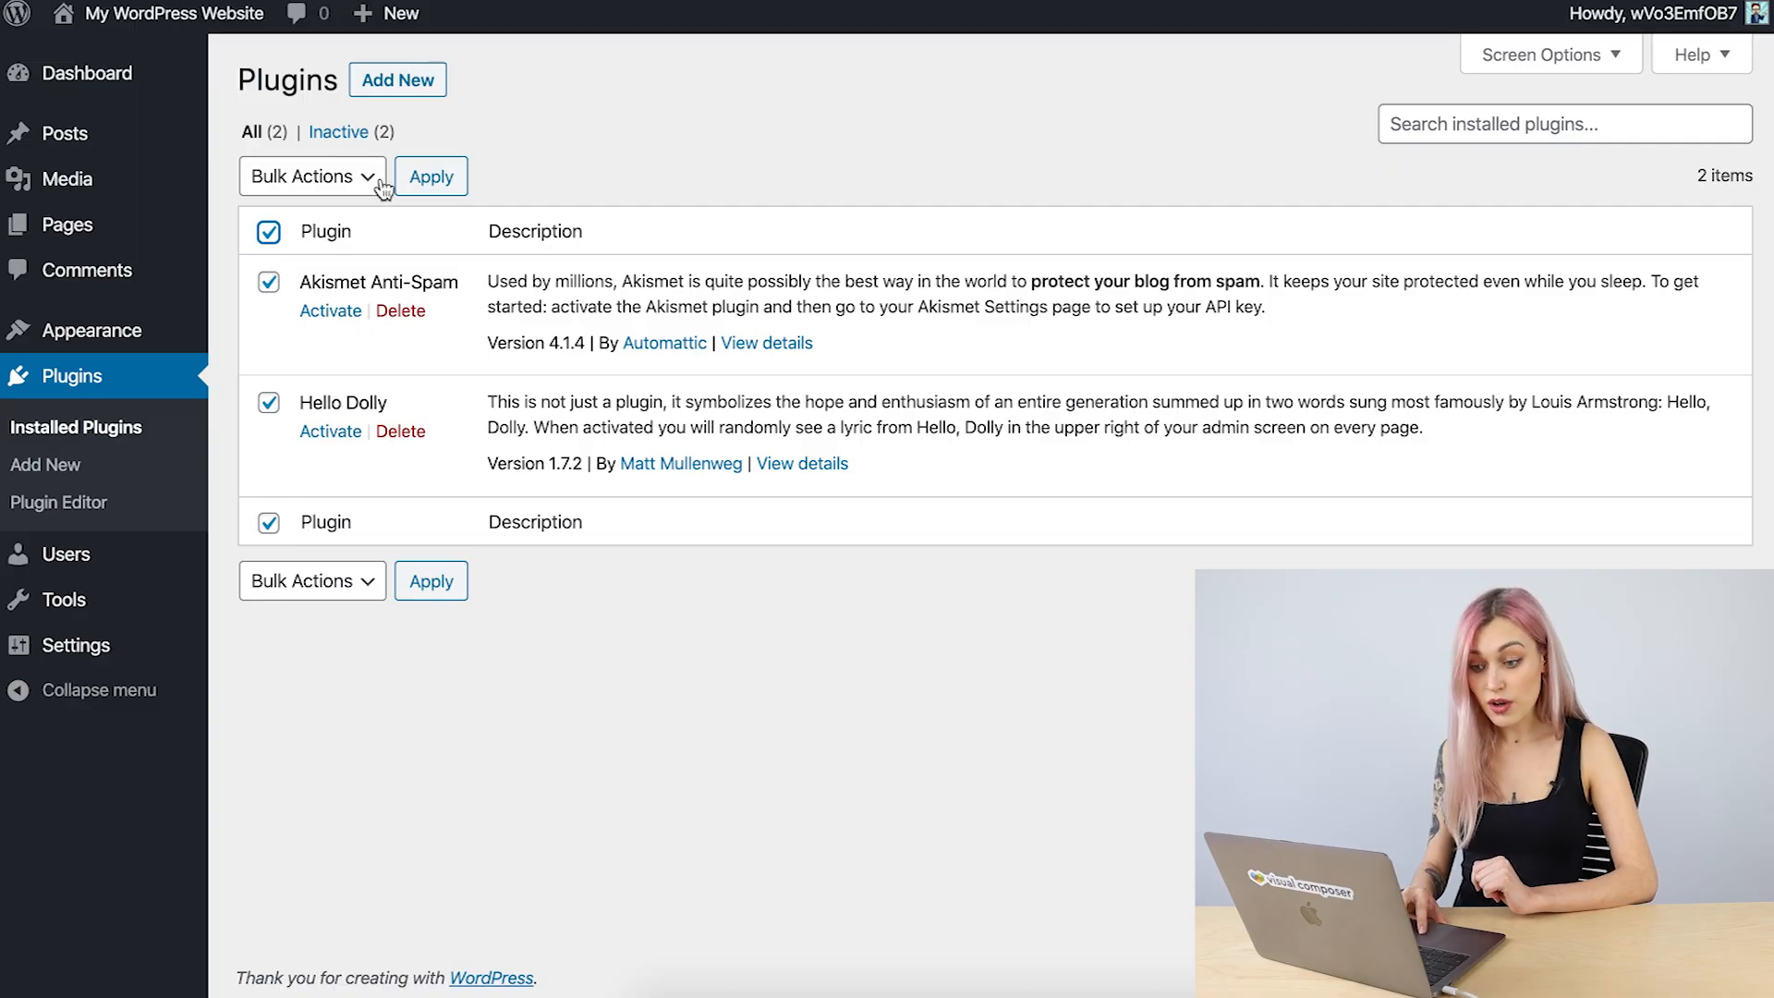
pyautogui.click(311, 175)
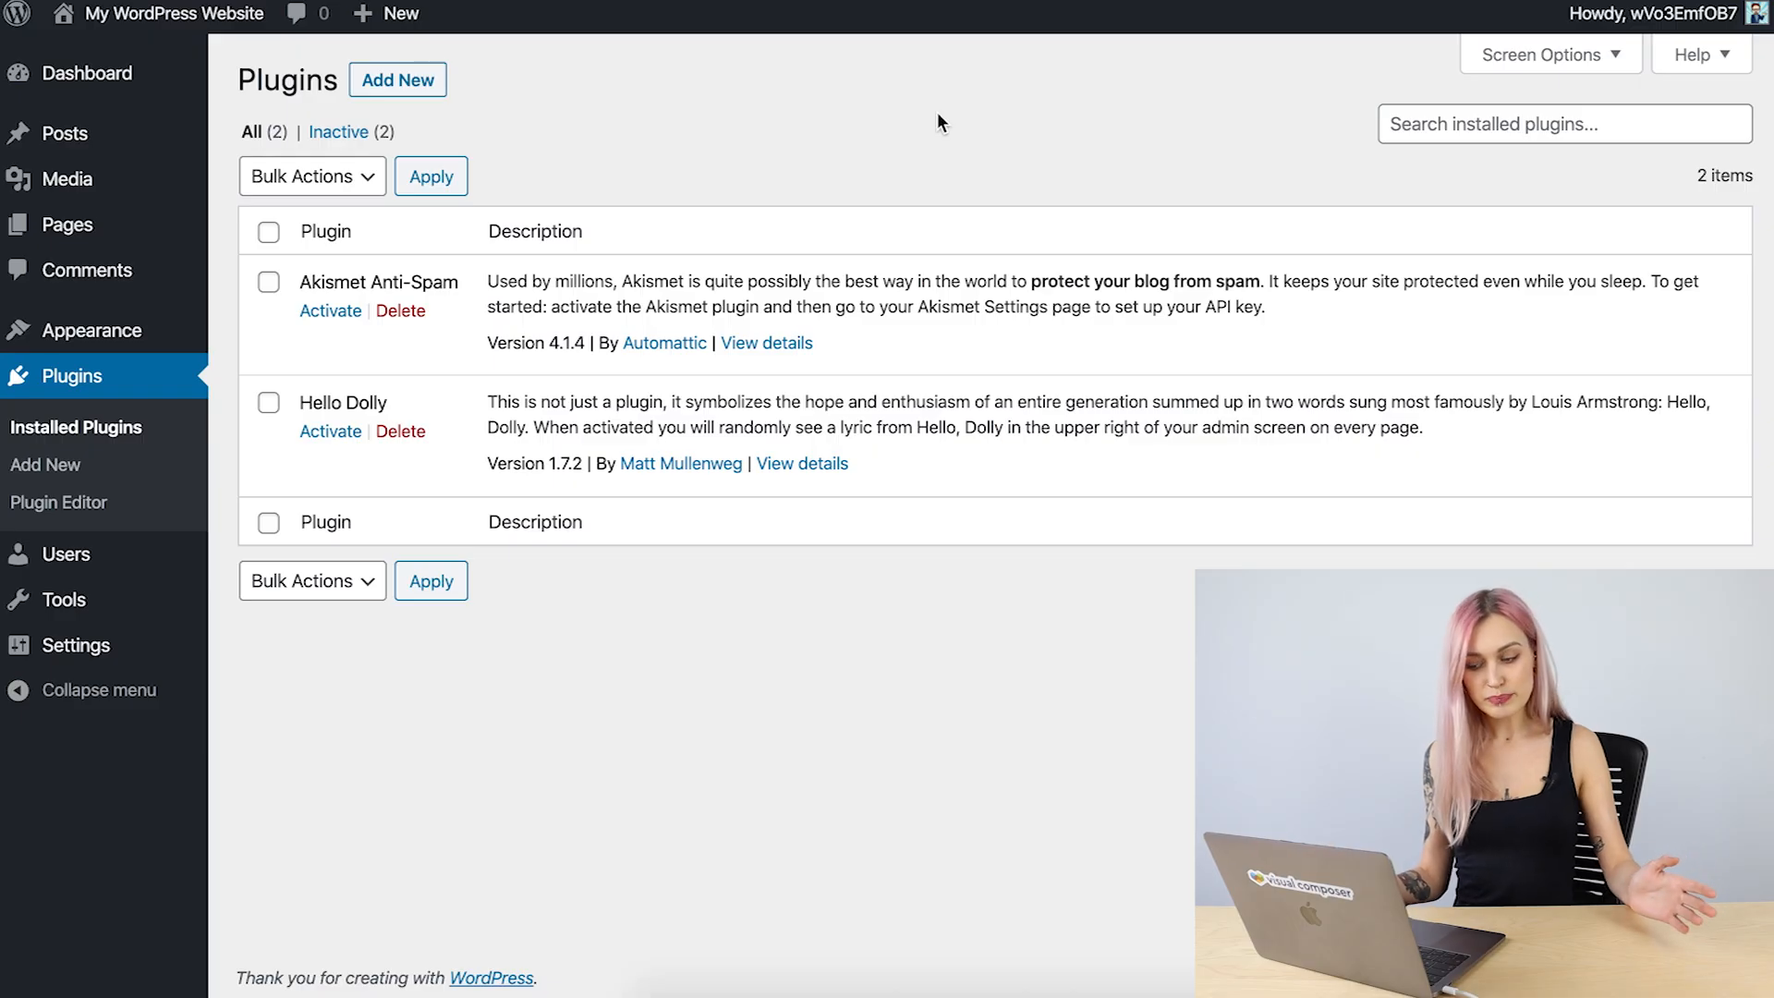
pyautogui.moveTo(928, 164)
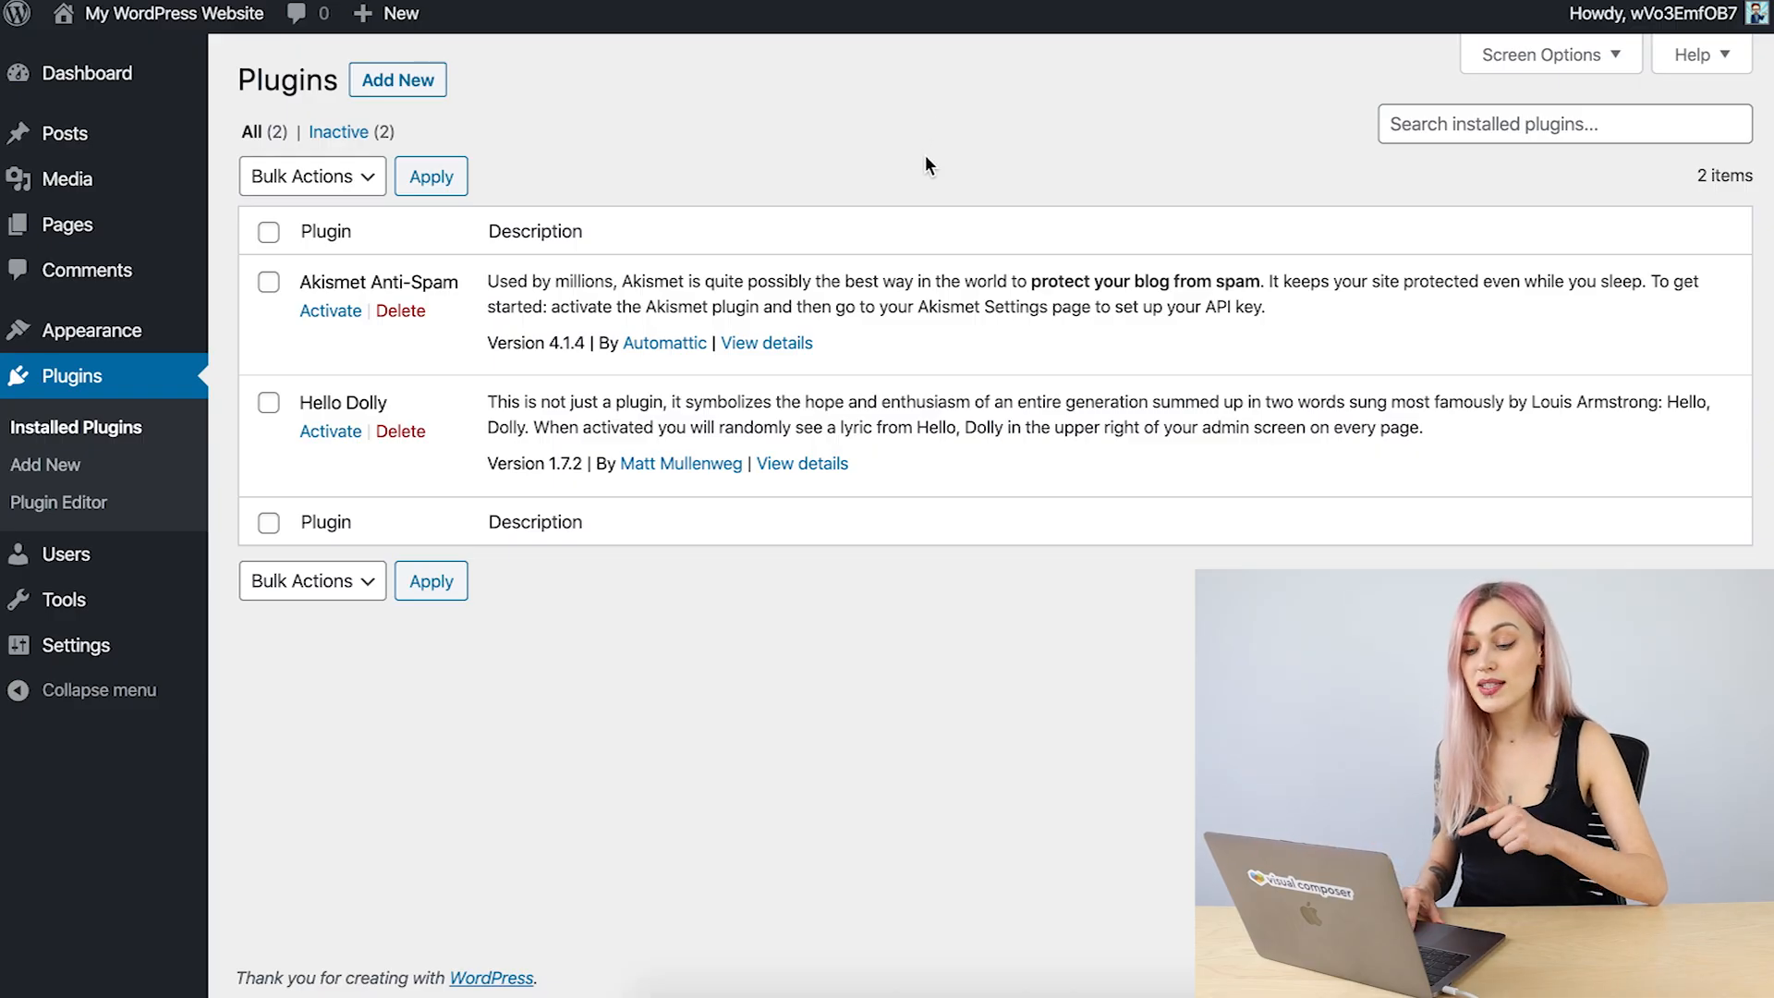
pyautogui.moveTo(907, 176)
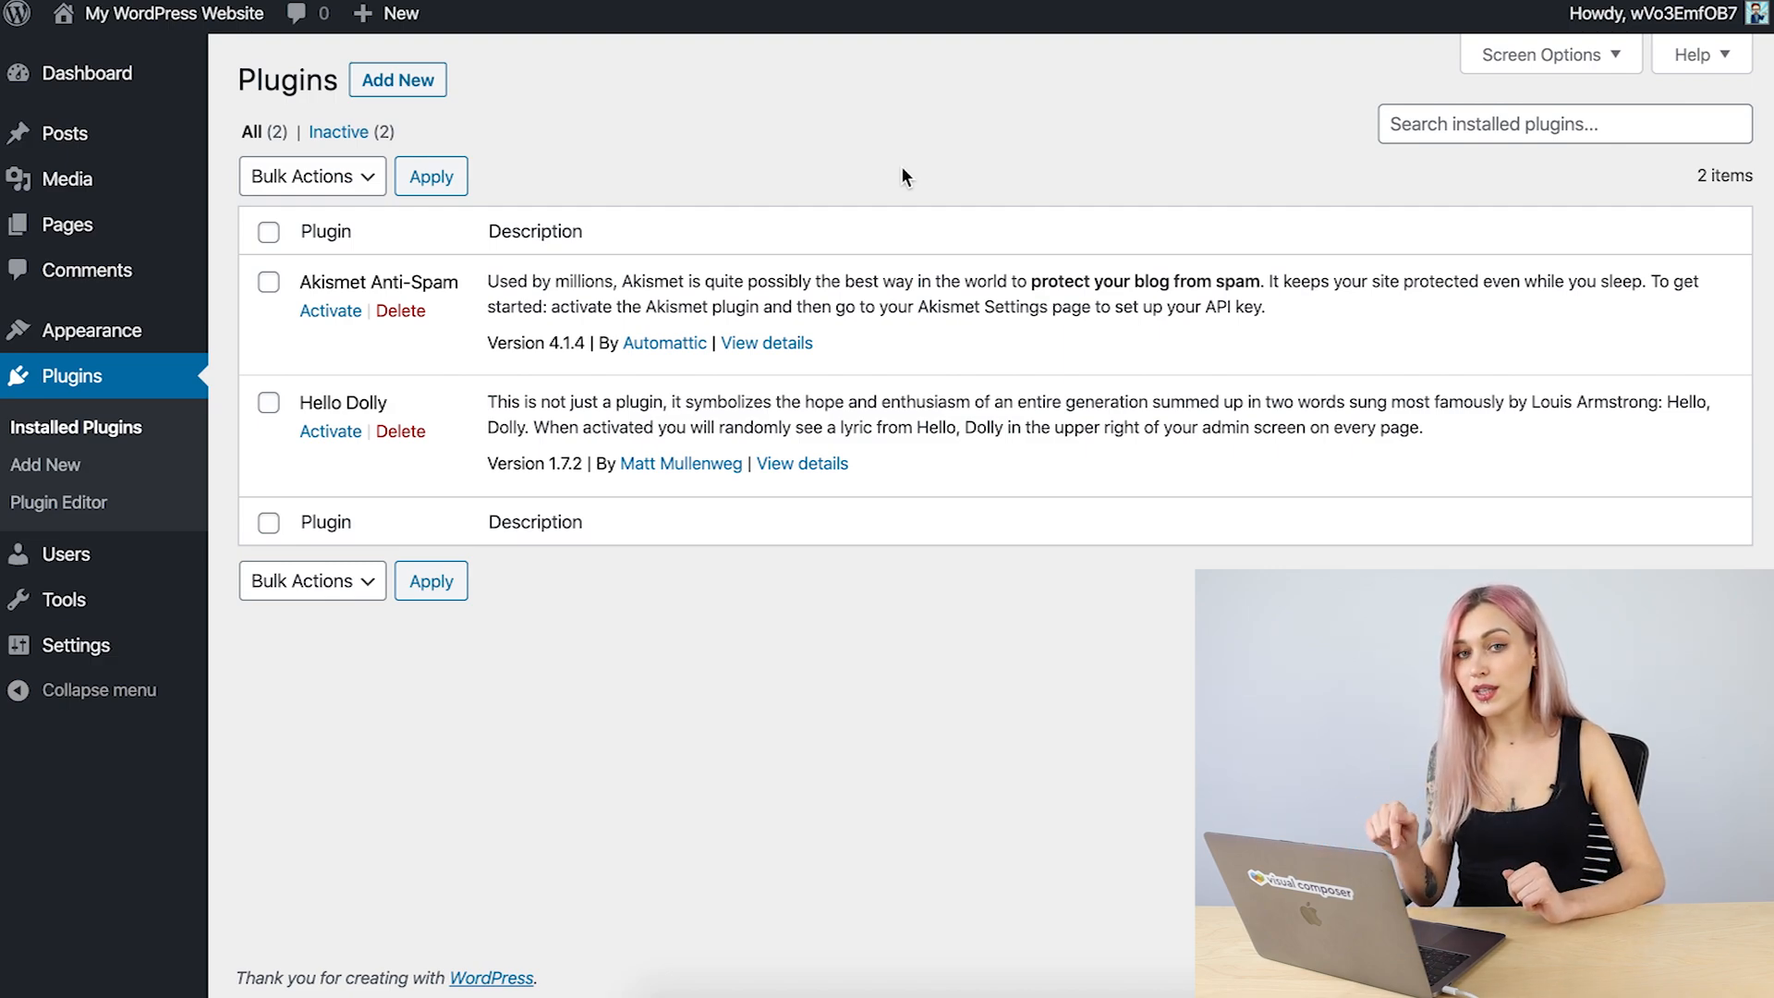
pyautogui.click(330, 431)
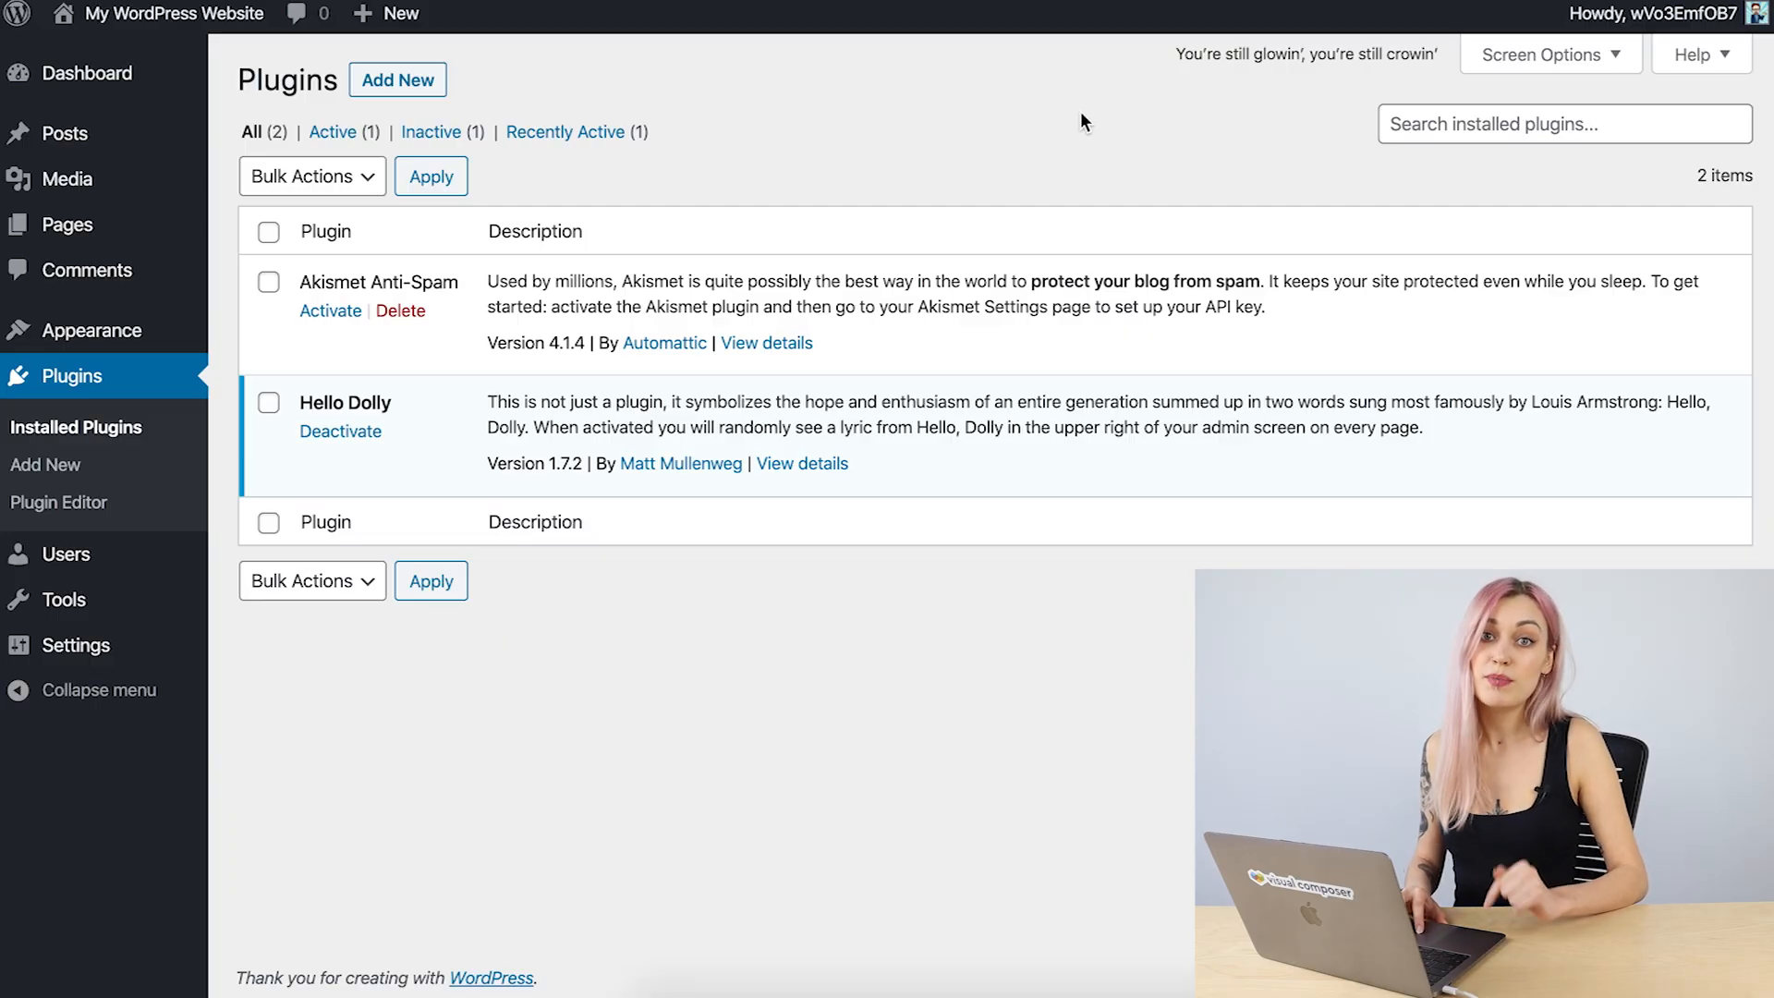
pyautogui.moveTo(1152, 876)
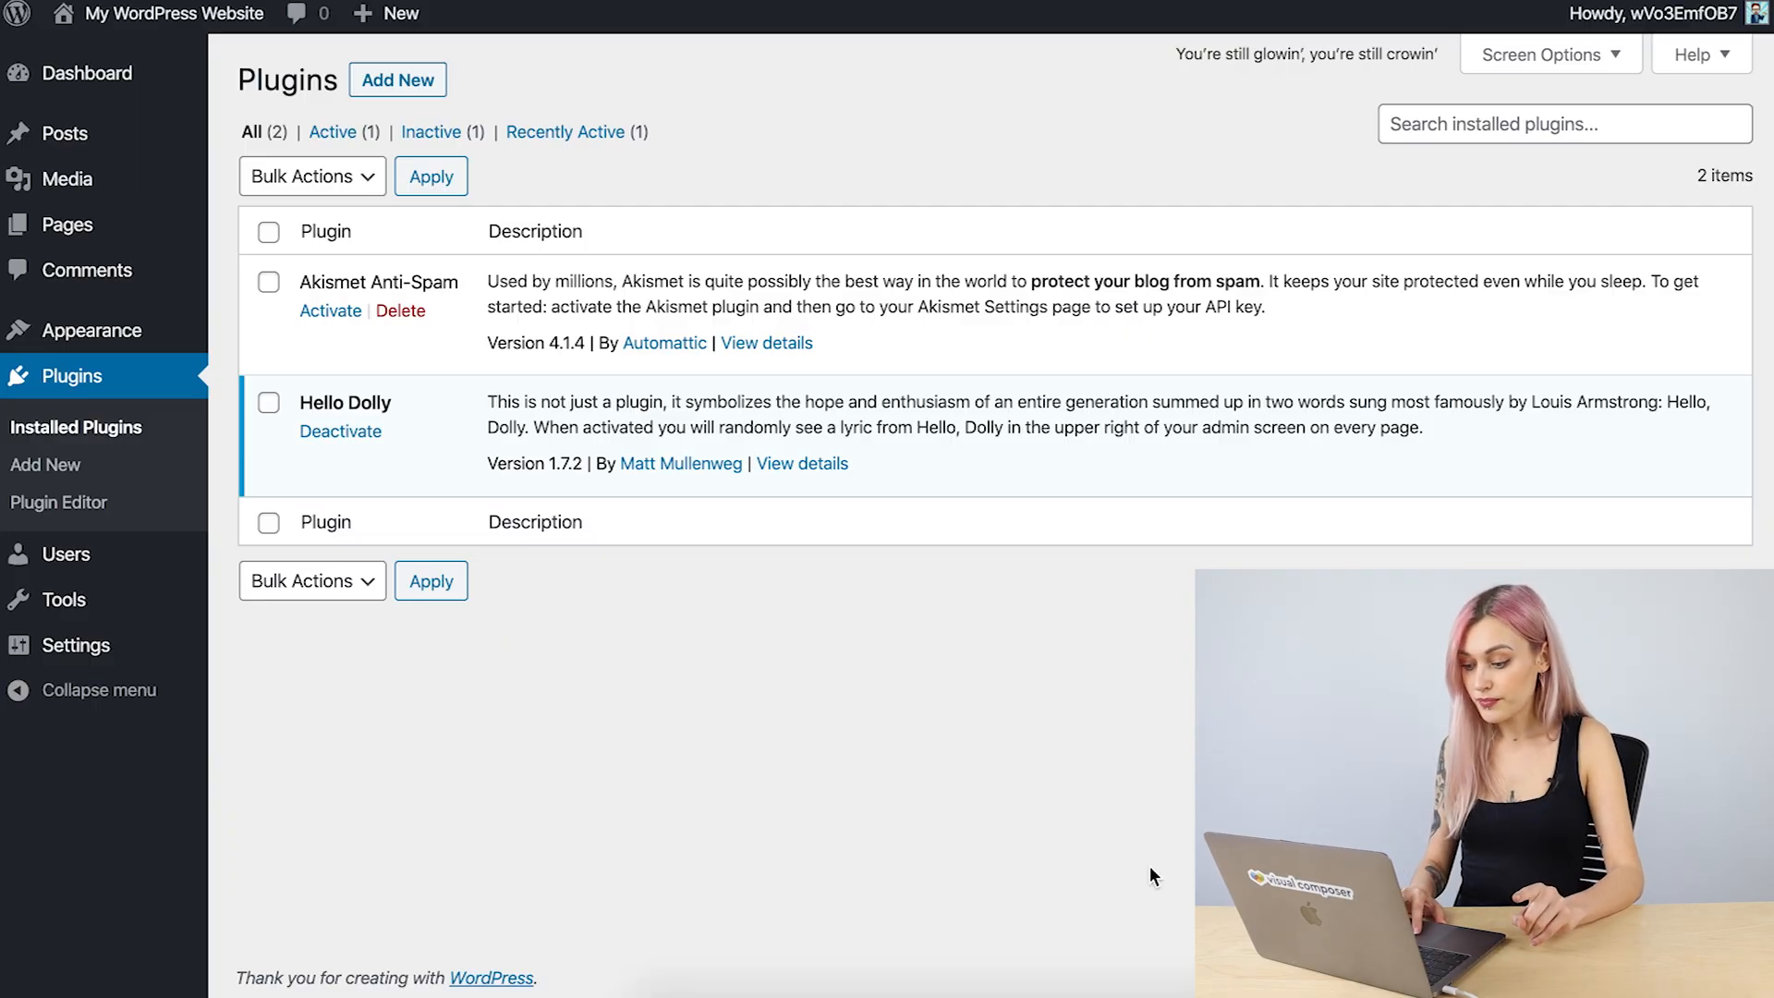
# Rename wp-content/plugins to plugins-test, reload Plugins, then rename the folder back to plugins
pyautogui.click(1167, 959)
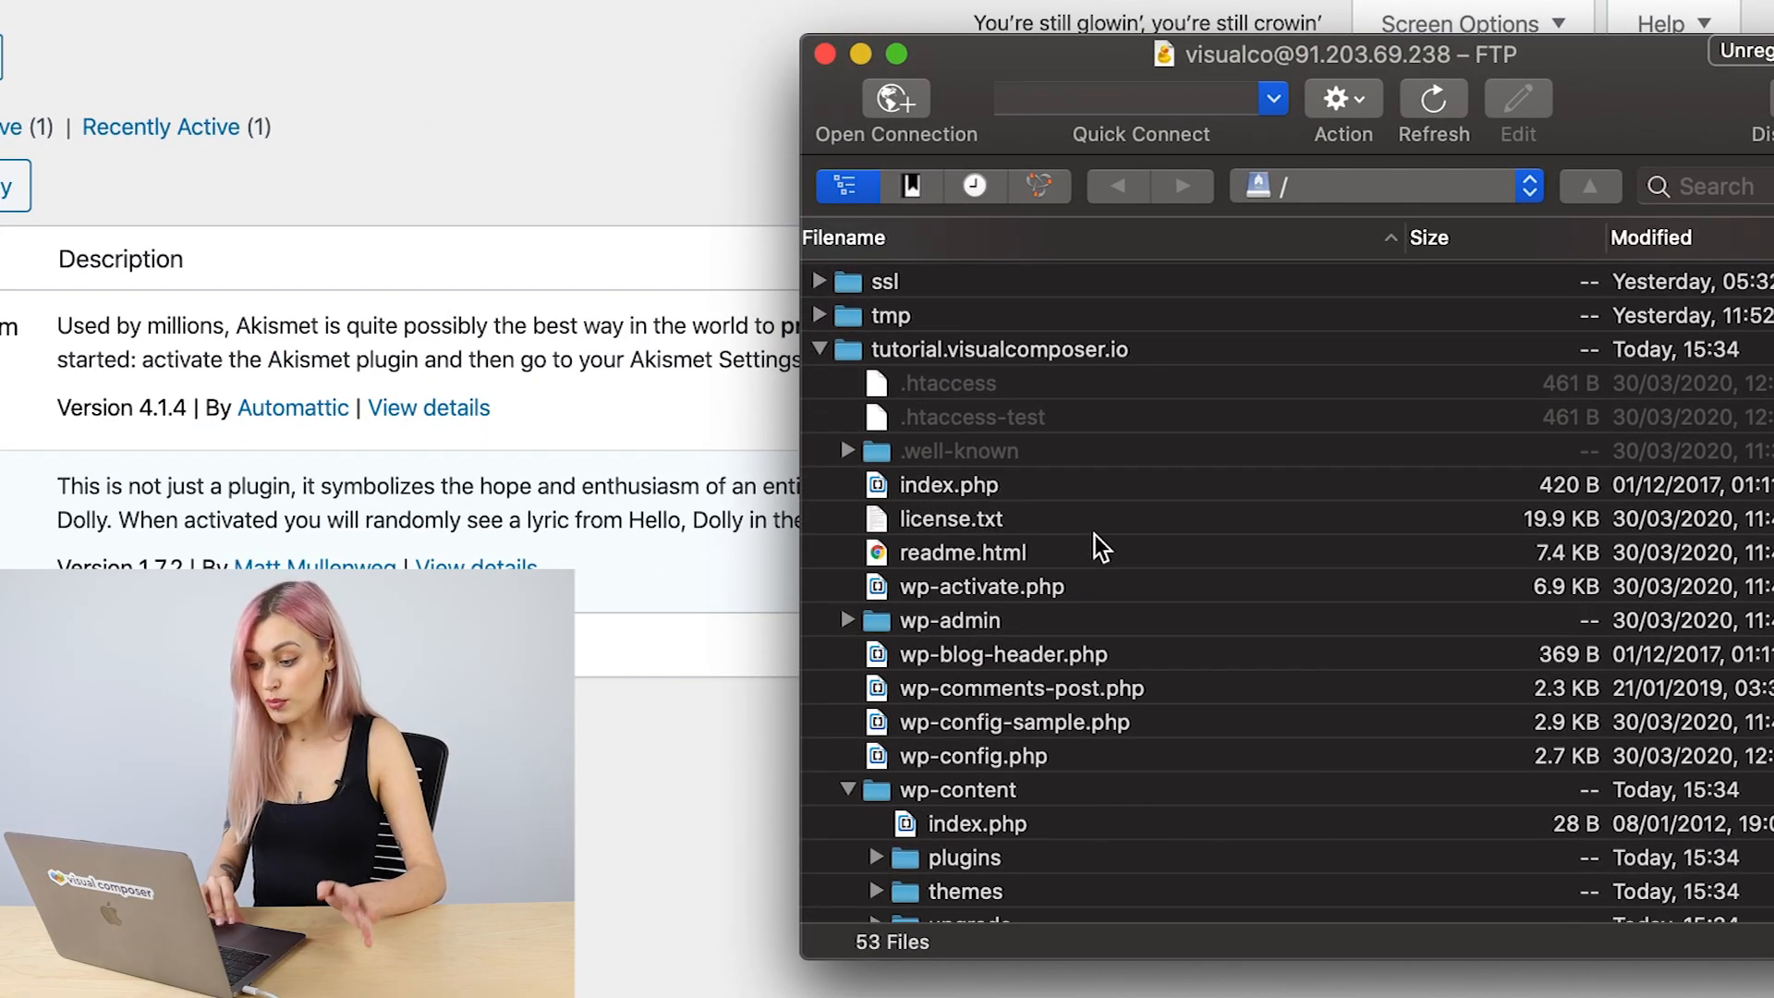
pyautogui.scroll(-3)
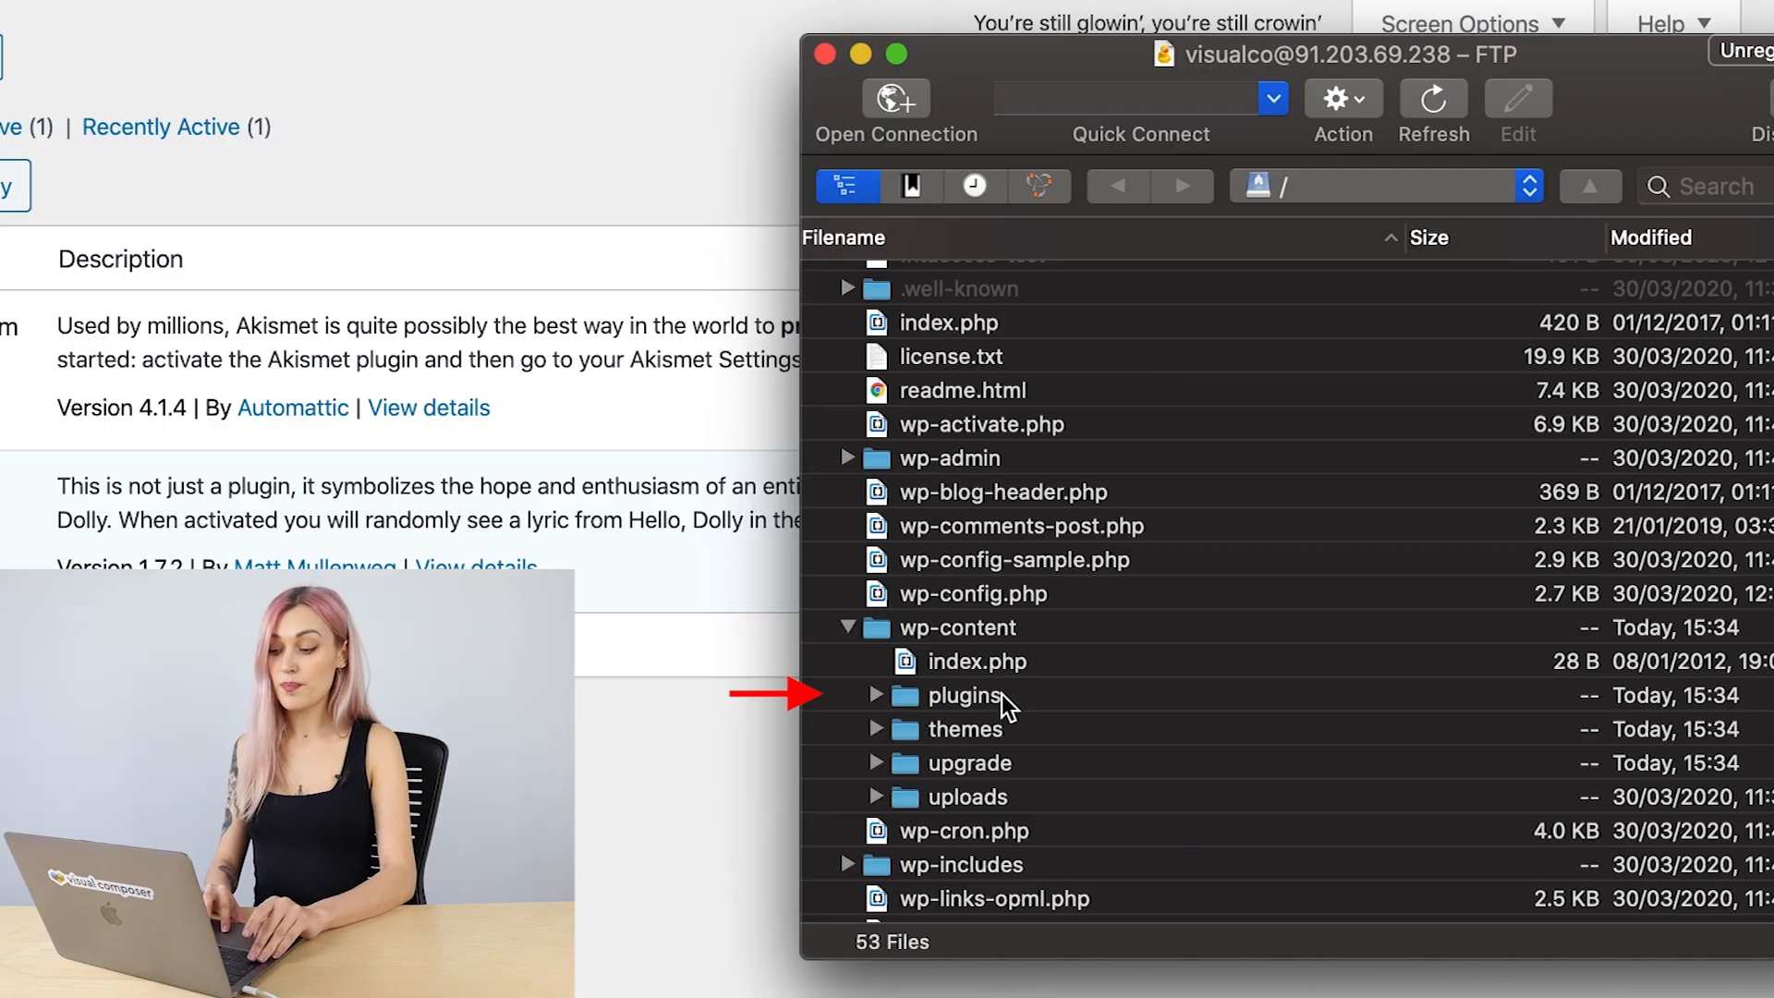
pyautogui.click(964, 694)
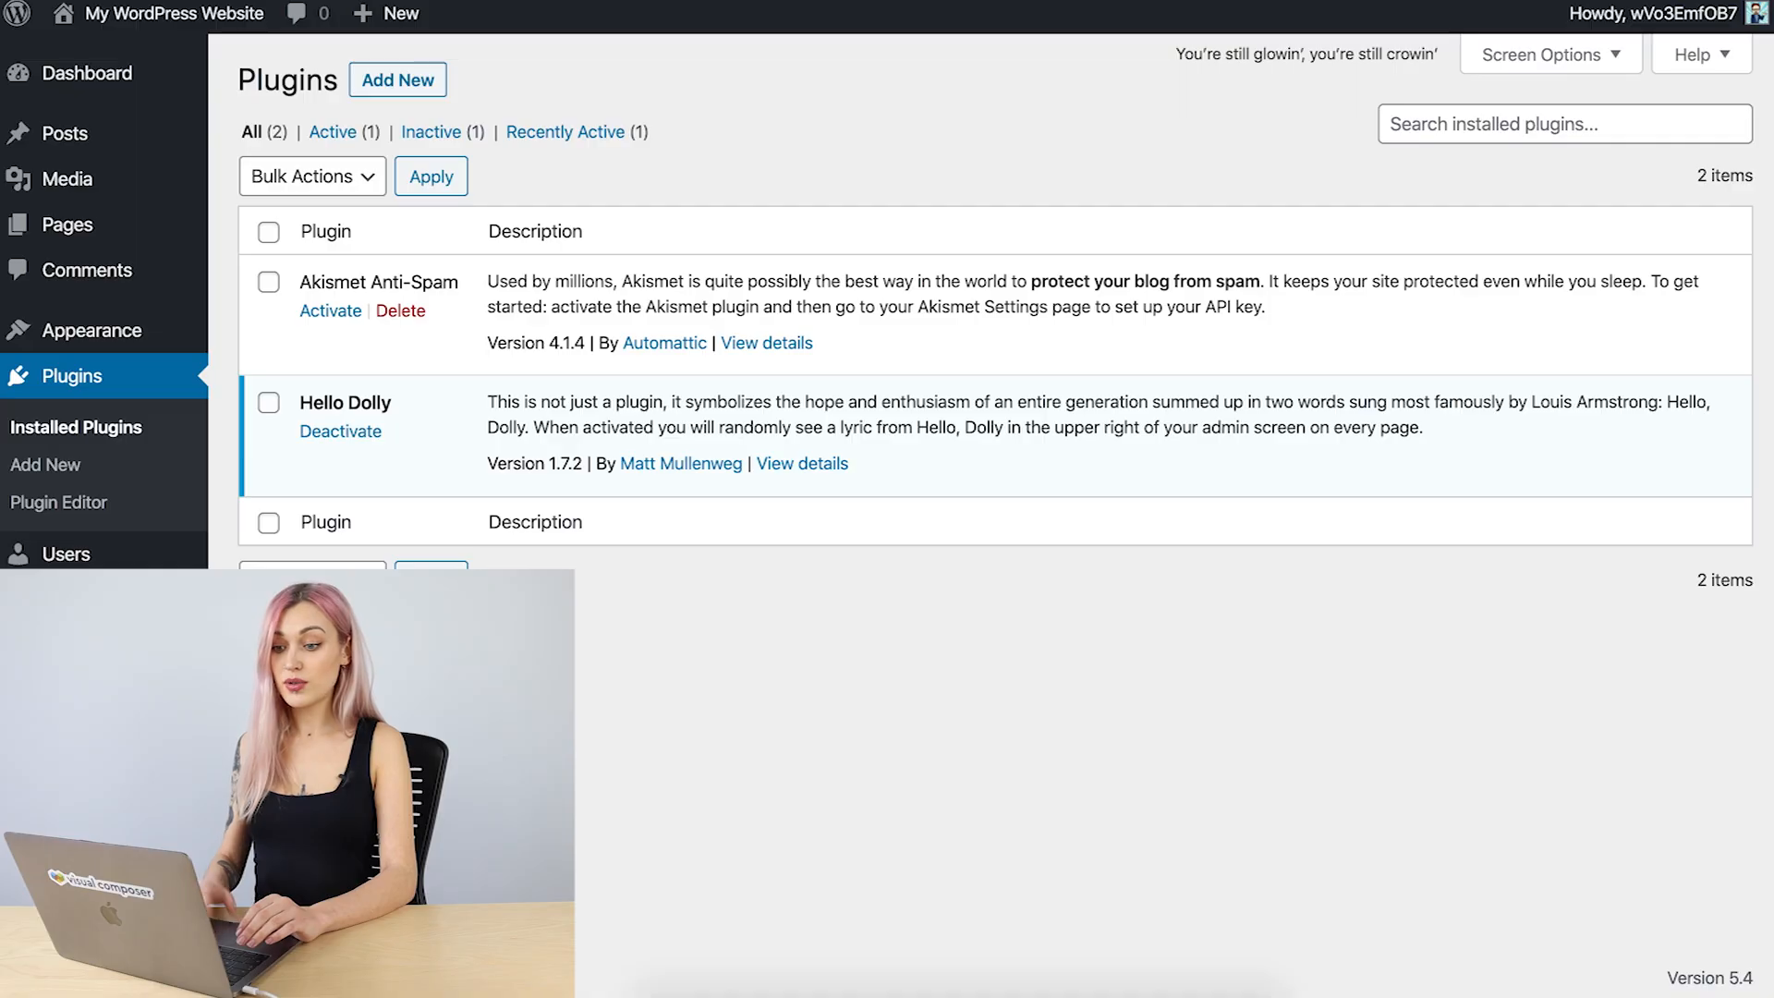
pyautogui.click(340, 431)
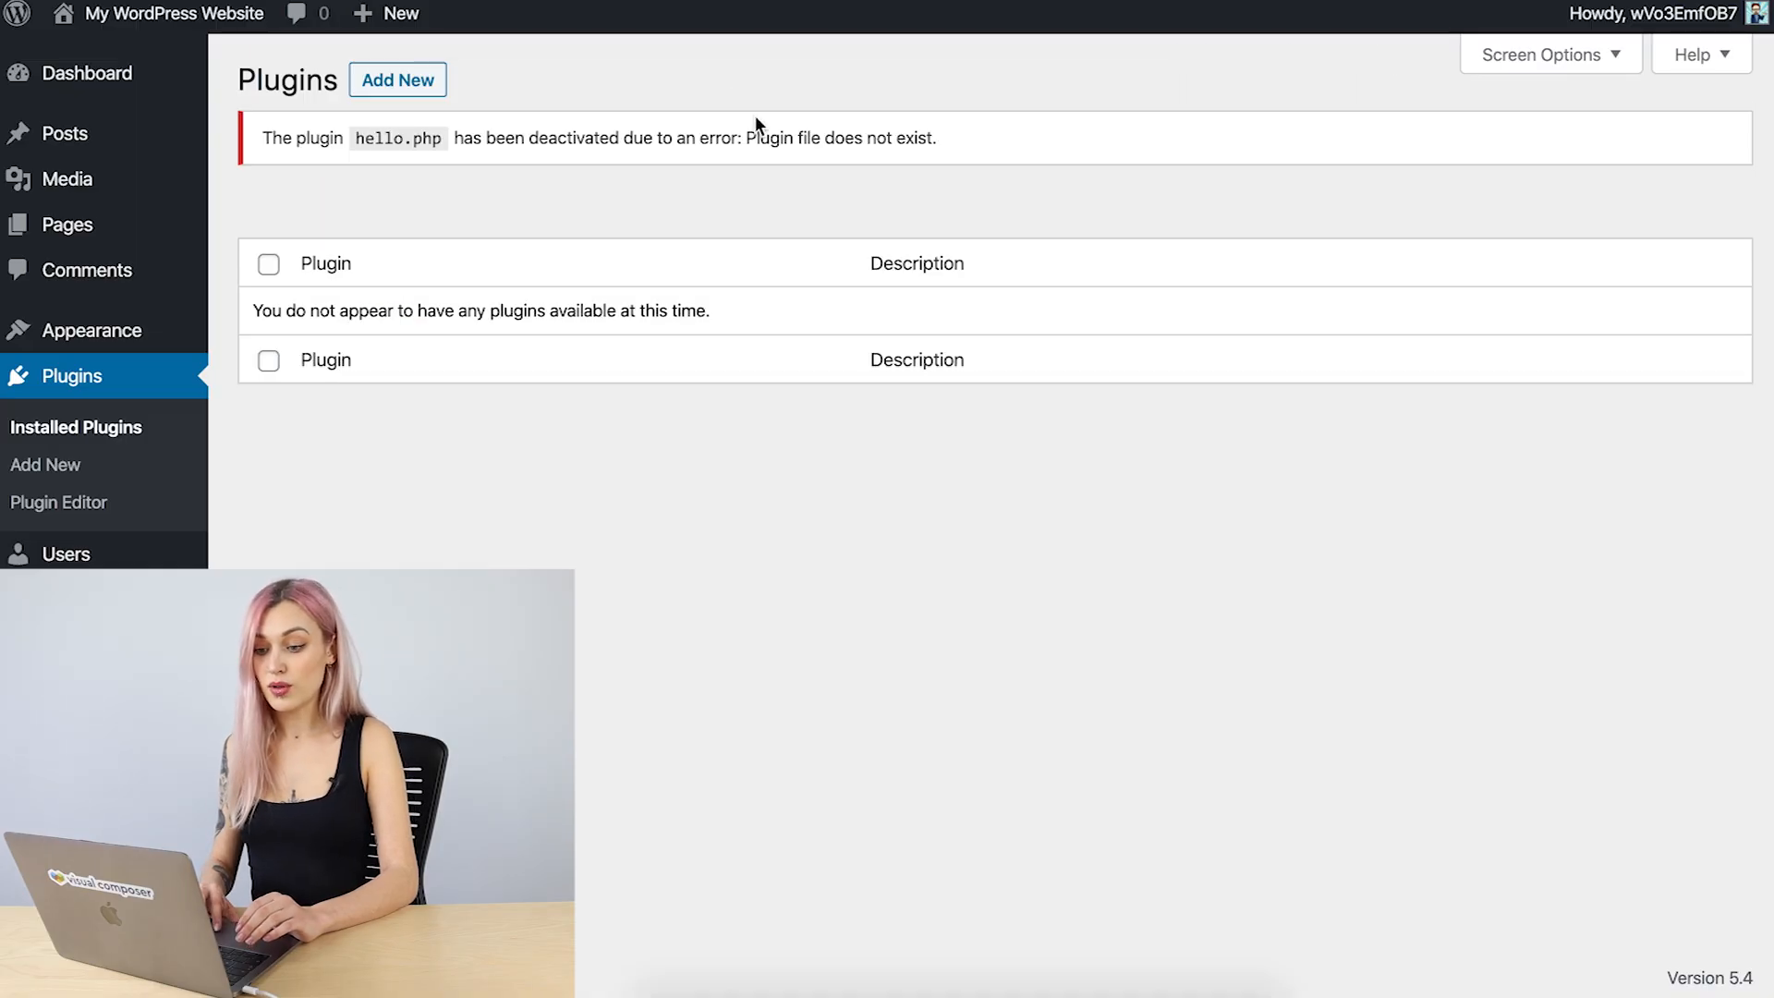
pyautogui.moveTo(850, 199)
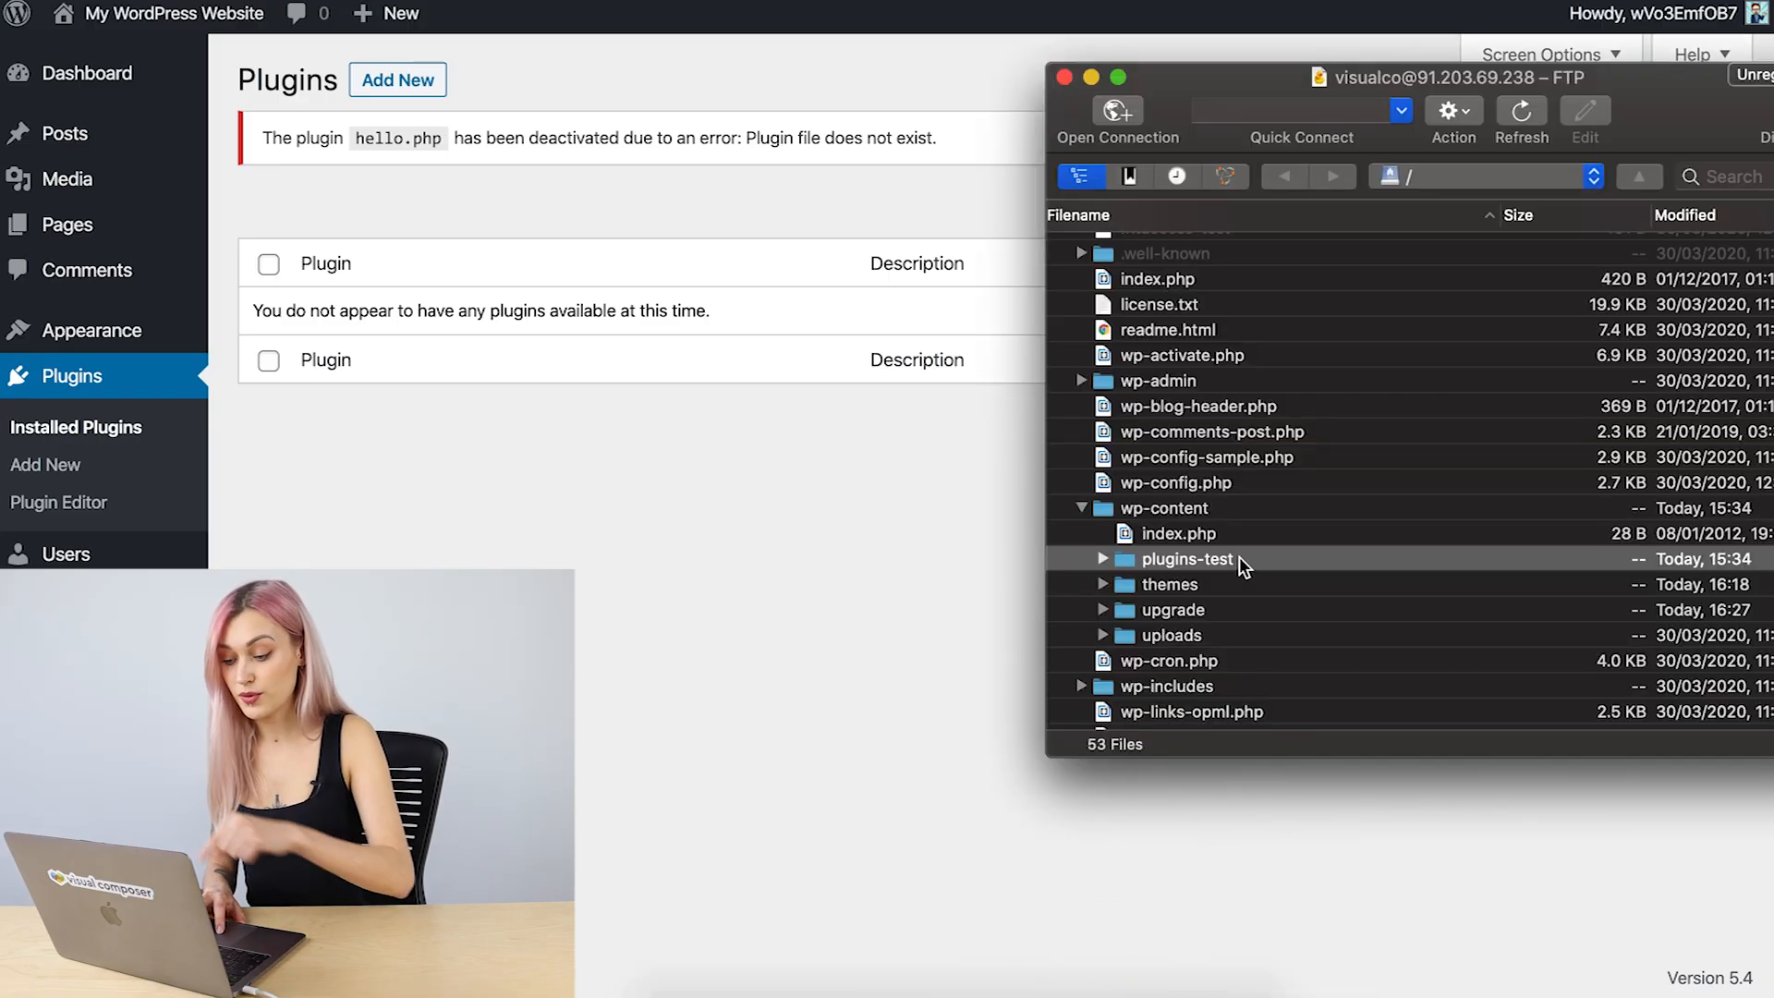
pyautogui.rightClick(1186, 559)
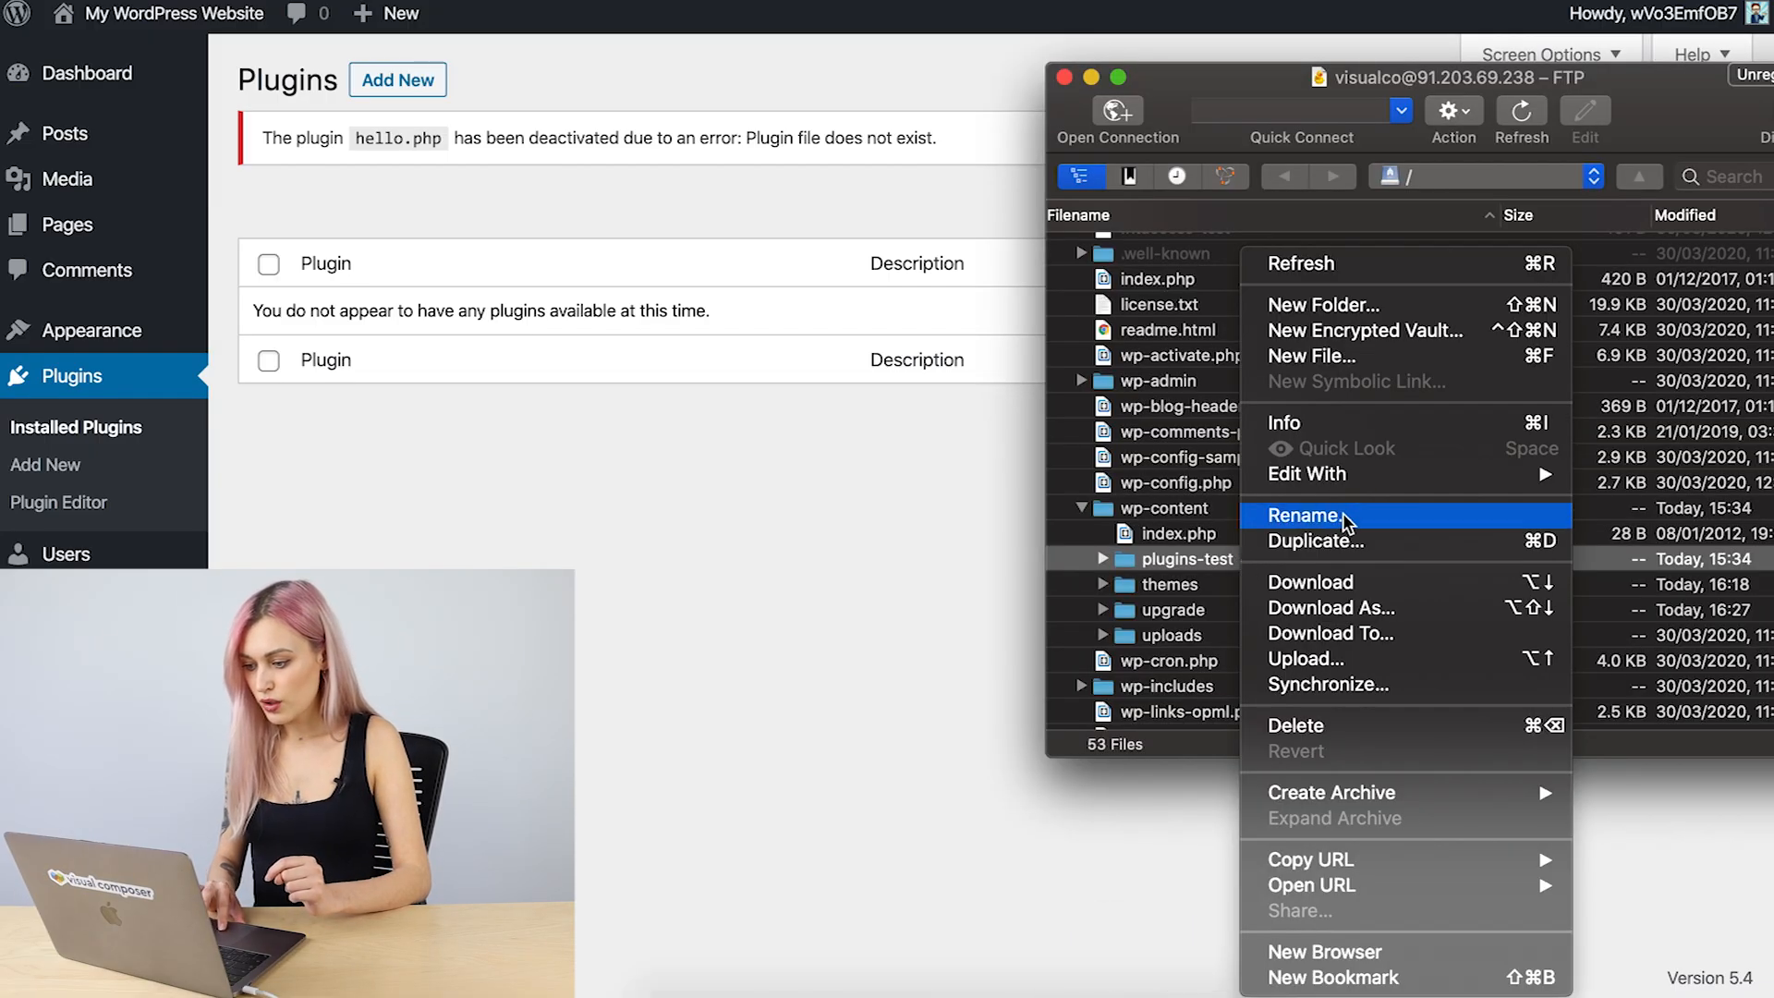
pyautogui.click(1302, 515)
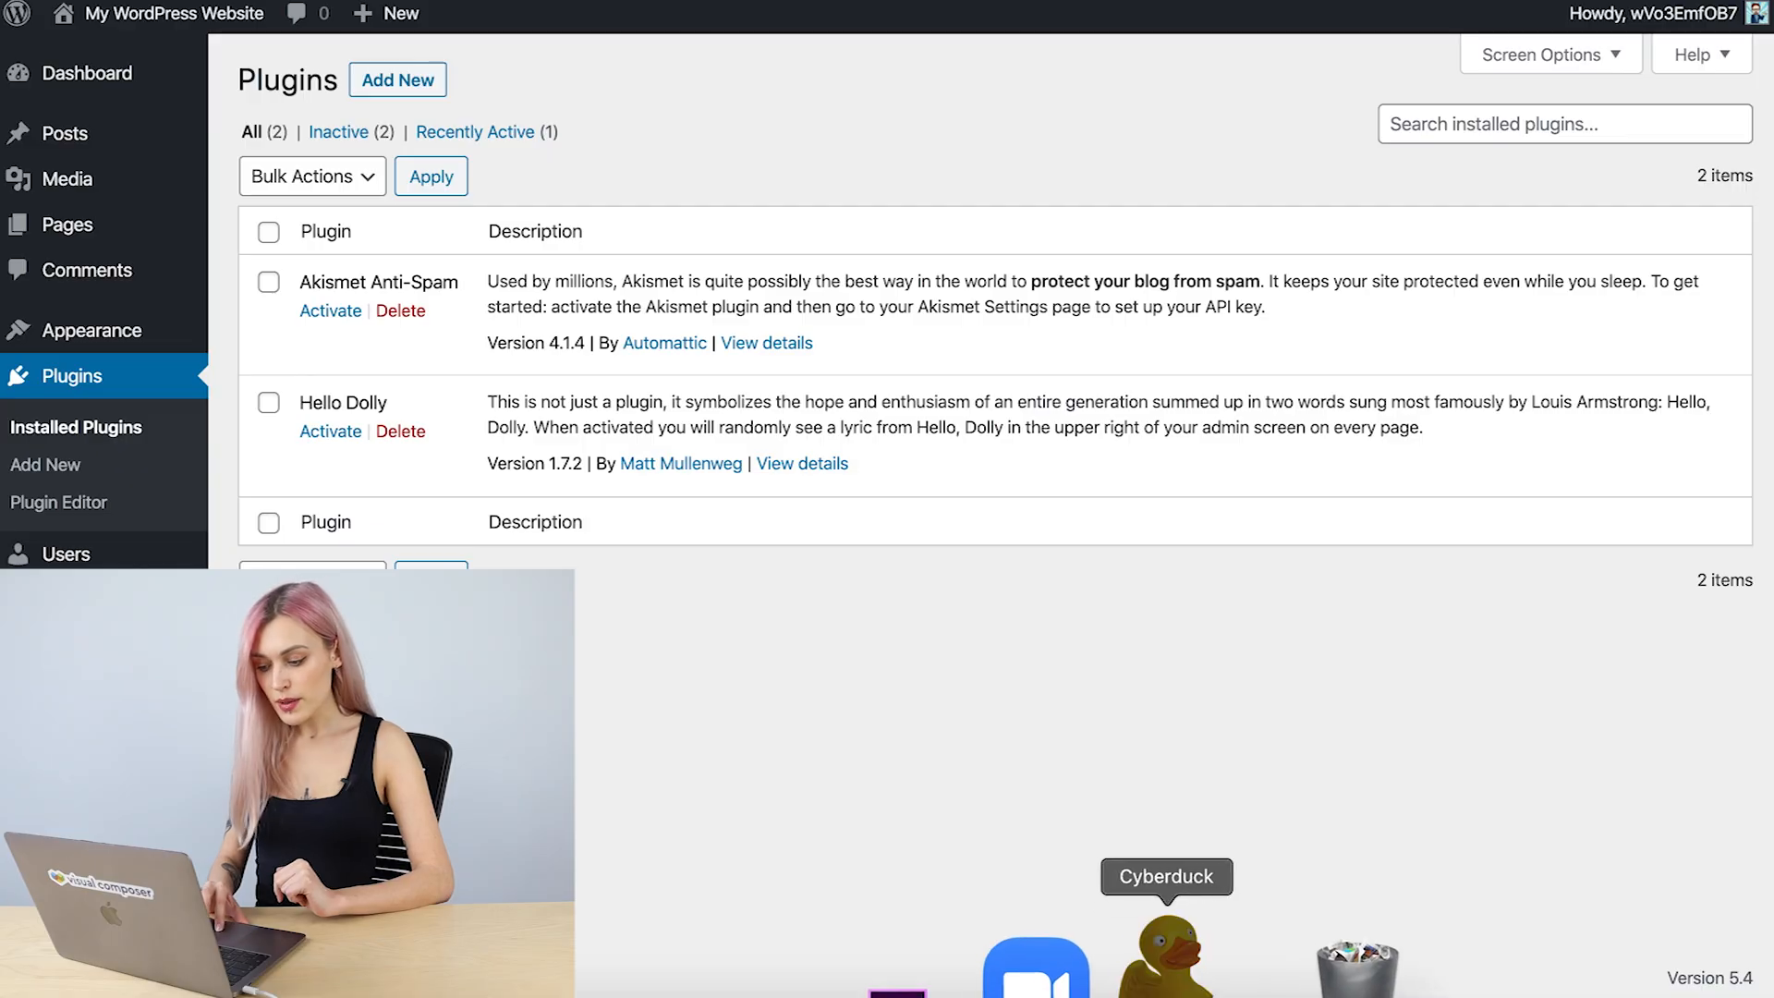
# Duplicate .htaccess as .htaccess-test, overwriting the existing test copy
pyautogui.click(1163, 965)
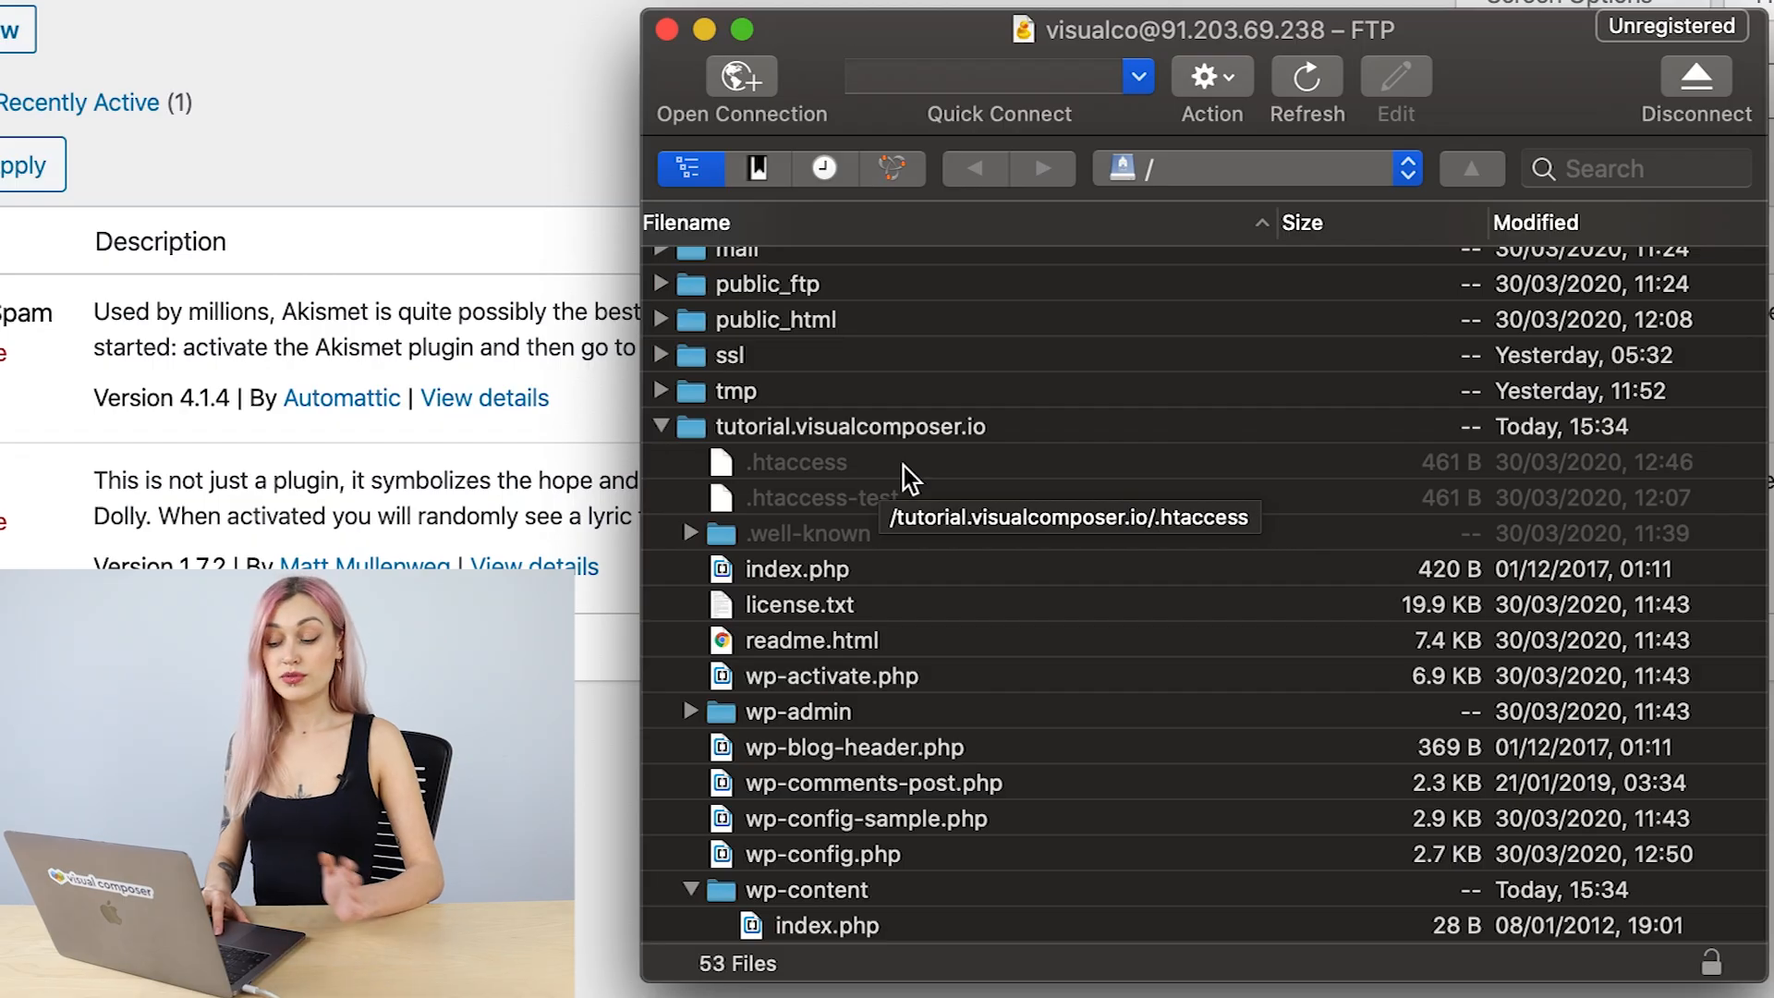
pyautogui.rightClick(794, 462)
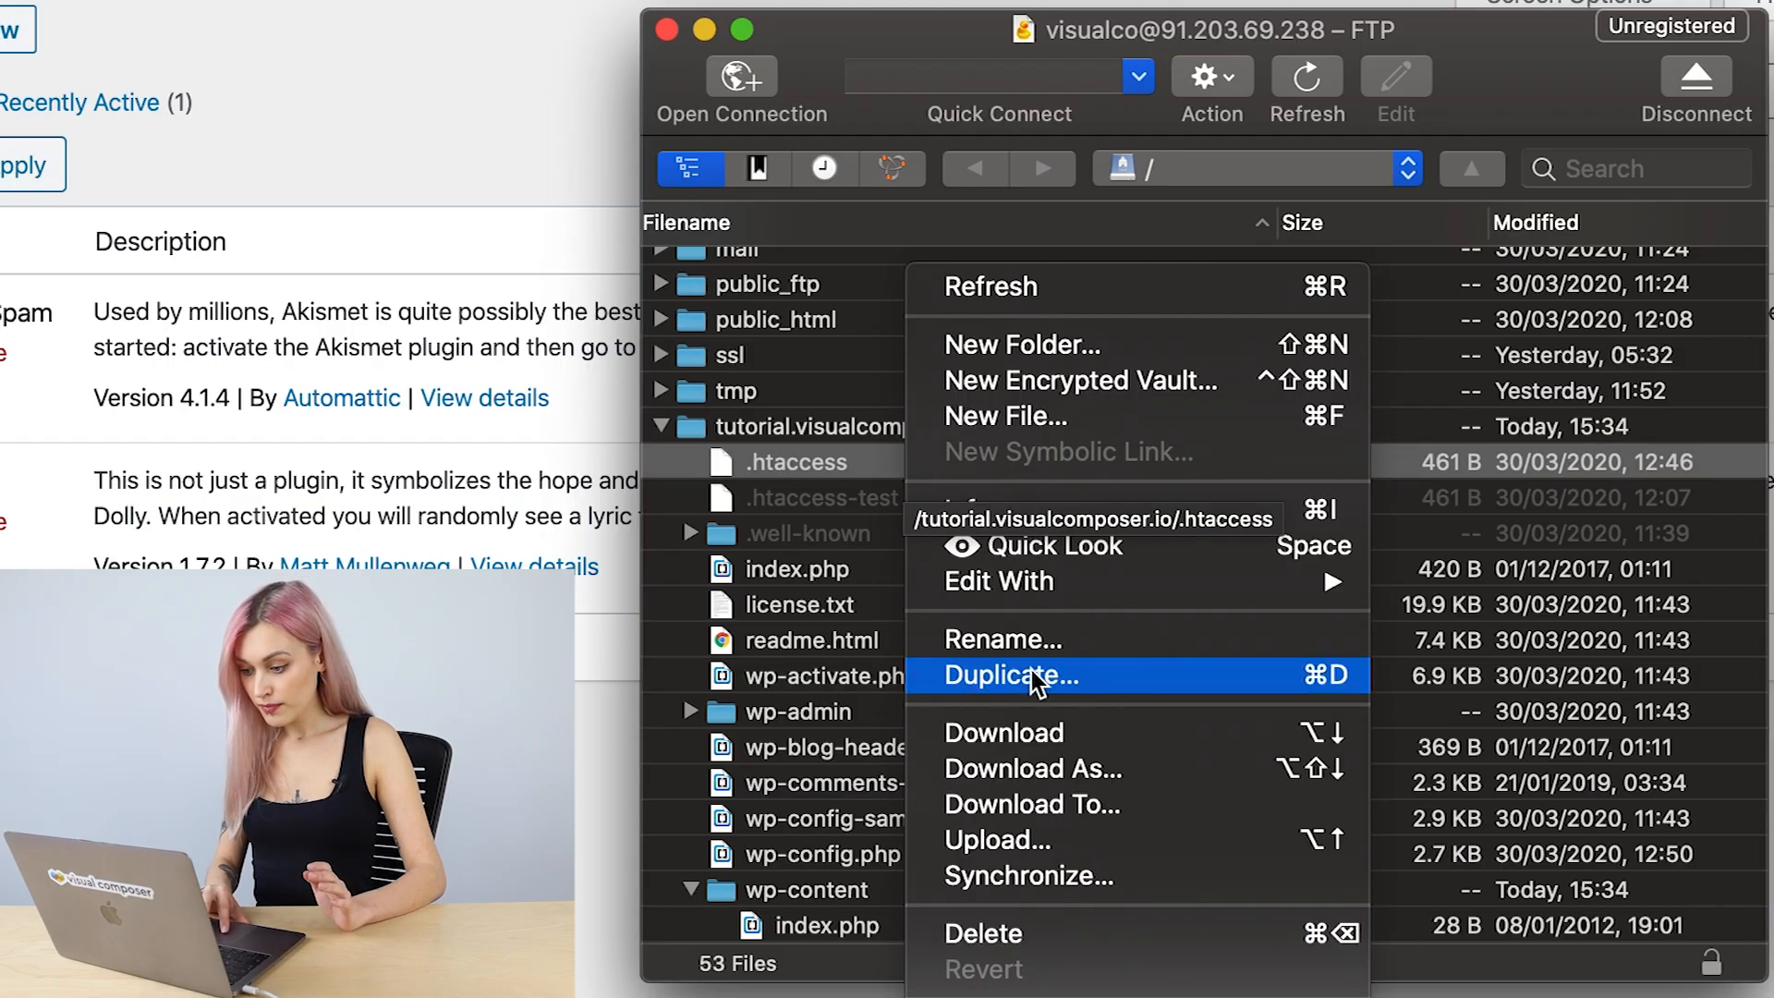
pyautogui.click(1002, 638)
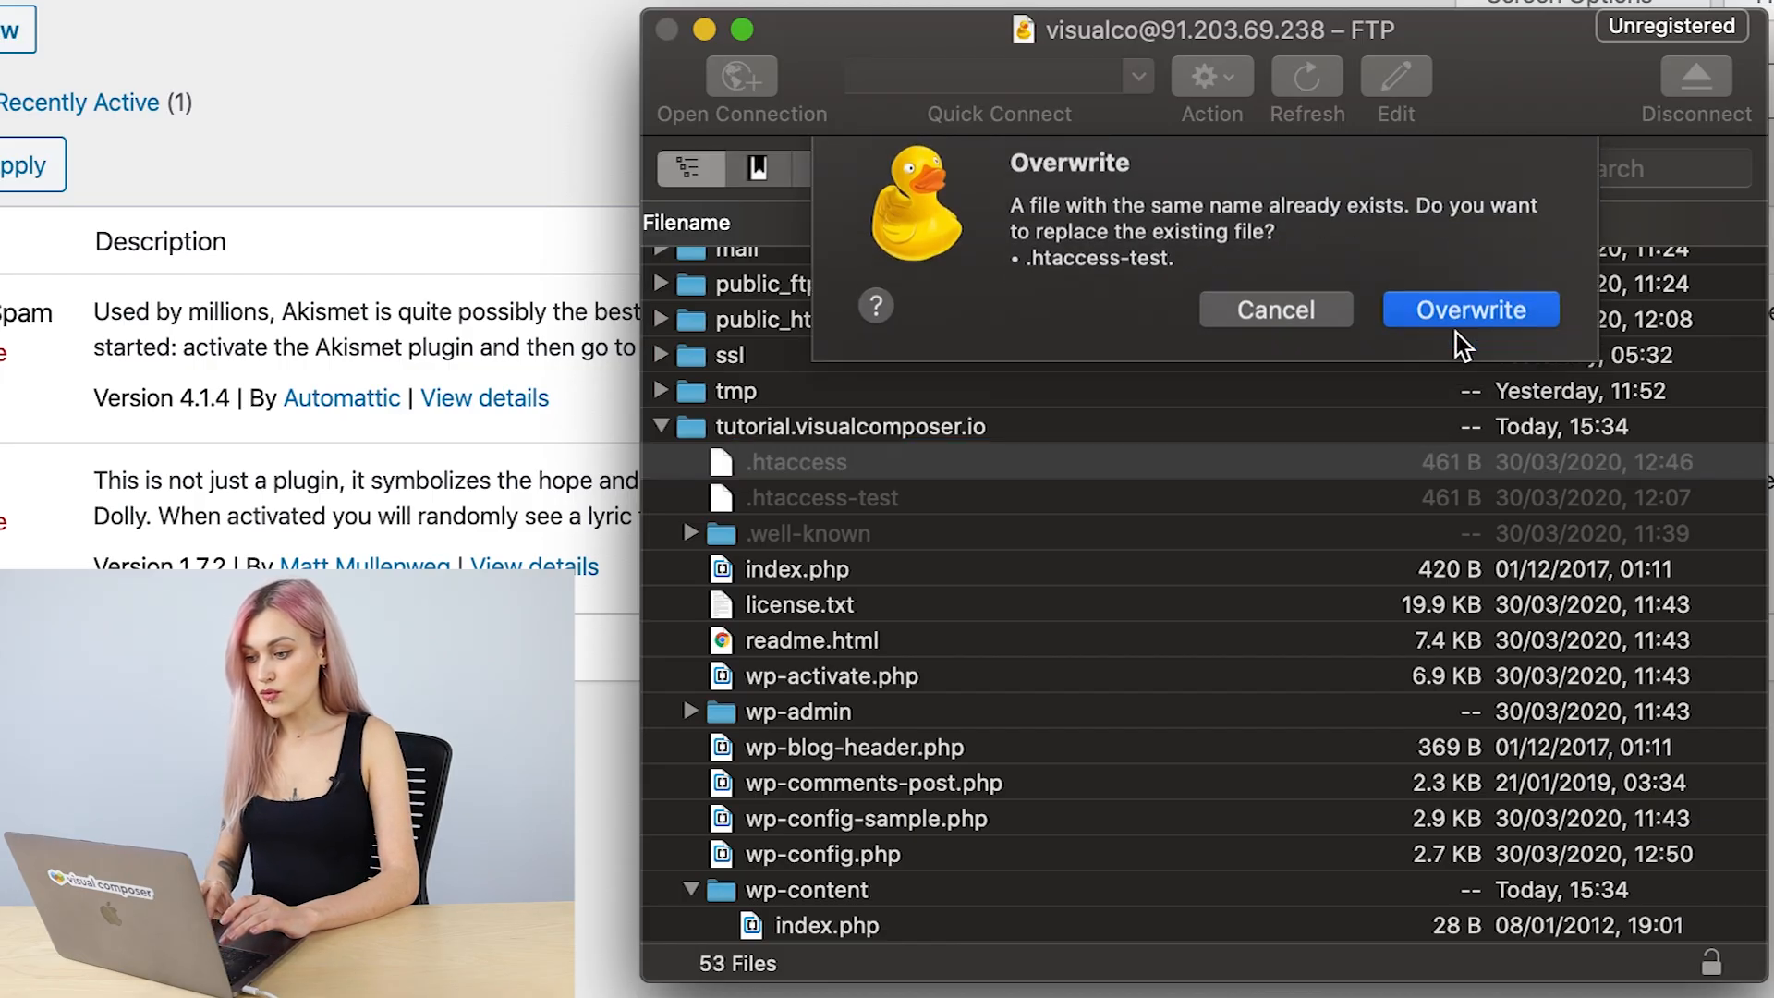
pyautogui.click(1470, 309)
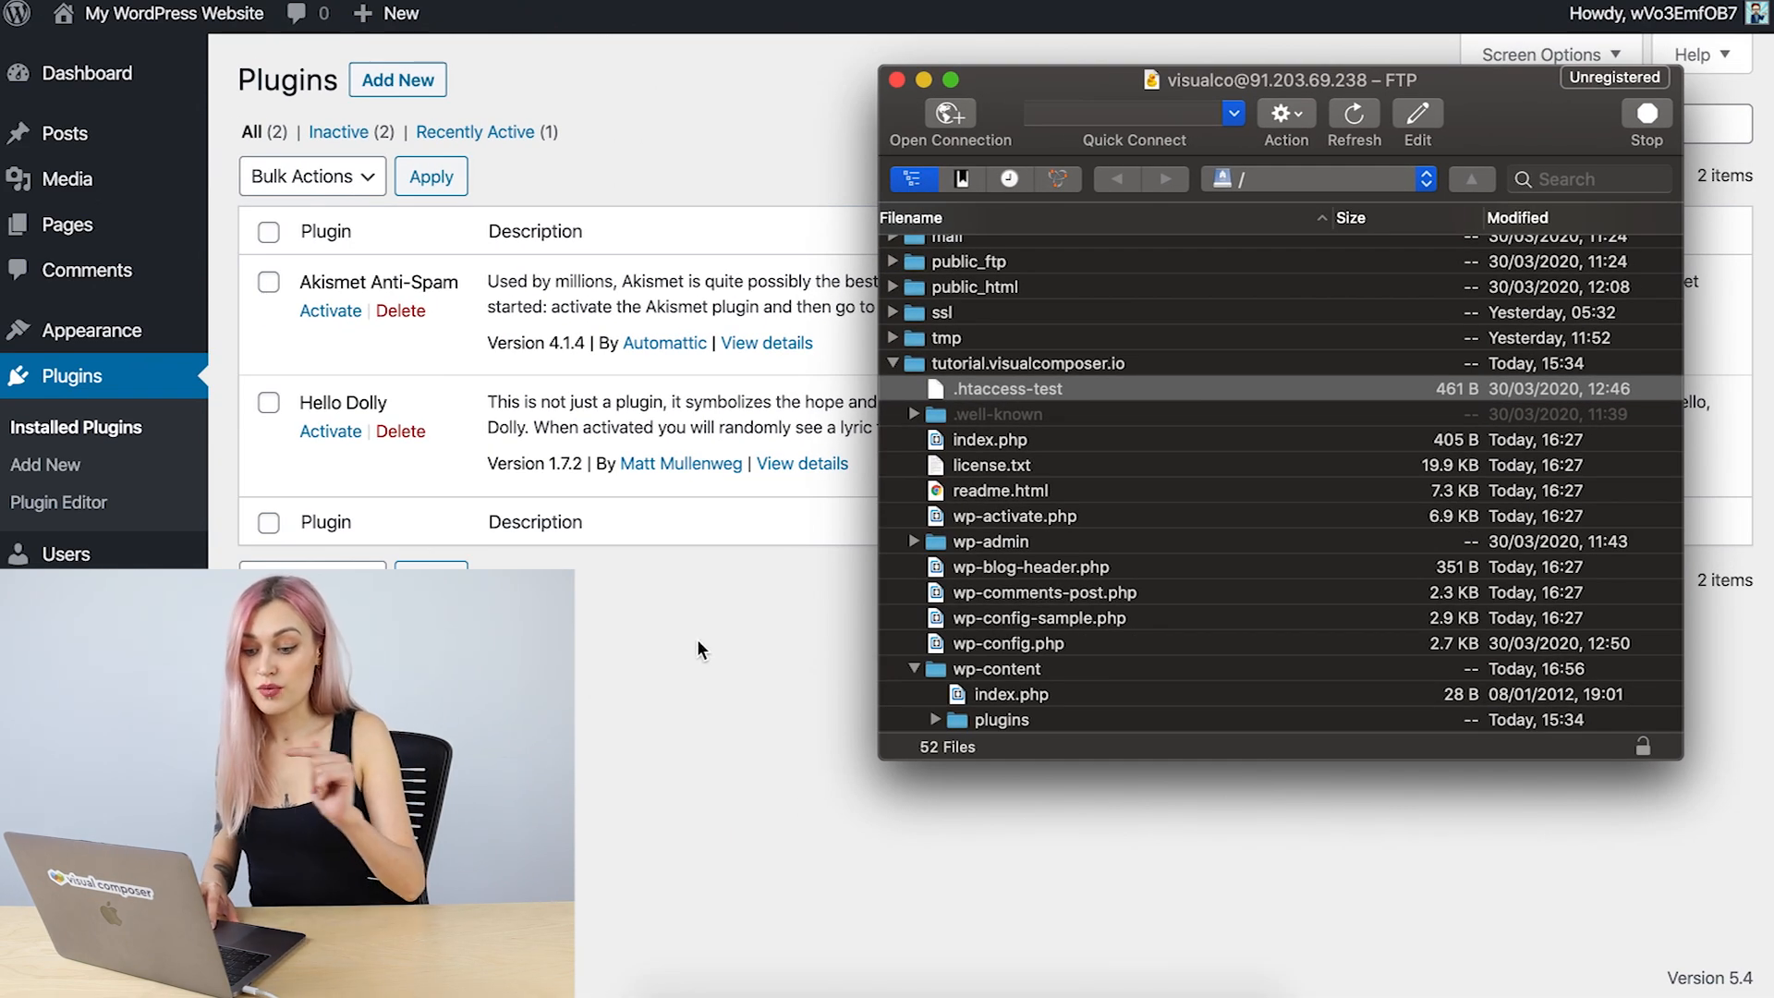
# Re-save the Day and name permalink structure to regenerate .htaccess, then return to the Dashboard
pyautogui.click(903, 80)
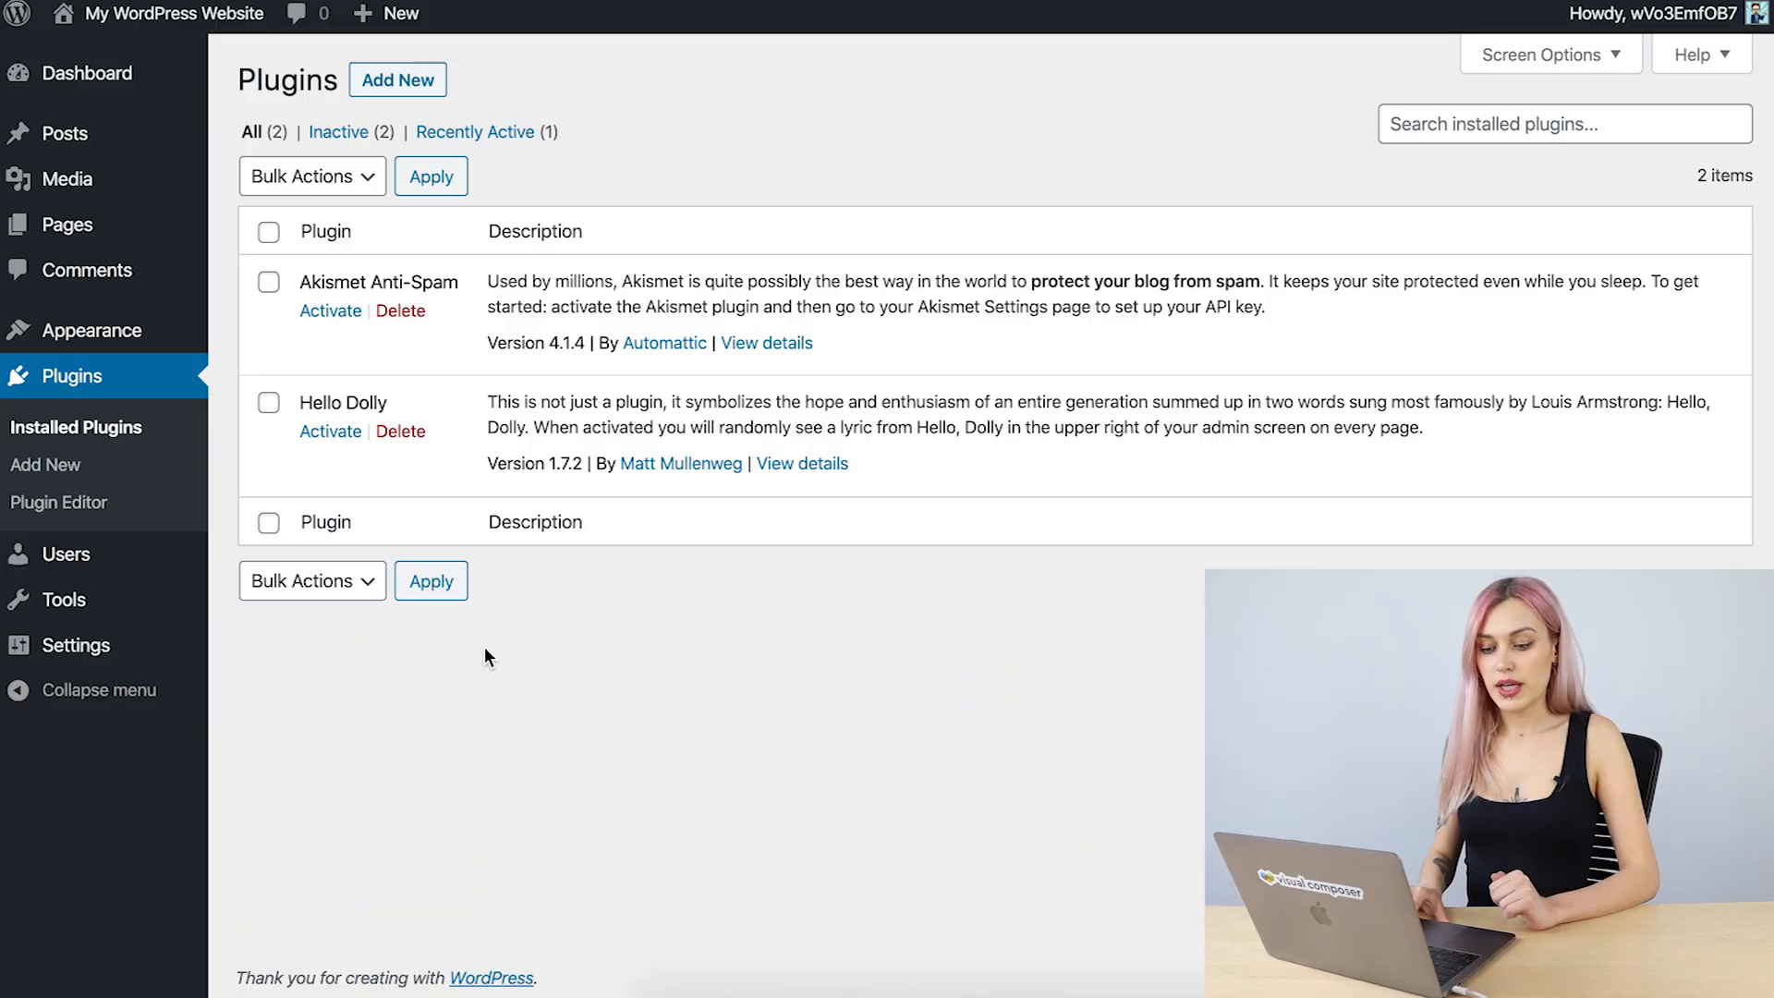
pyautogui.moveTo(76, 645)
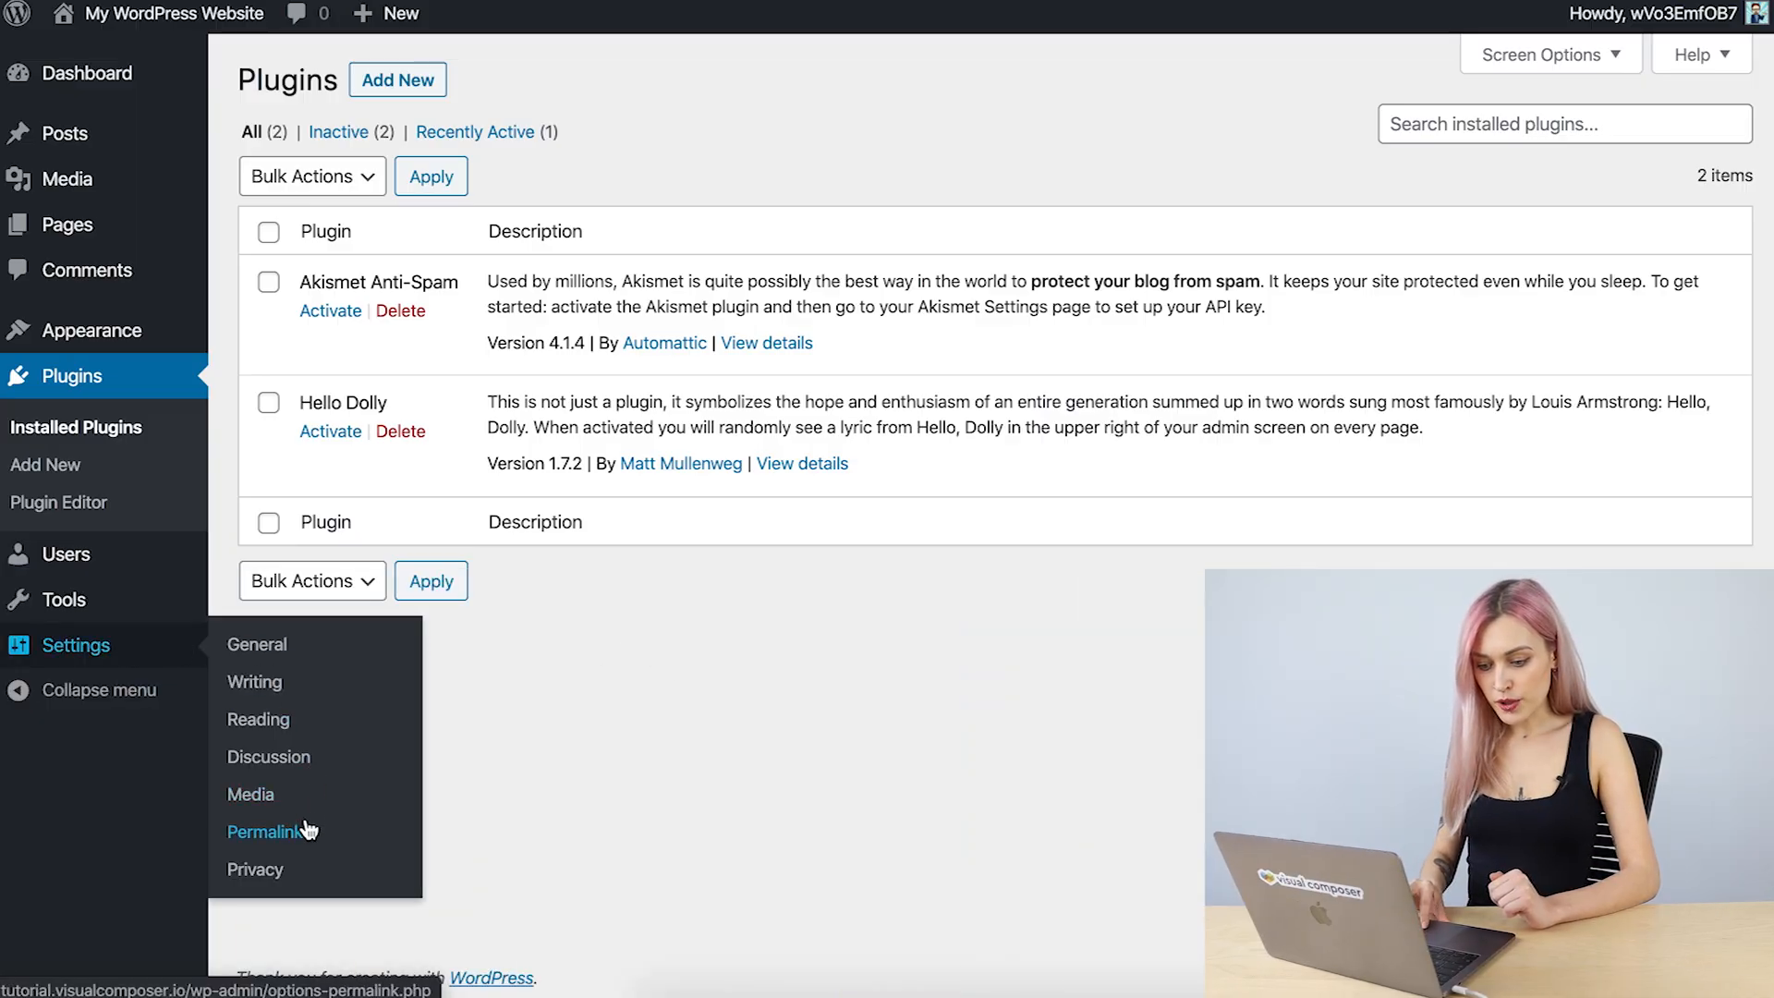
pyautogui.click(264, 831)
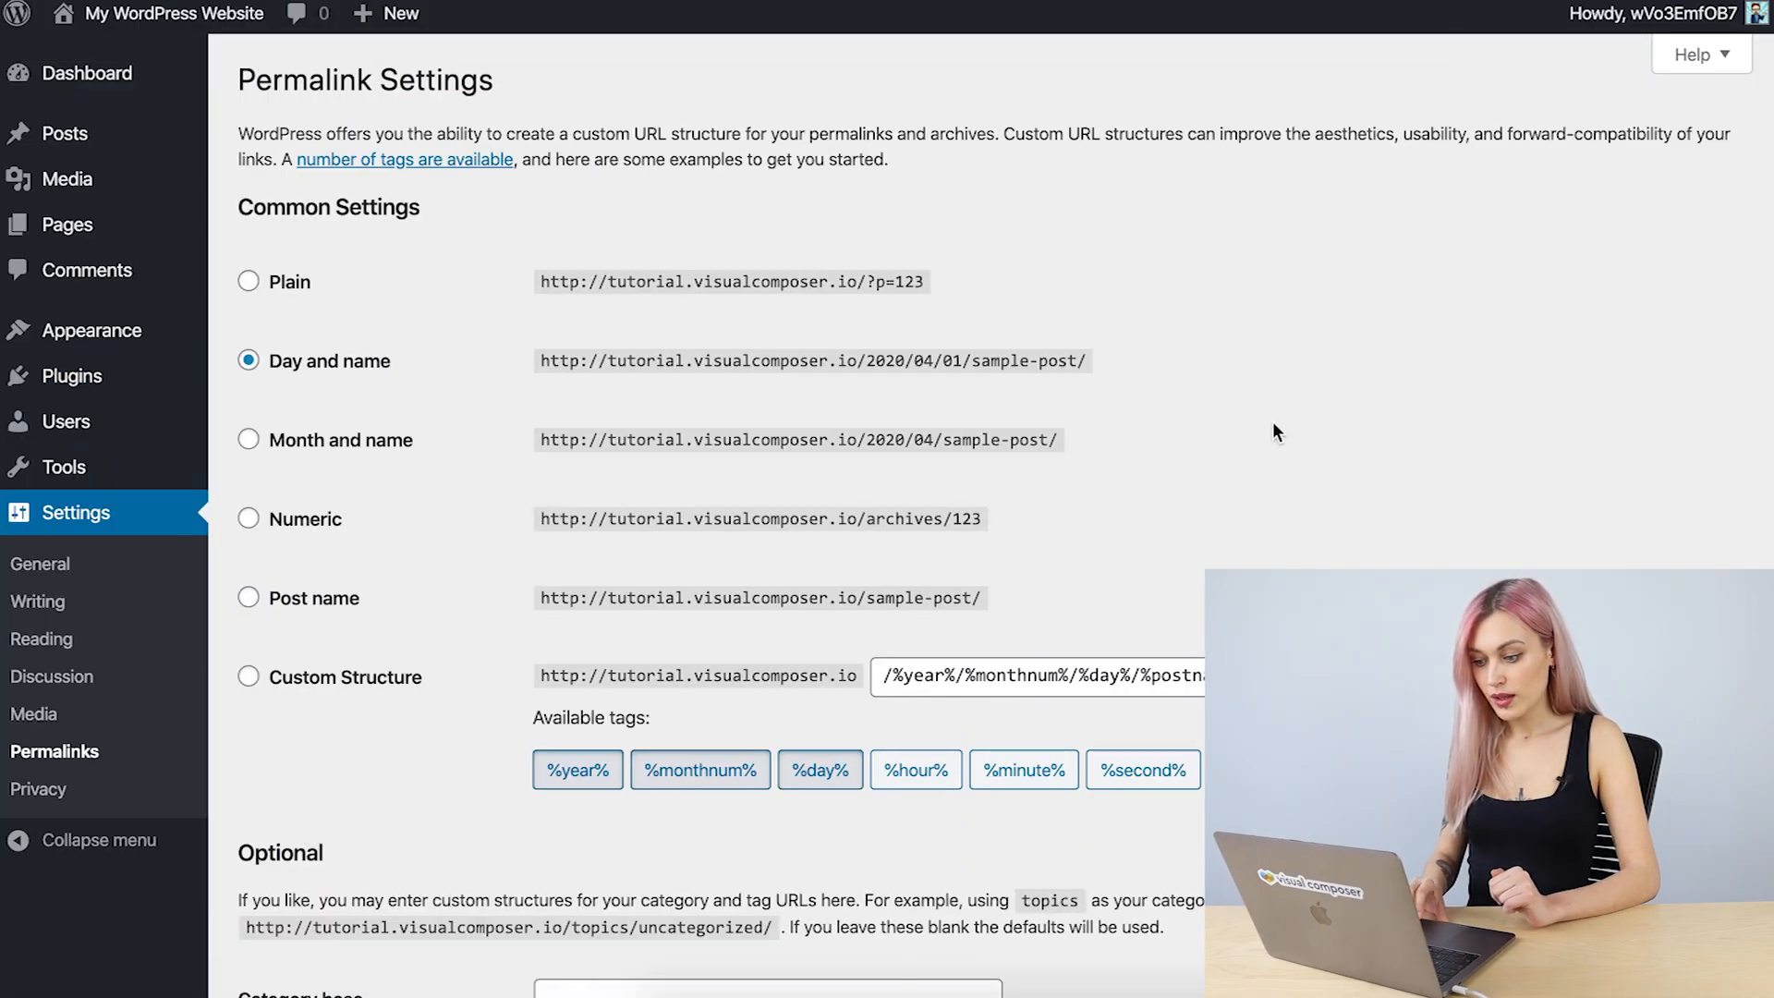
pyautogui.scroll(-3)
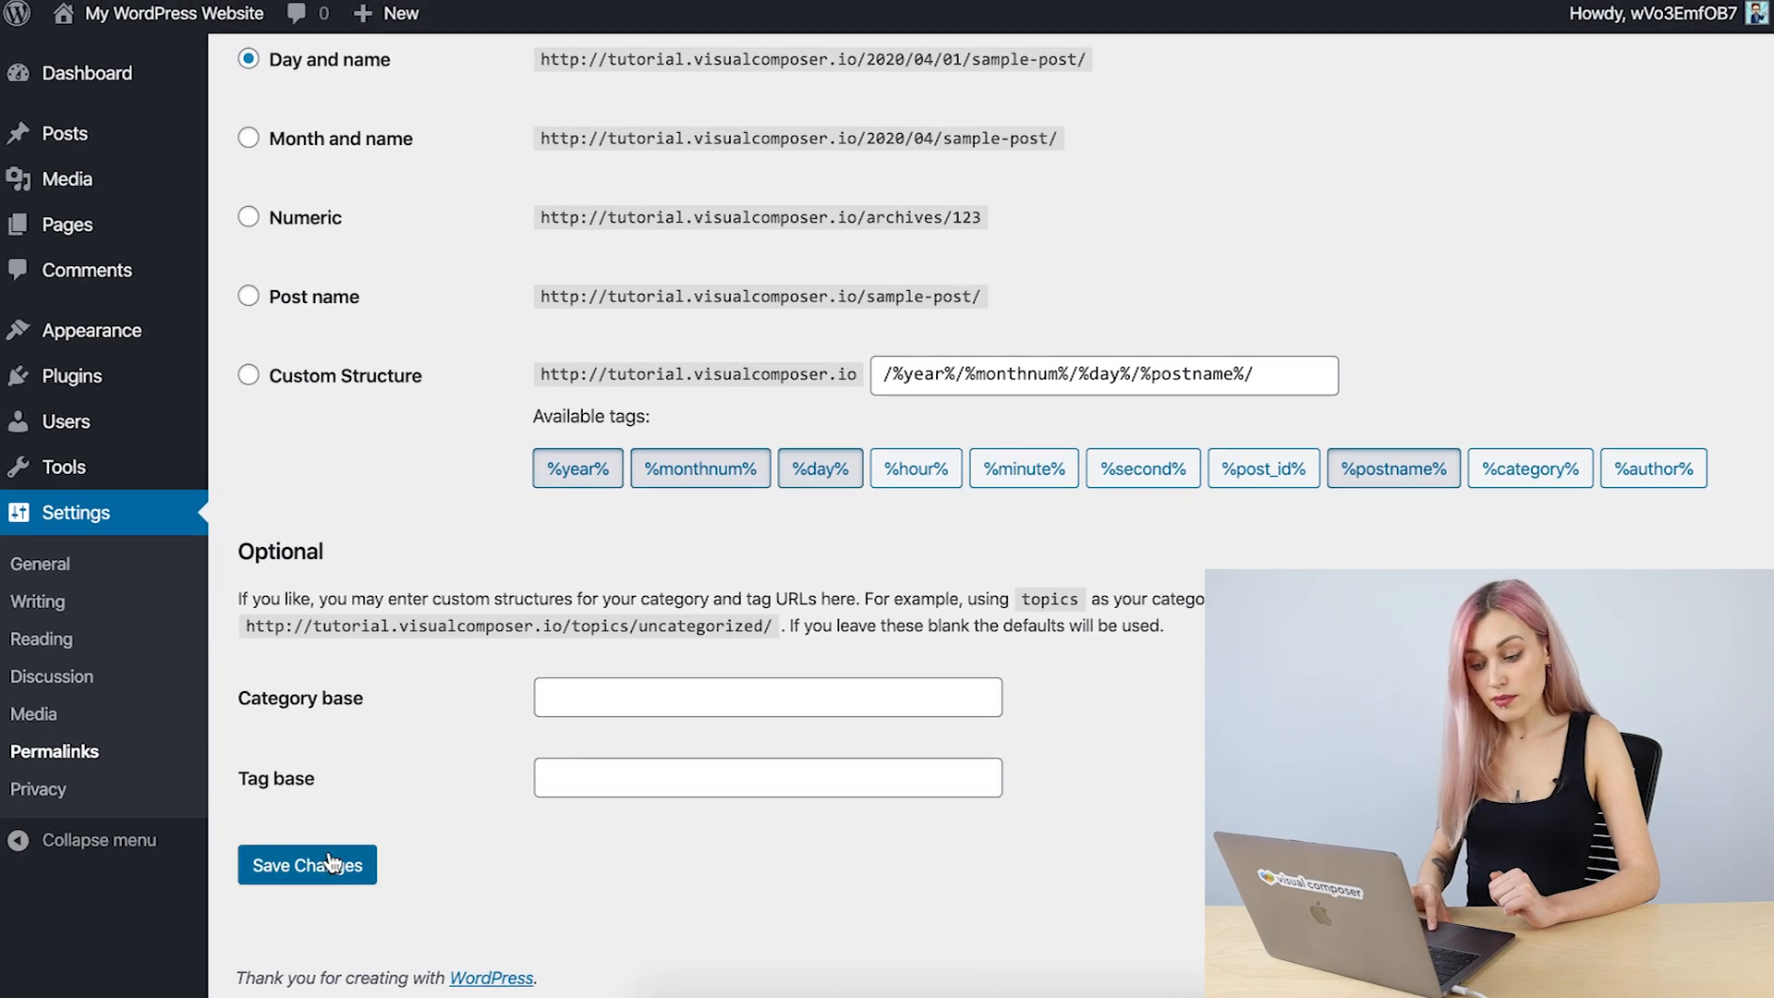
pyautogui.click(307, 865)
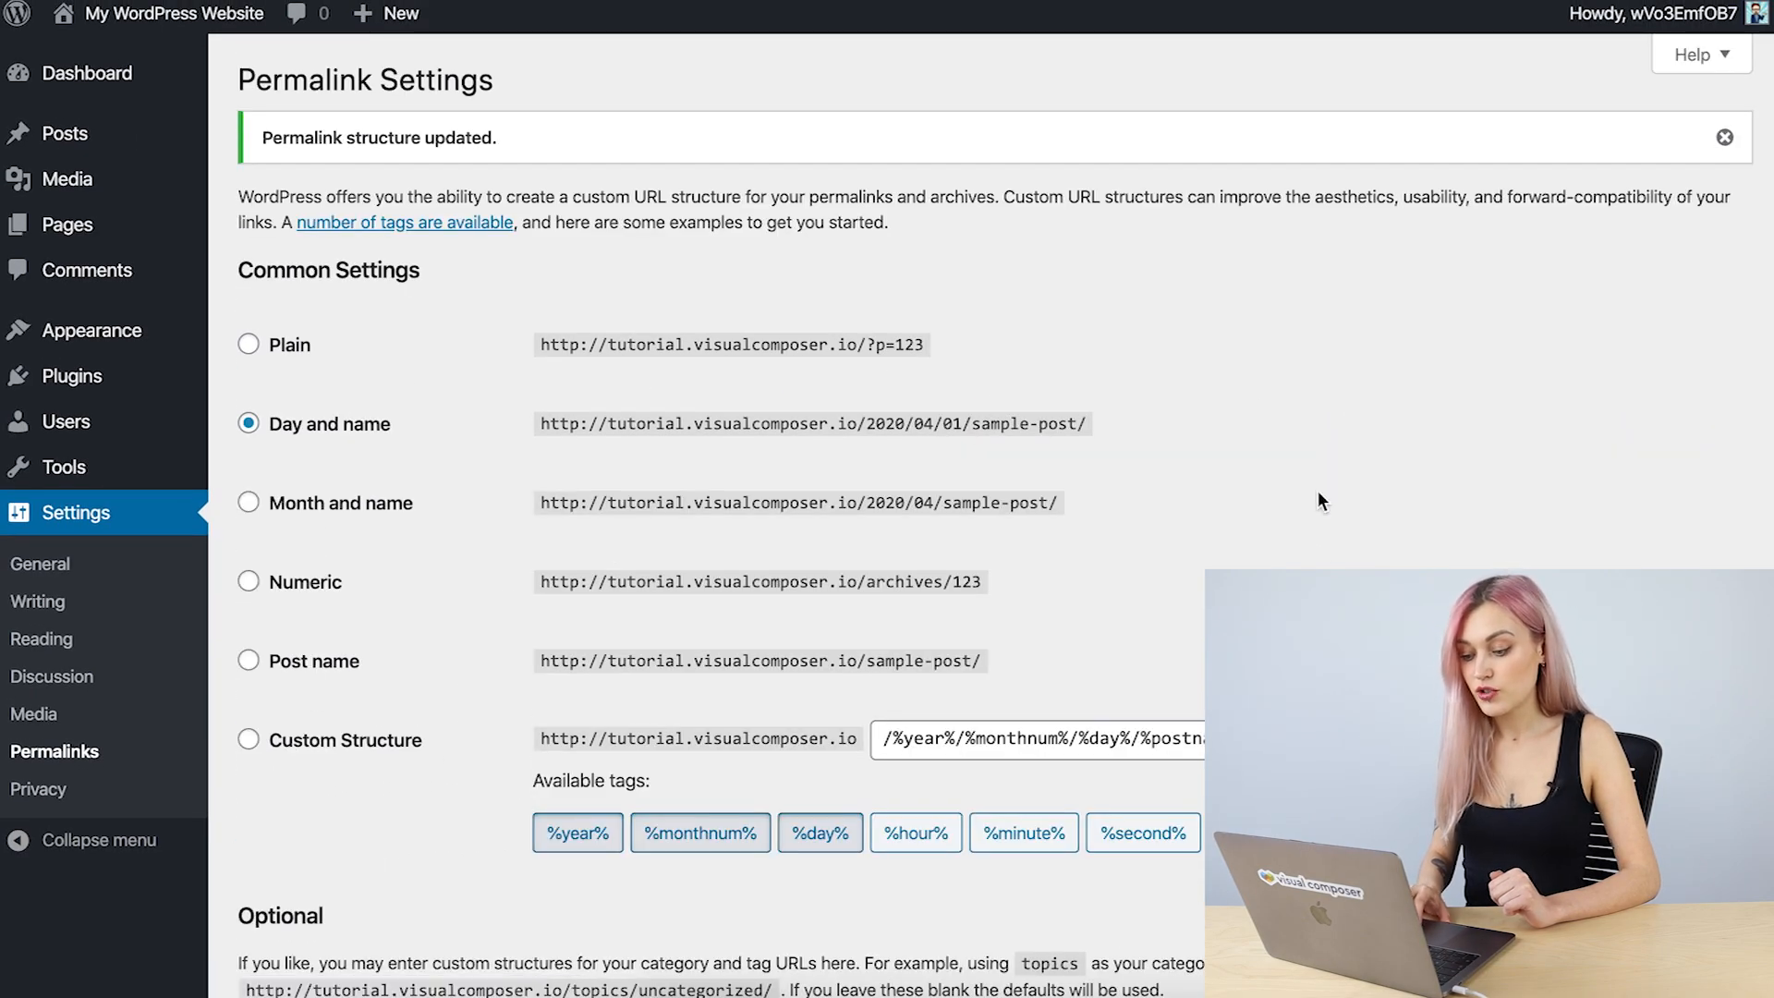
pyautogui.moveTo(1253, 462)
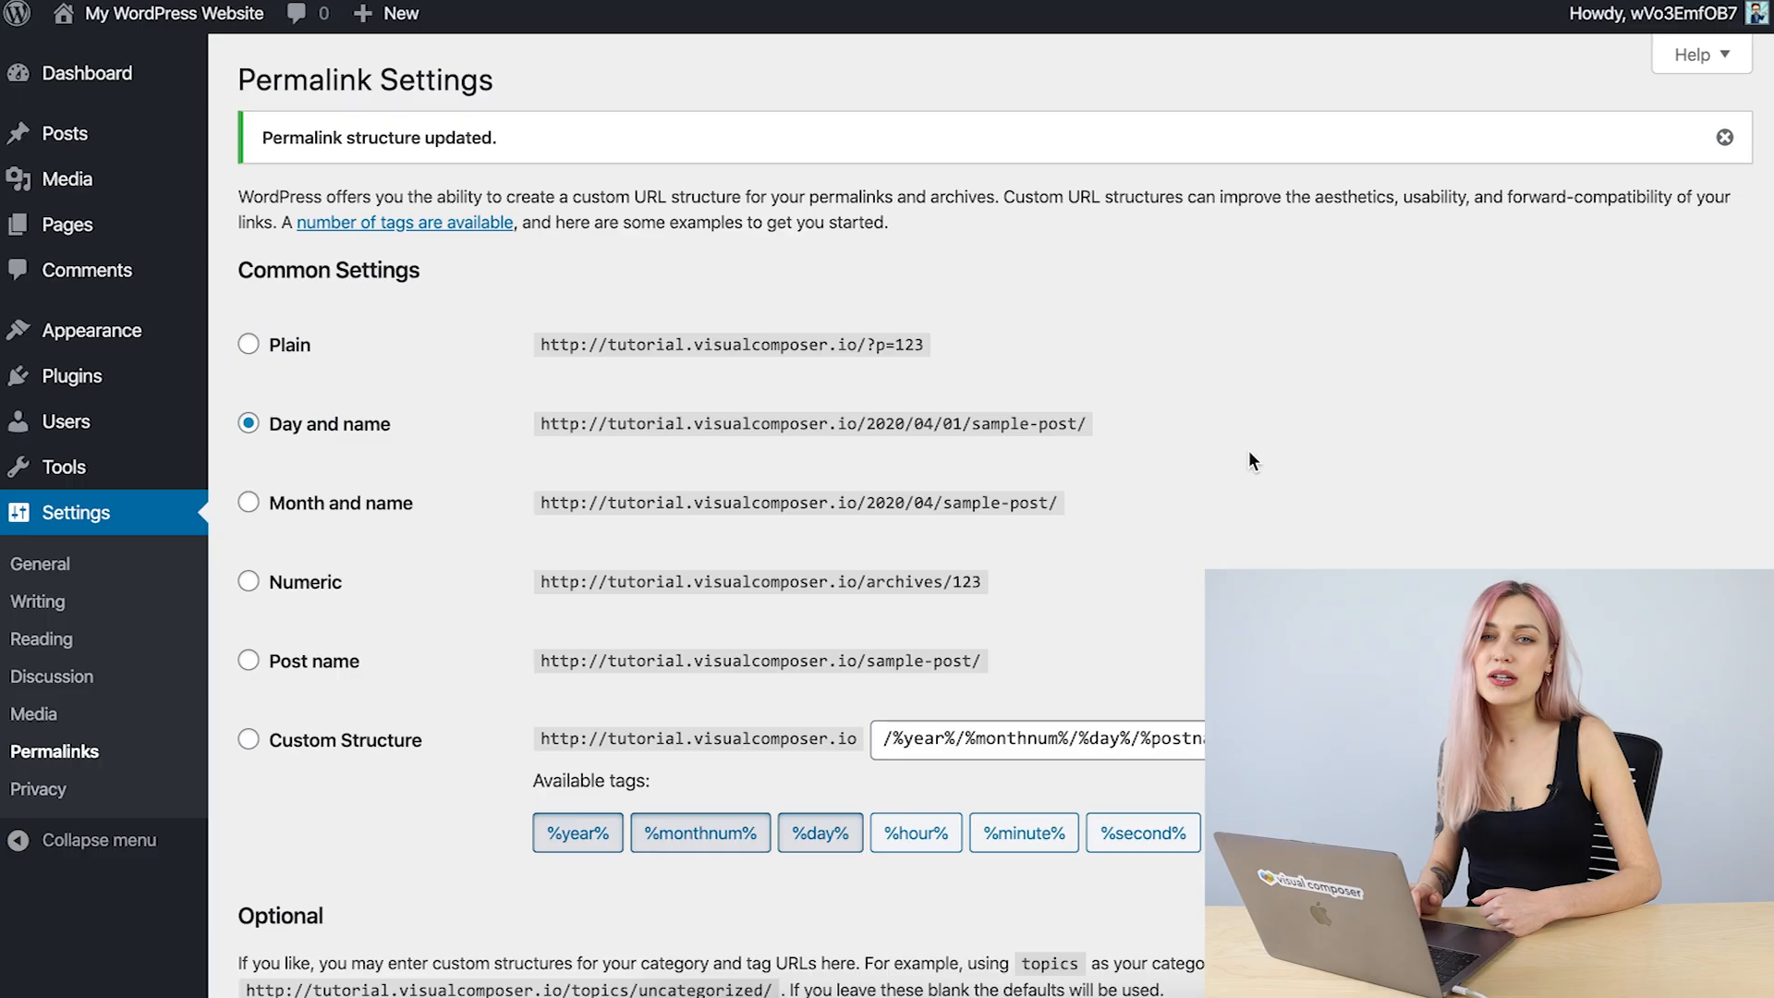
pyautogui.click(79, 73)
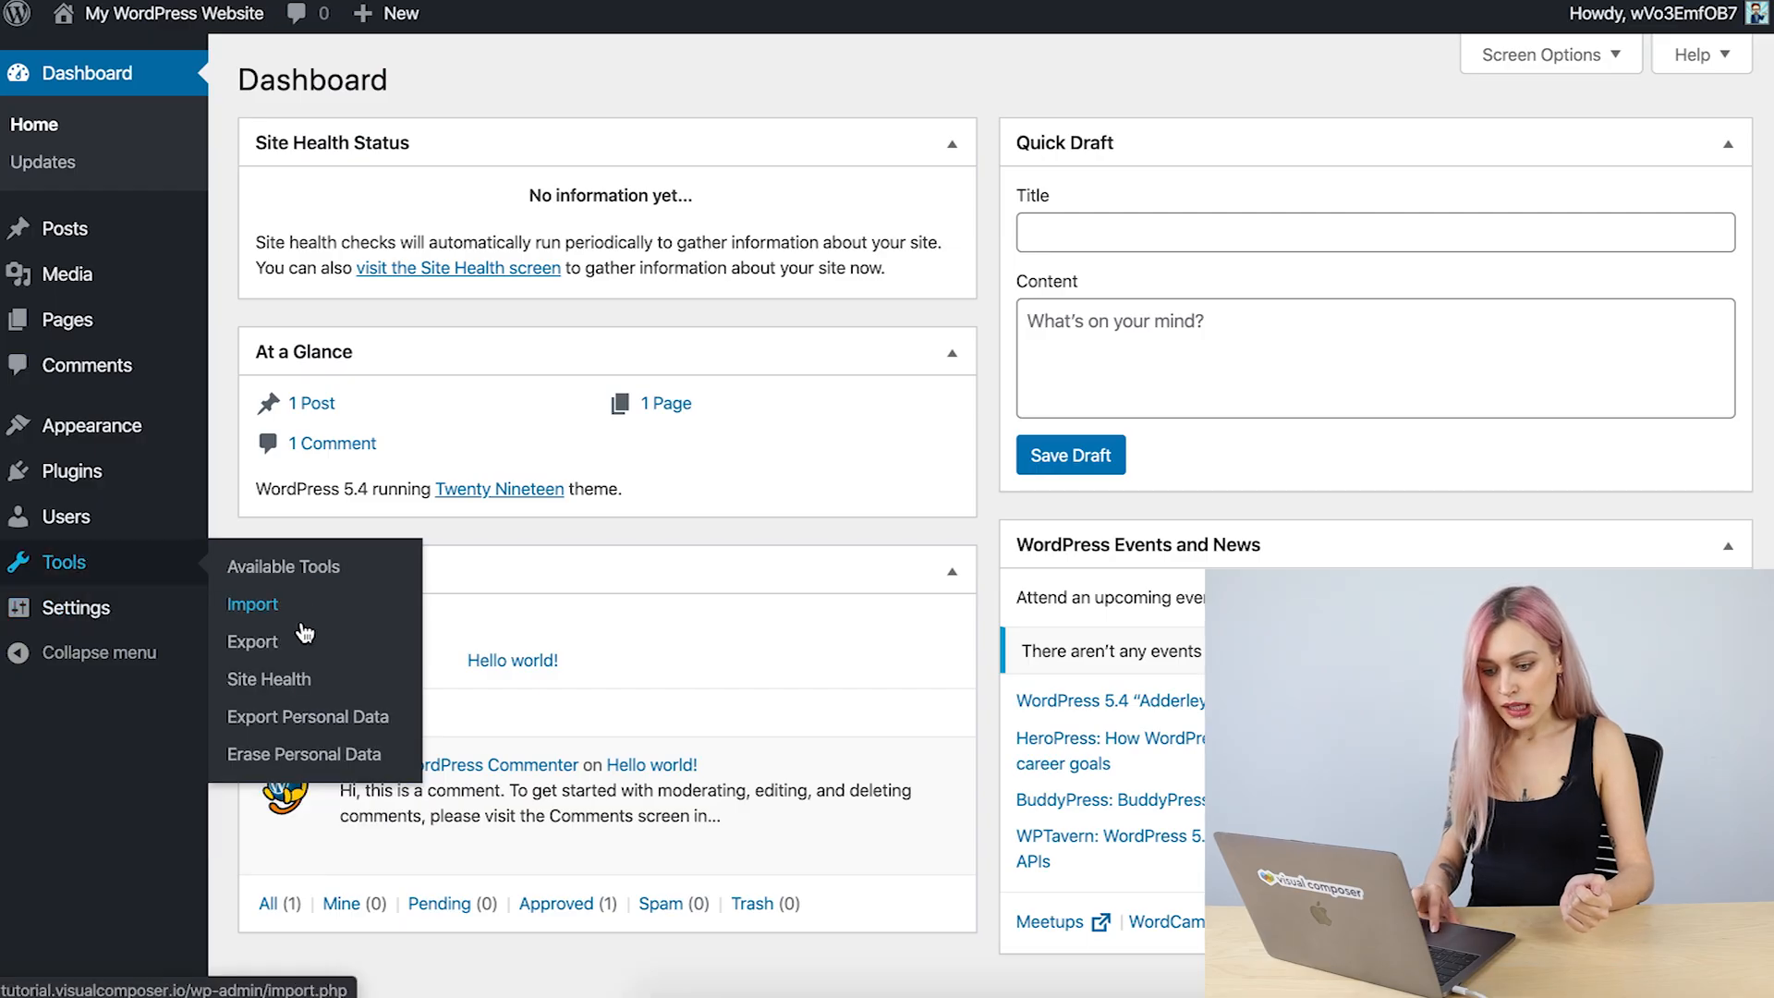
# Open Site Health Info and scroll to the Server details showing the 256M memory limit
pyautogui.click(269, 679)
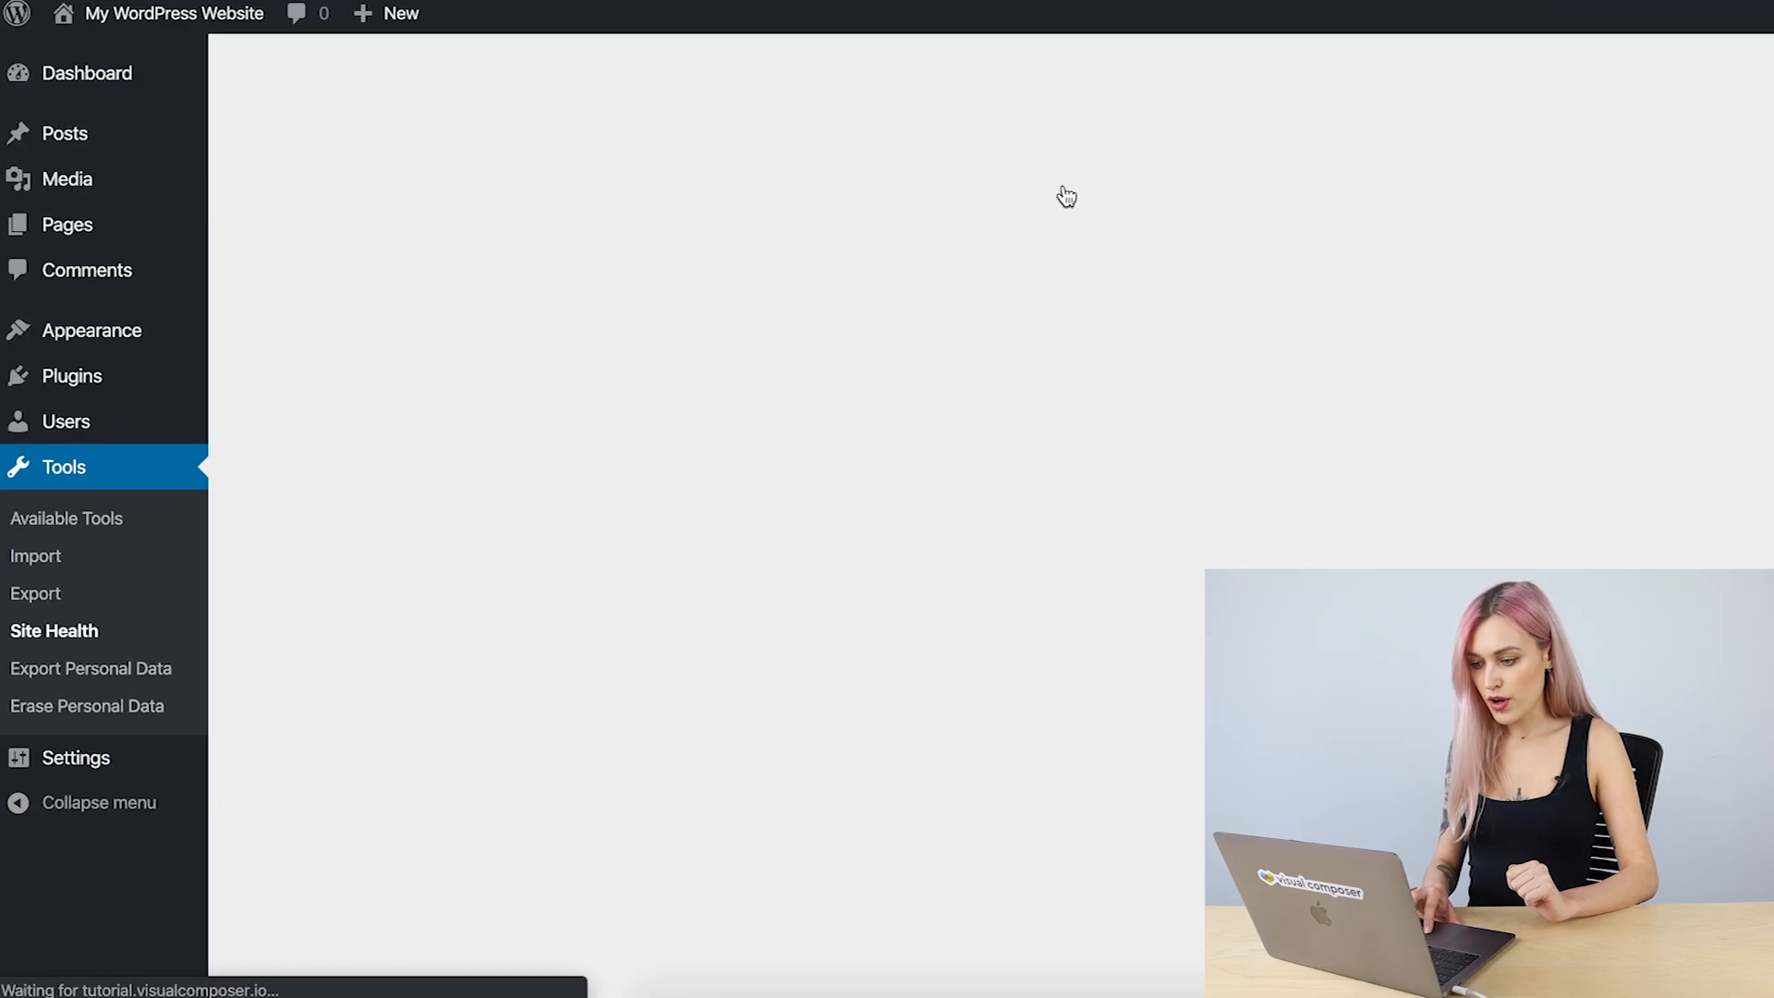
pyautogui.moveTo(1113, 429)
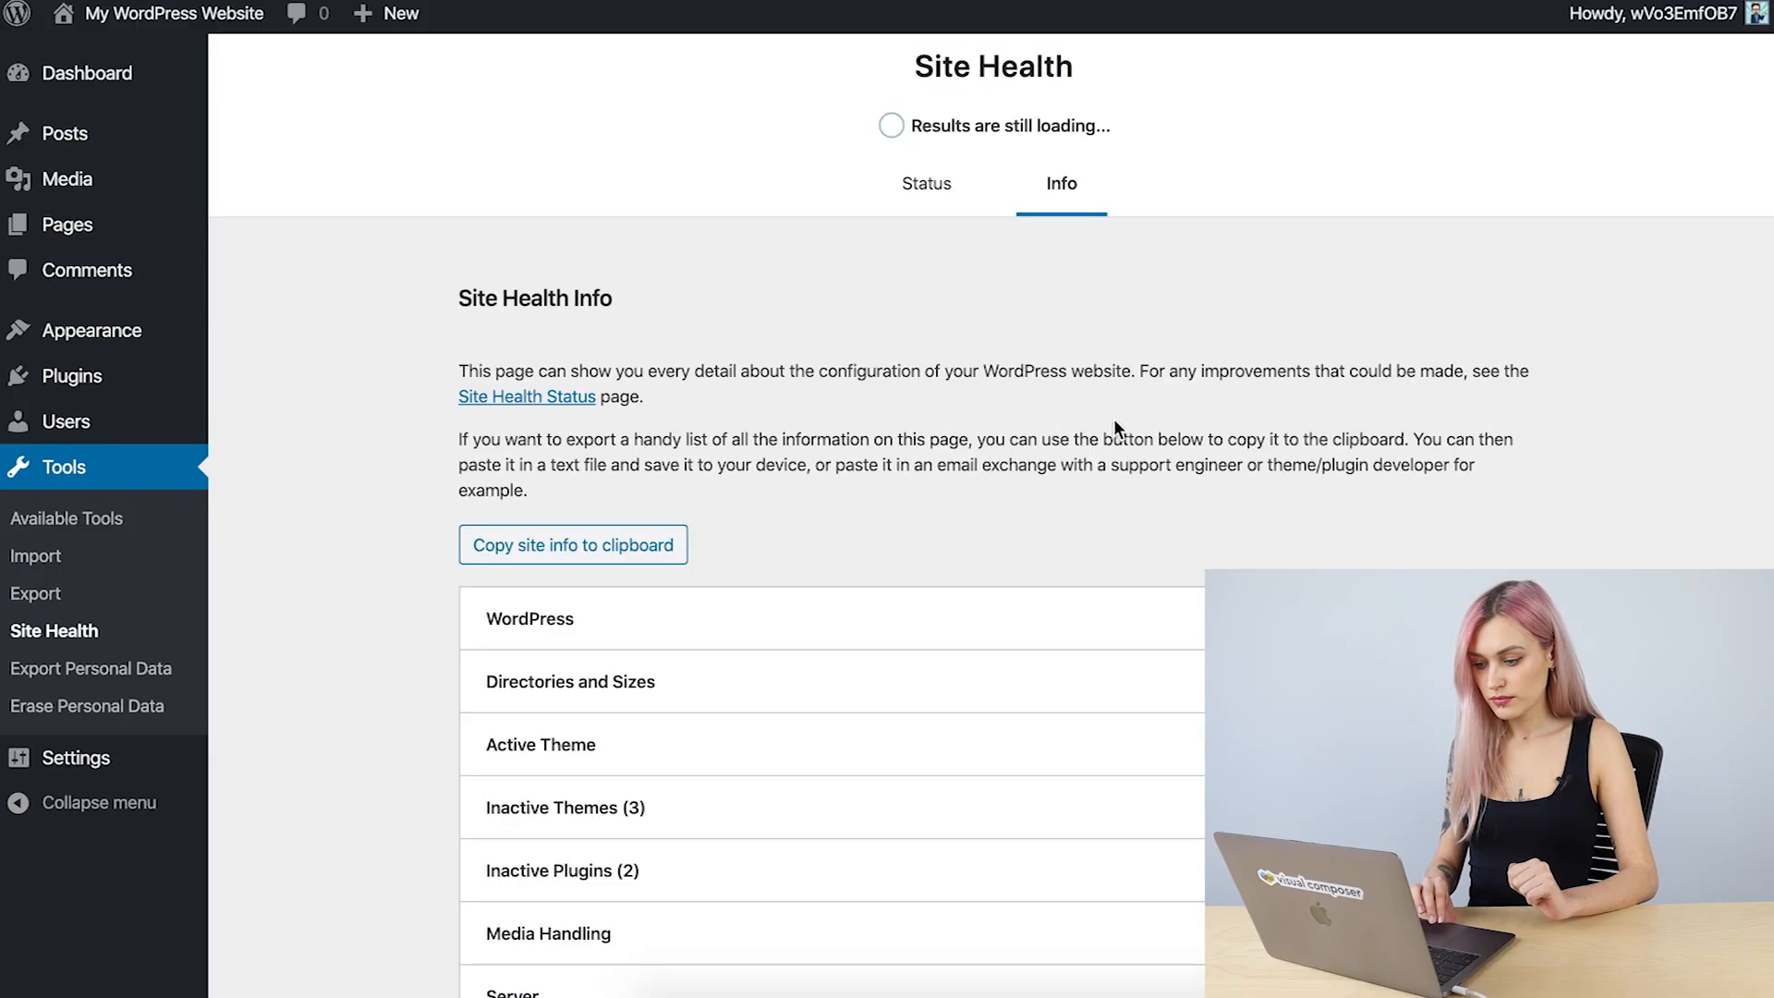
pyautogui.scroll(-3)
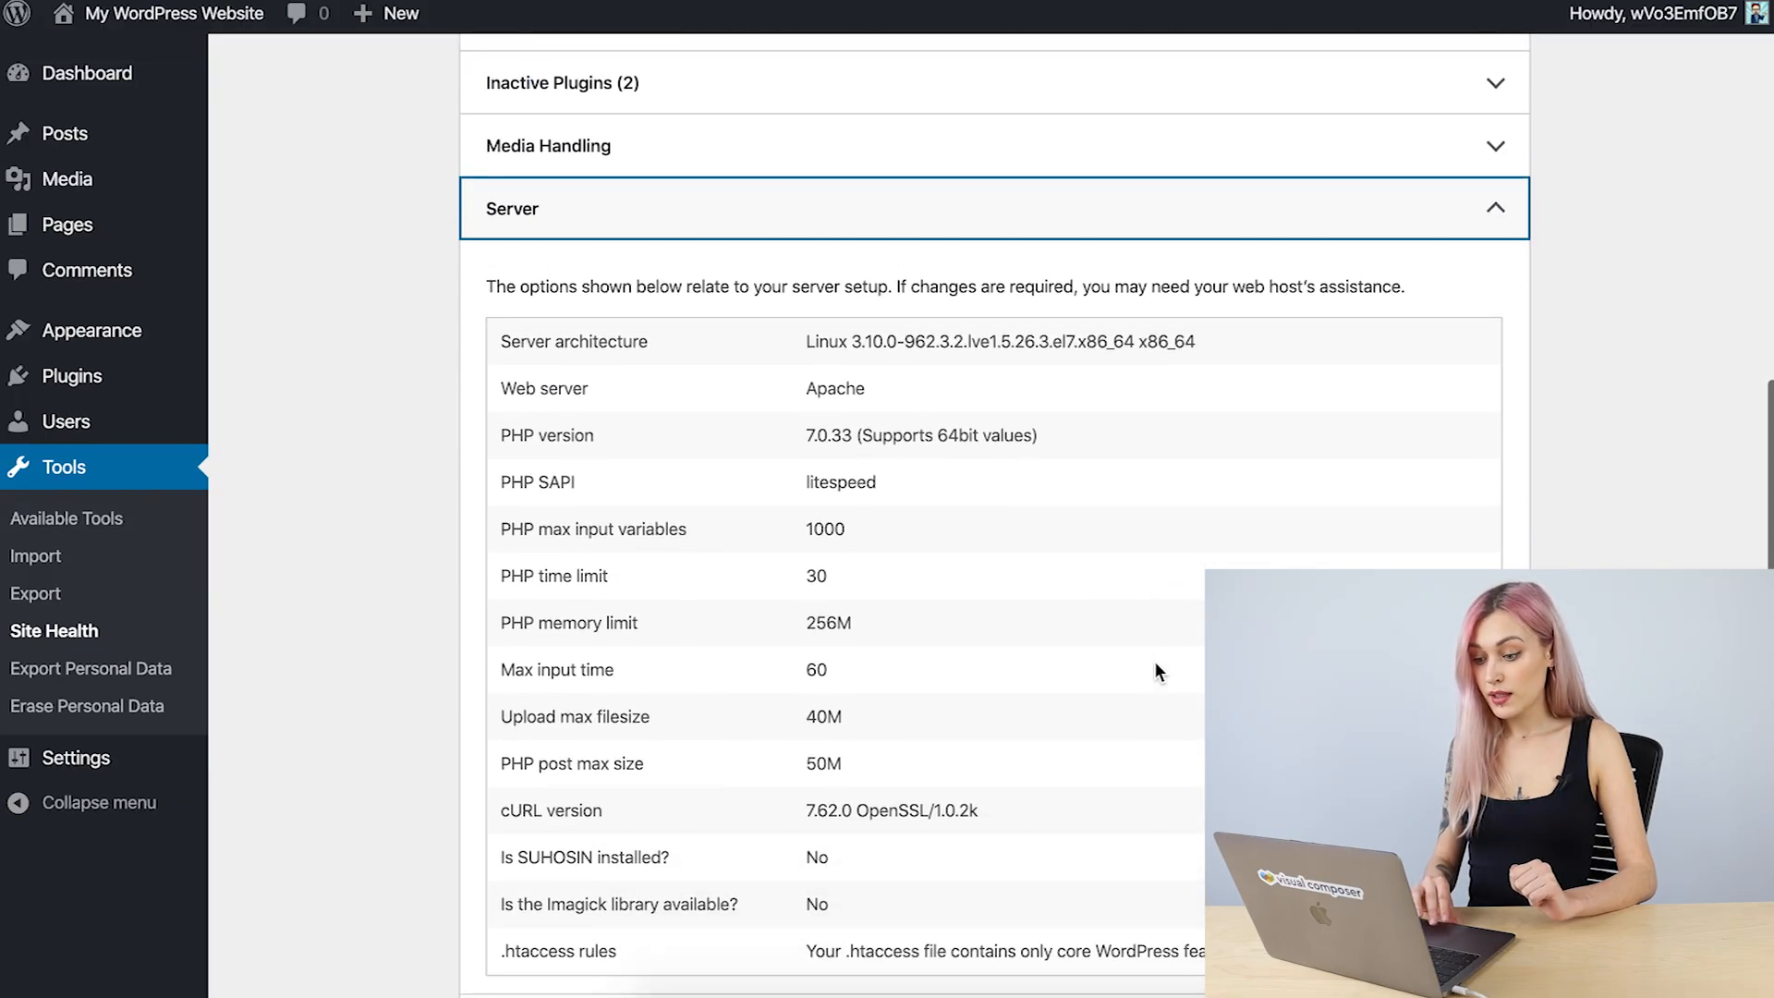
pyautogui.scroll(-3)
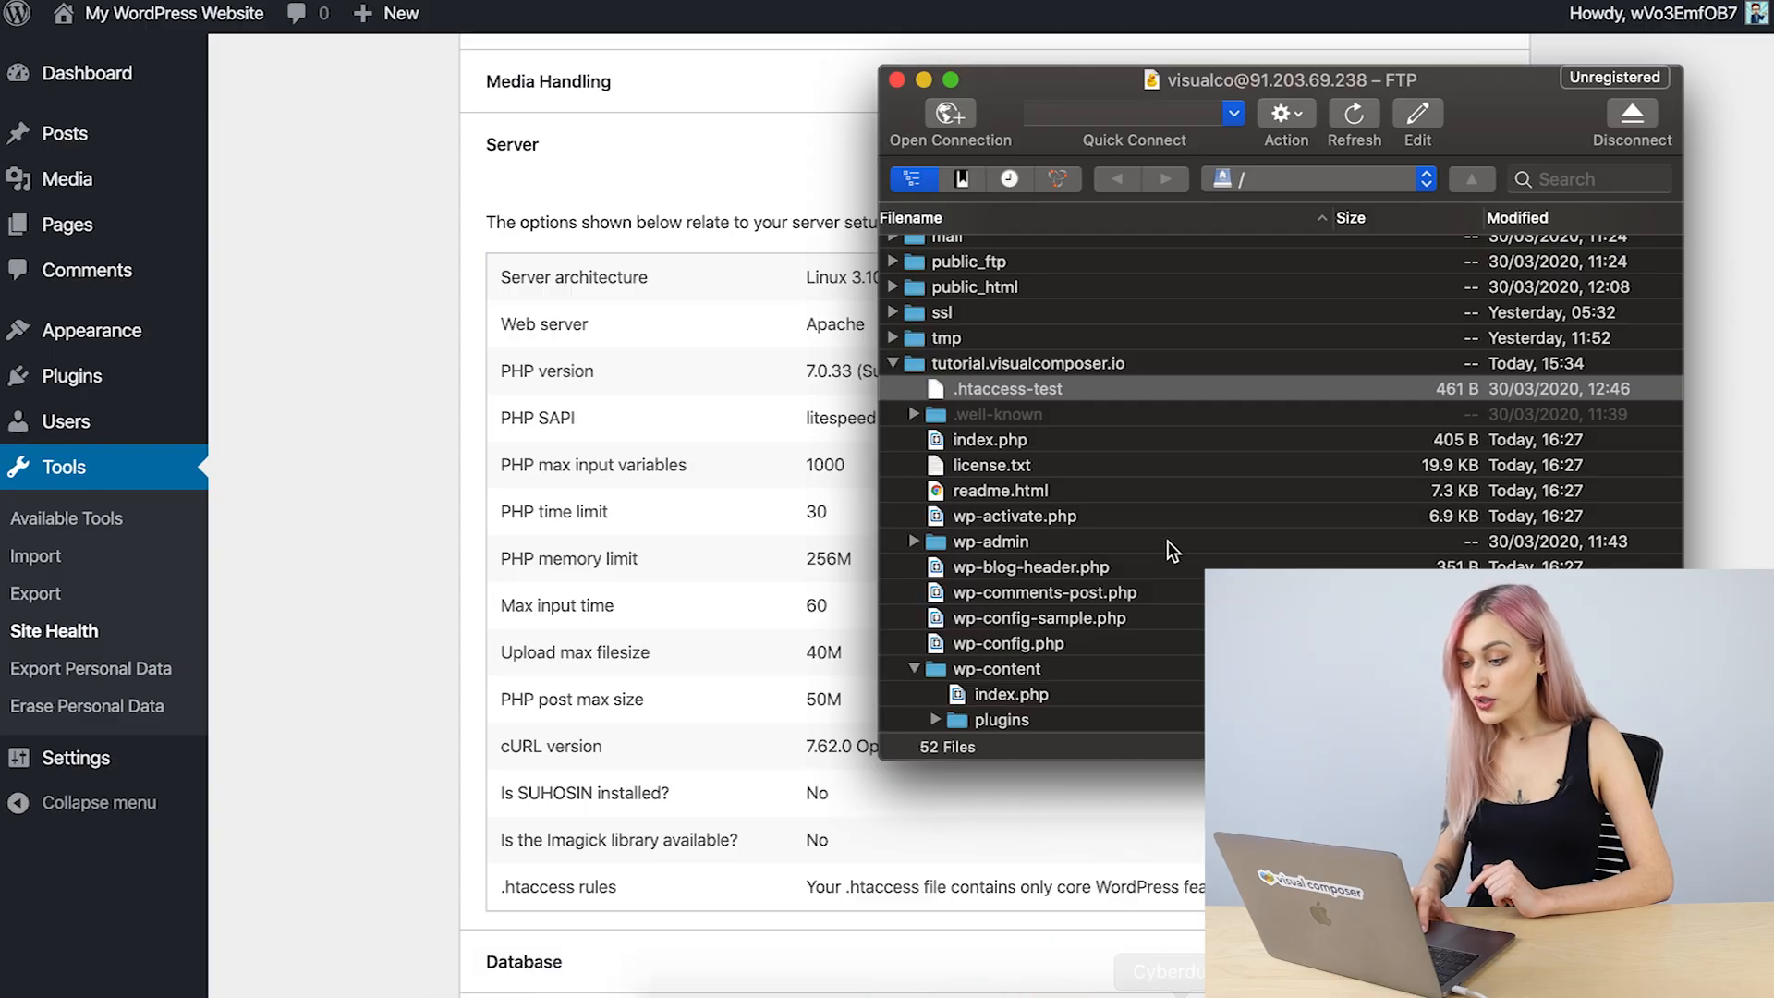
# Download wp-config.php to the Desktop and bring up its actions in Finder
pyautogui.scroll(-3)
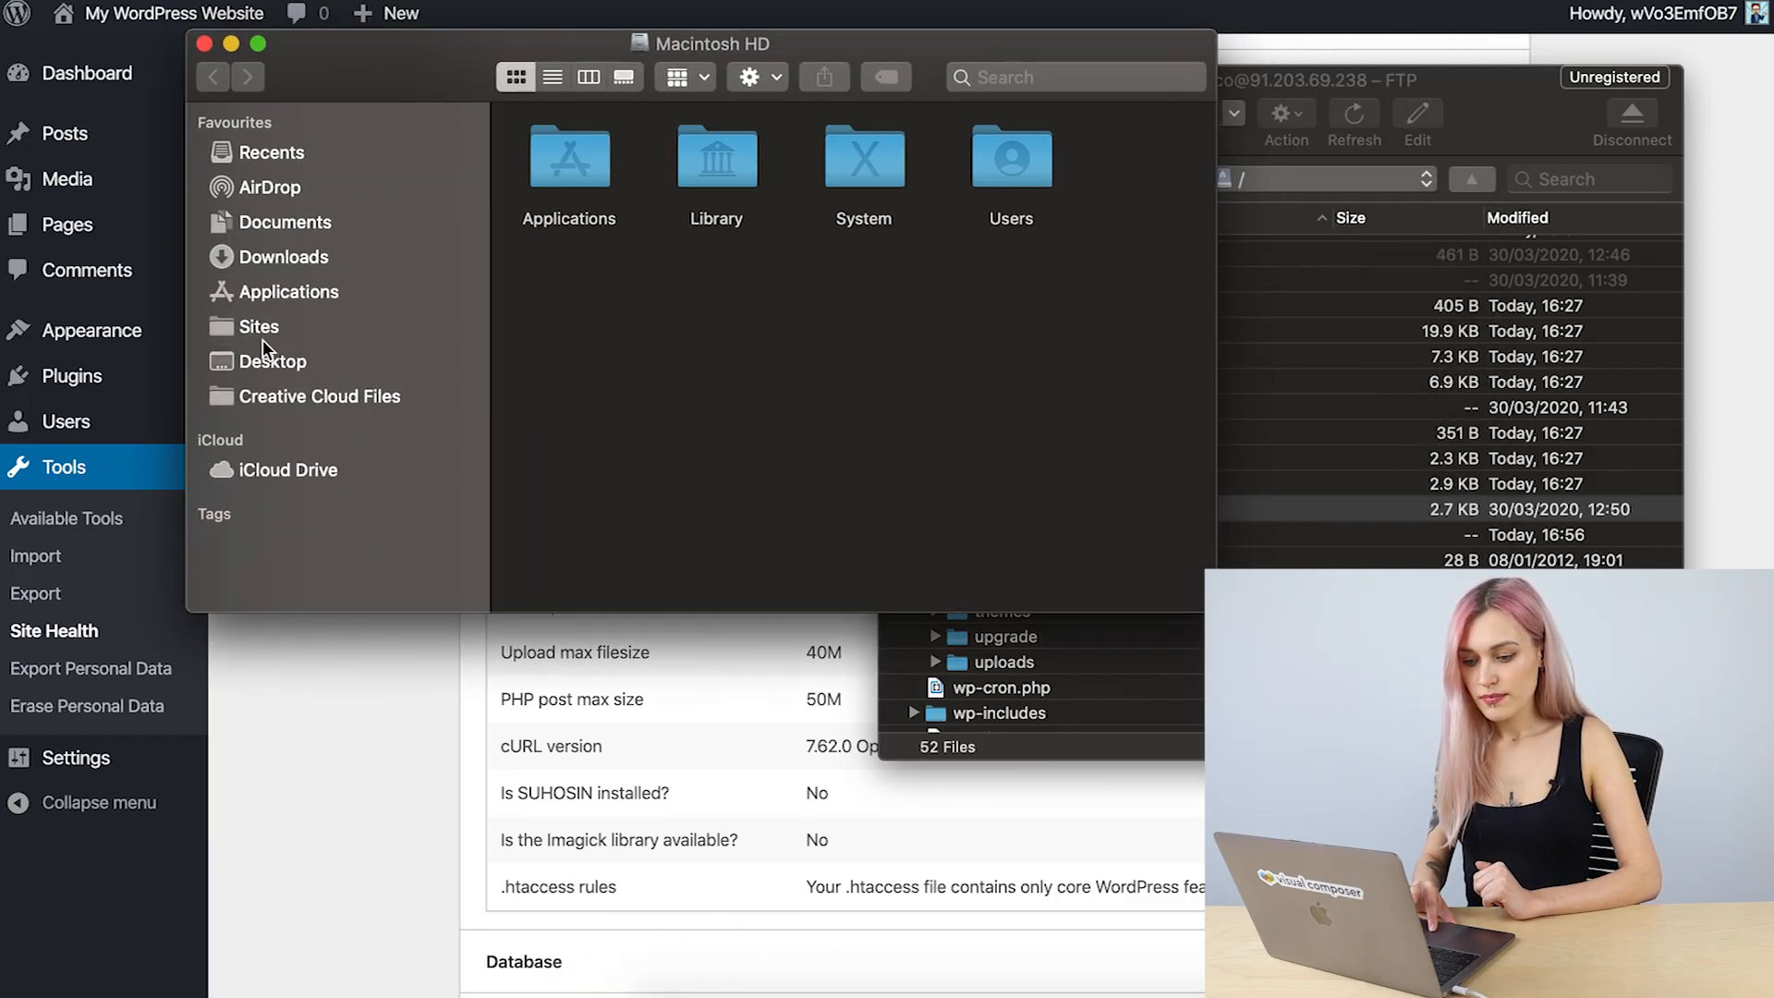
pyautogui.click(271, 361)
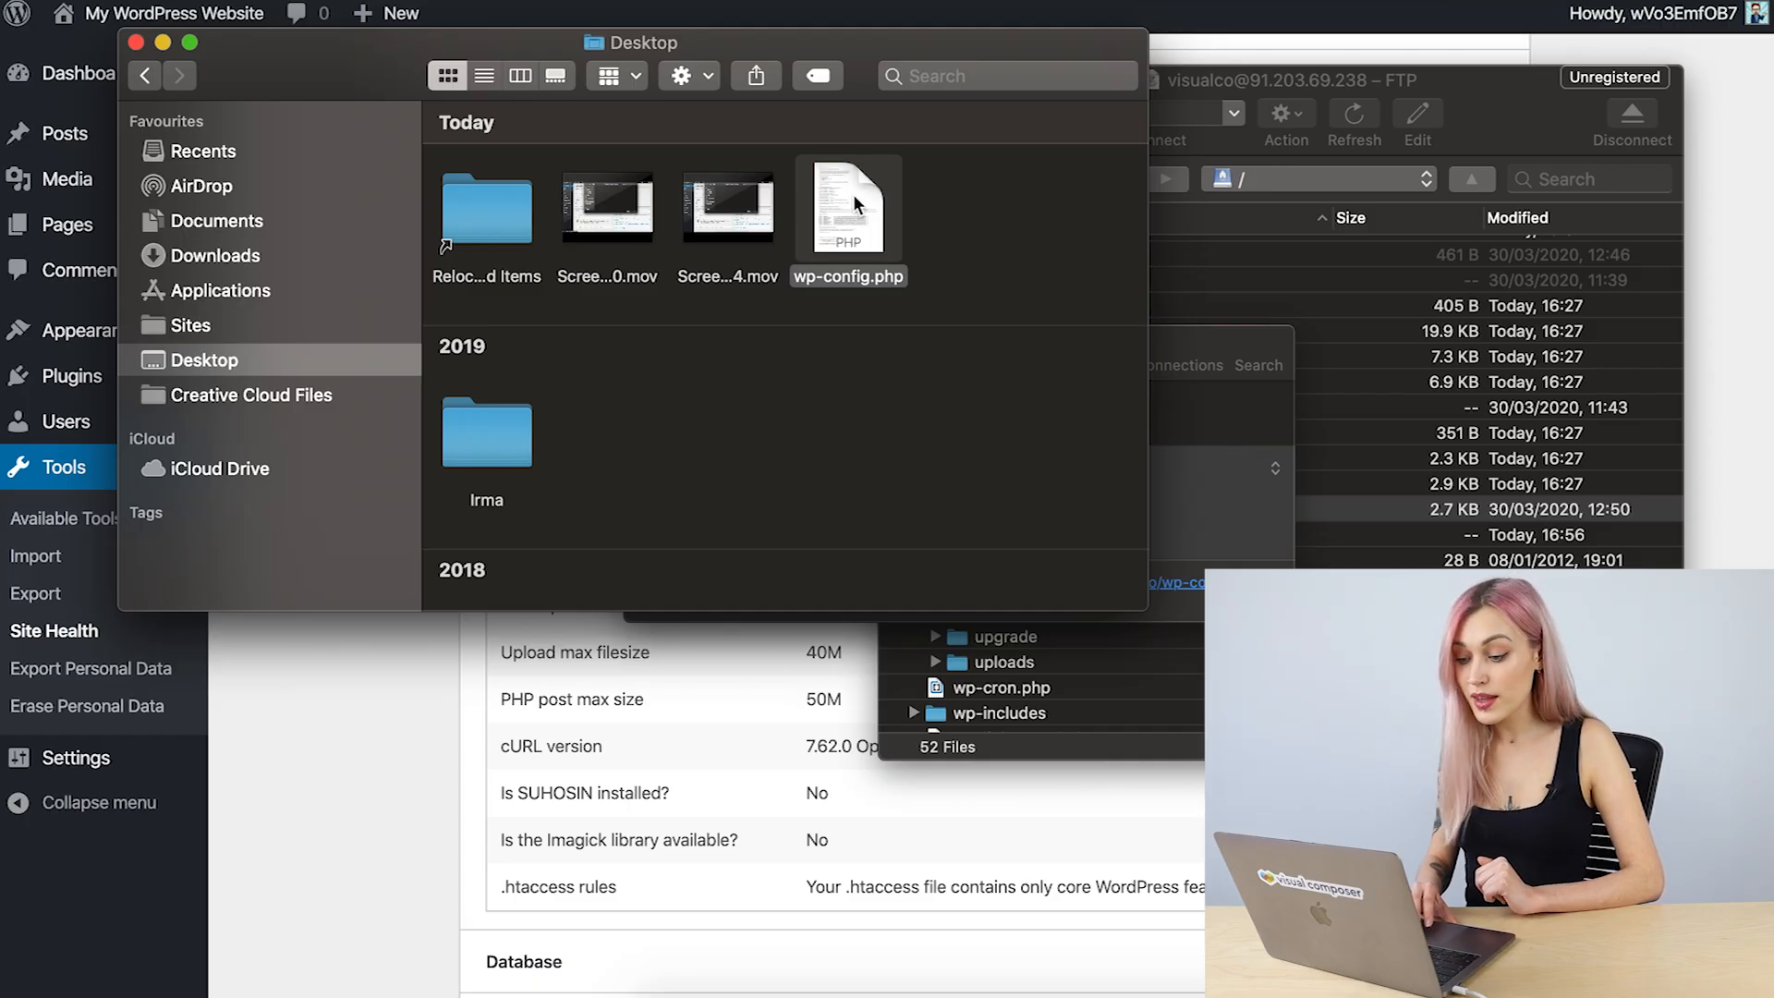
pyautogui.rightClick(857, 201)
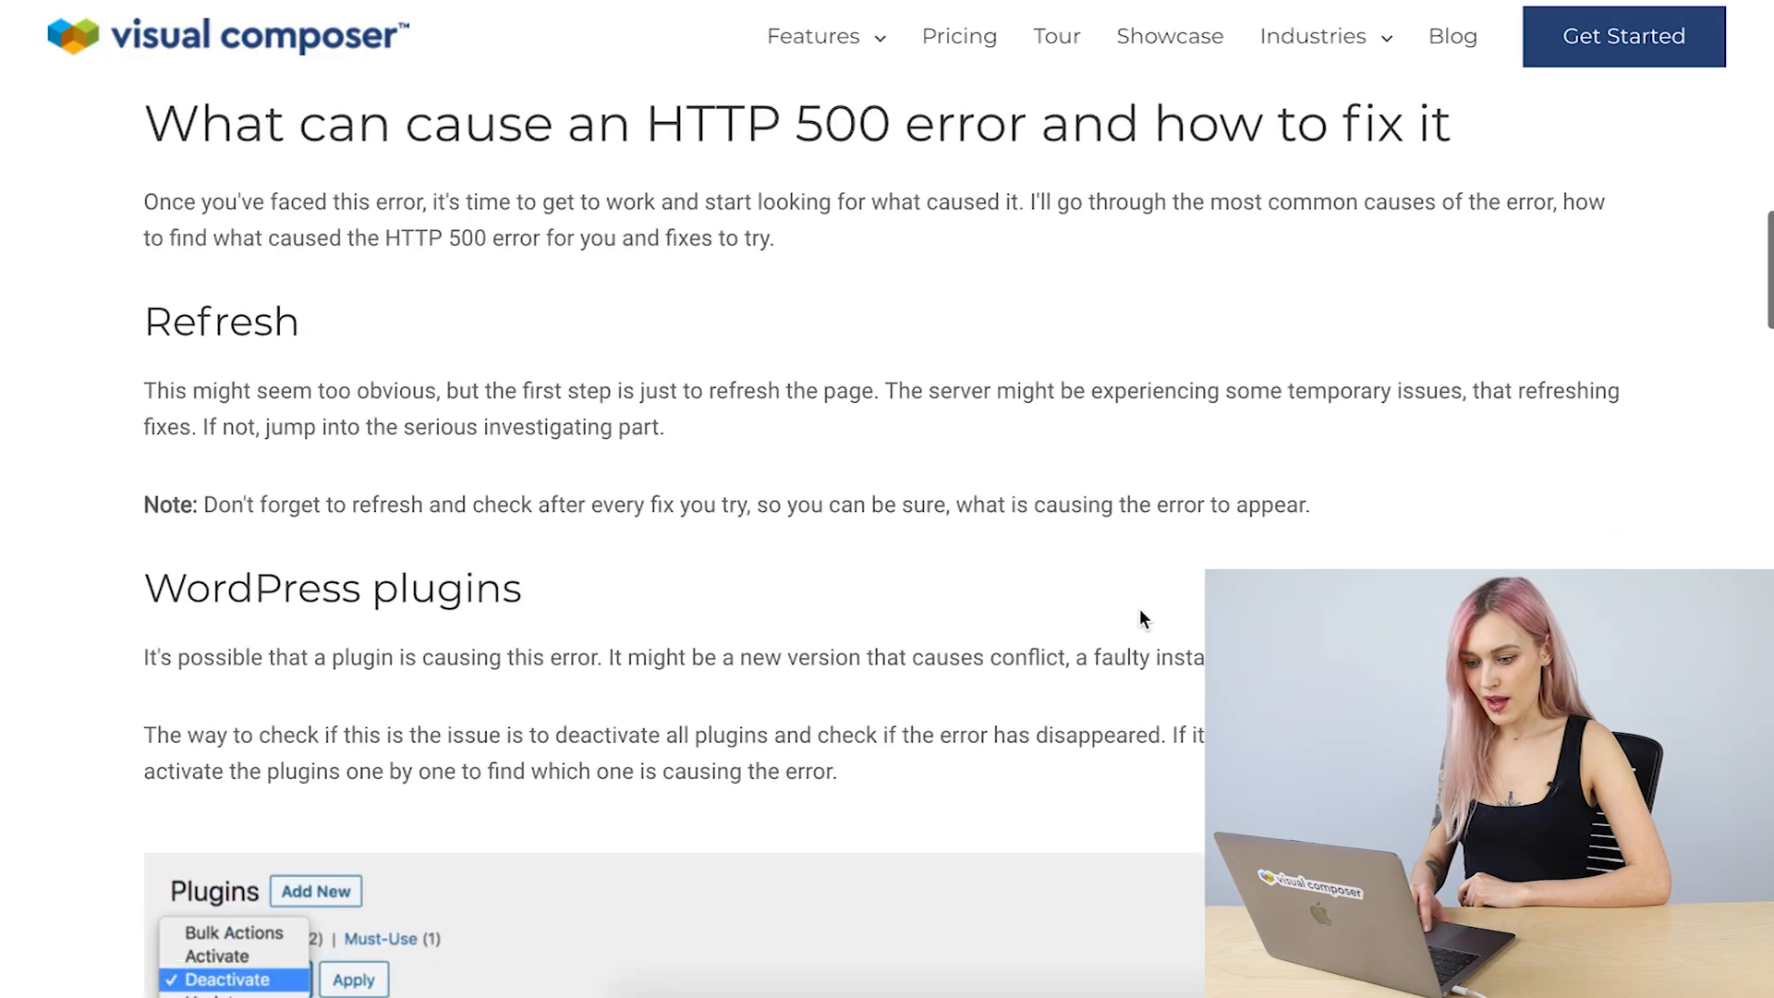
# Find the article's memory limit section and enter define( 'WP_MEMORY_LIMIT', '256M' );
pyautogui.scroll(-3)
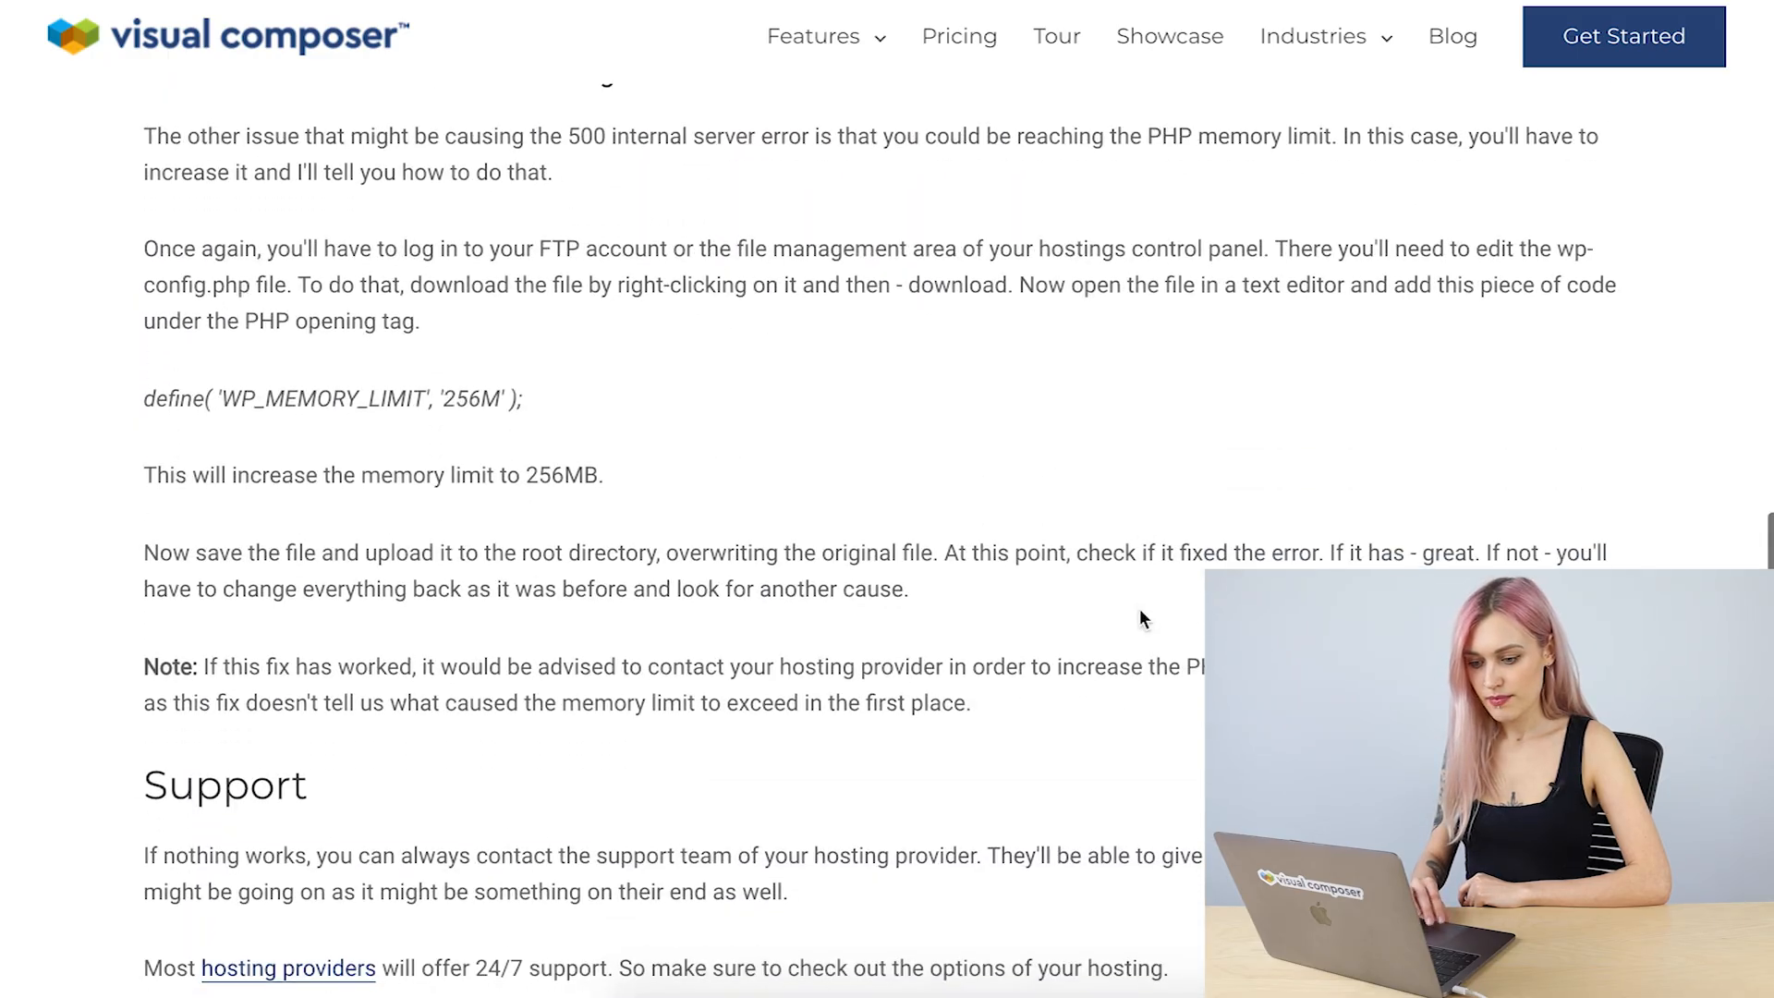
pyautogui.scroll(-3)
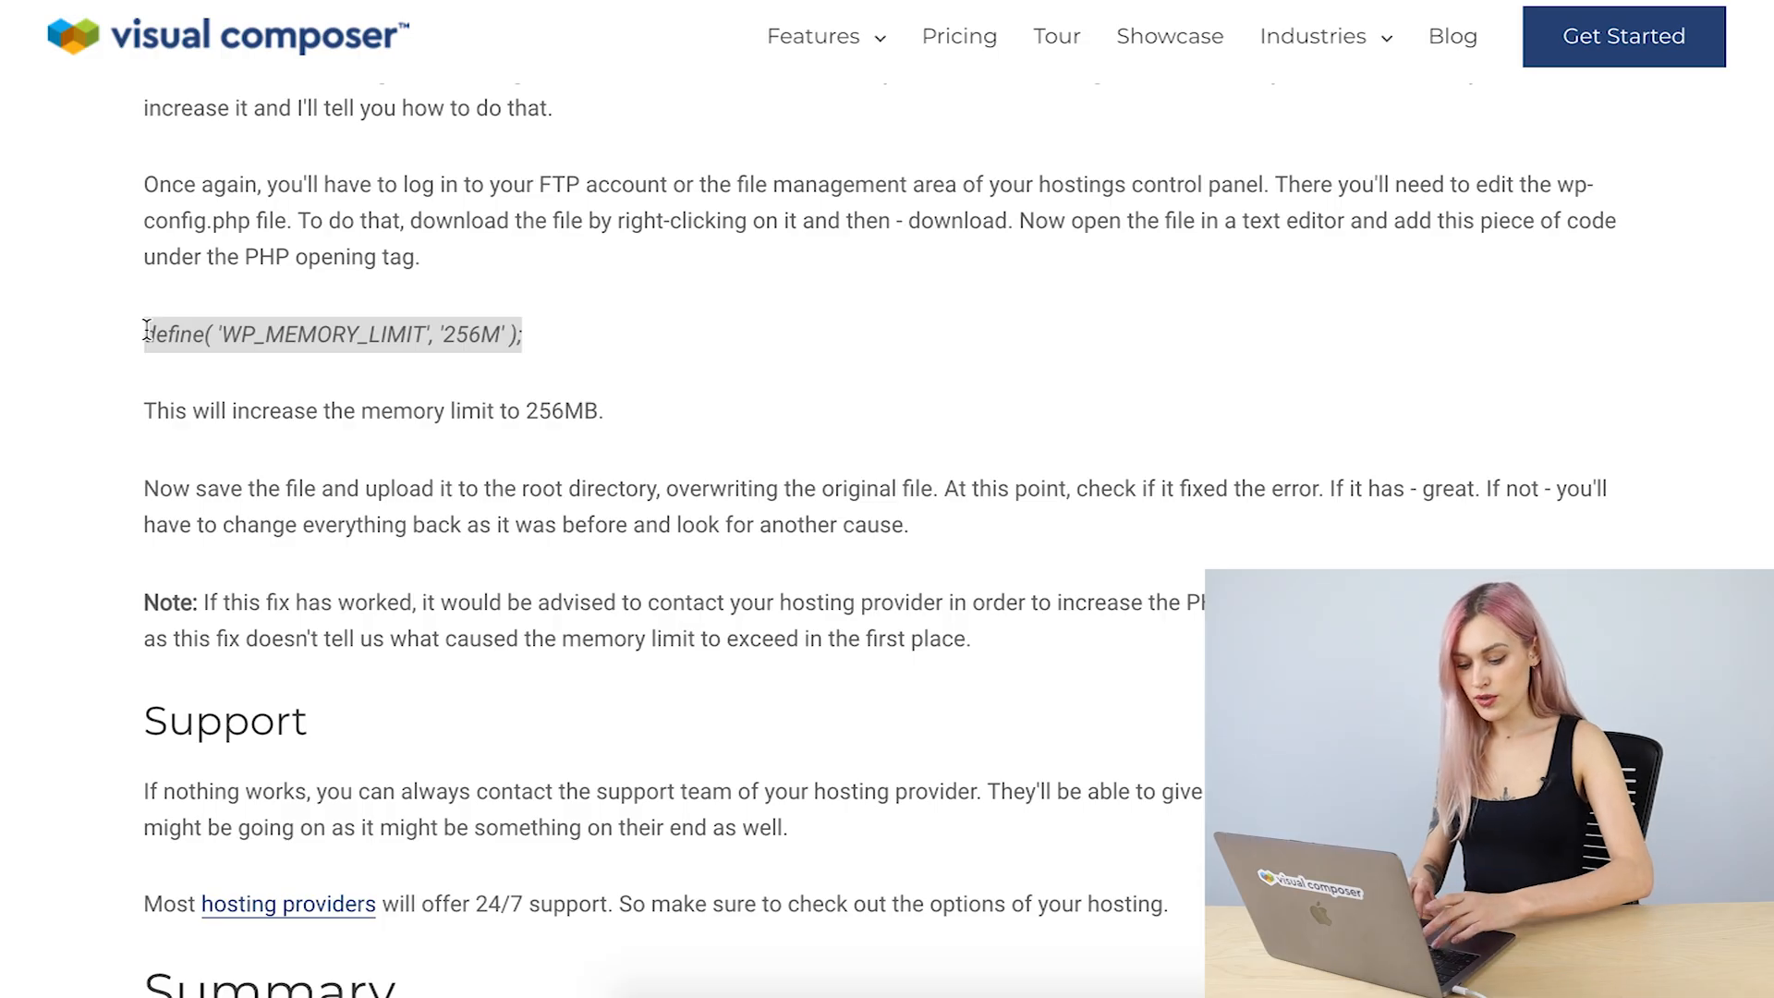
pyautogui.moveTo(835, 585)
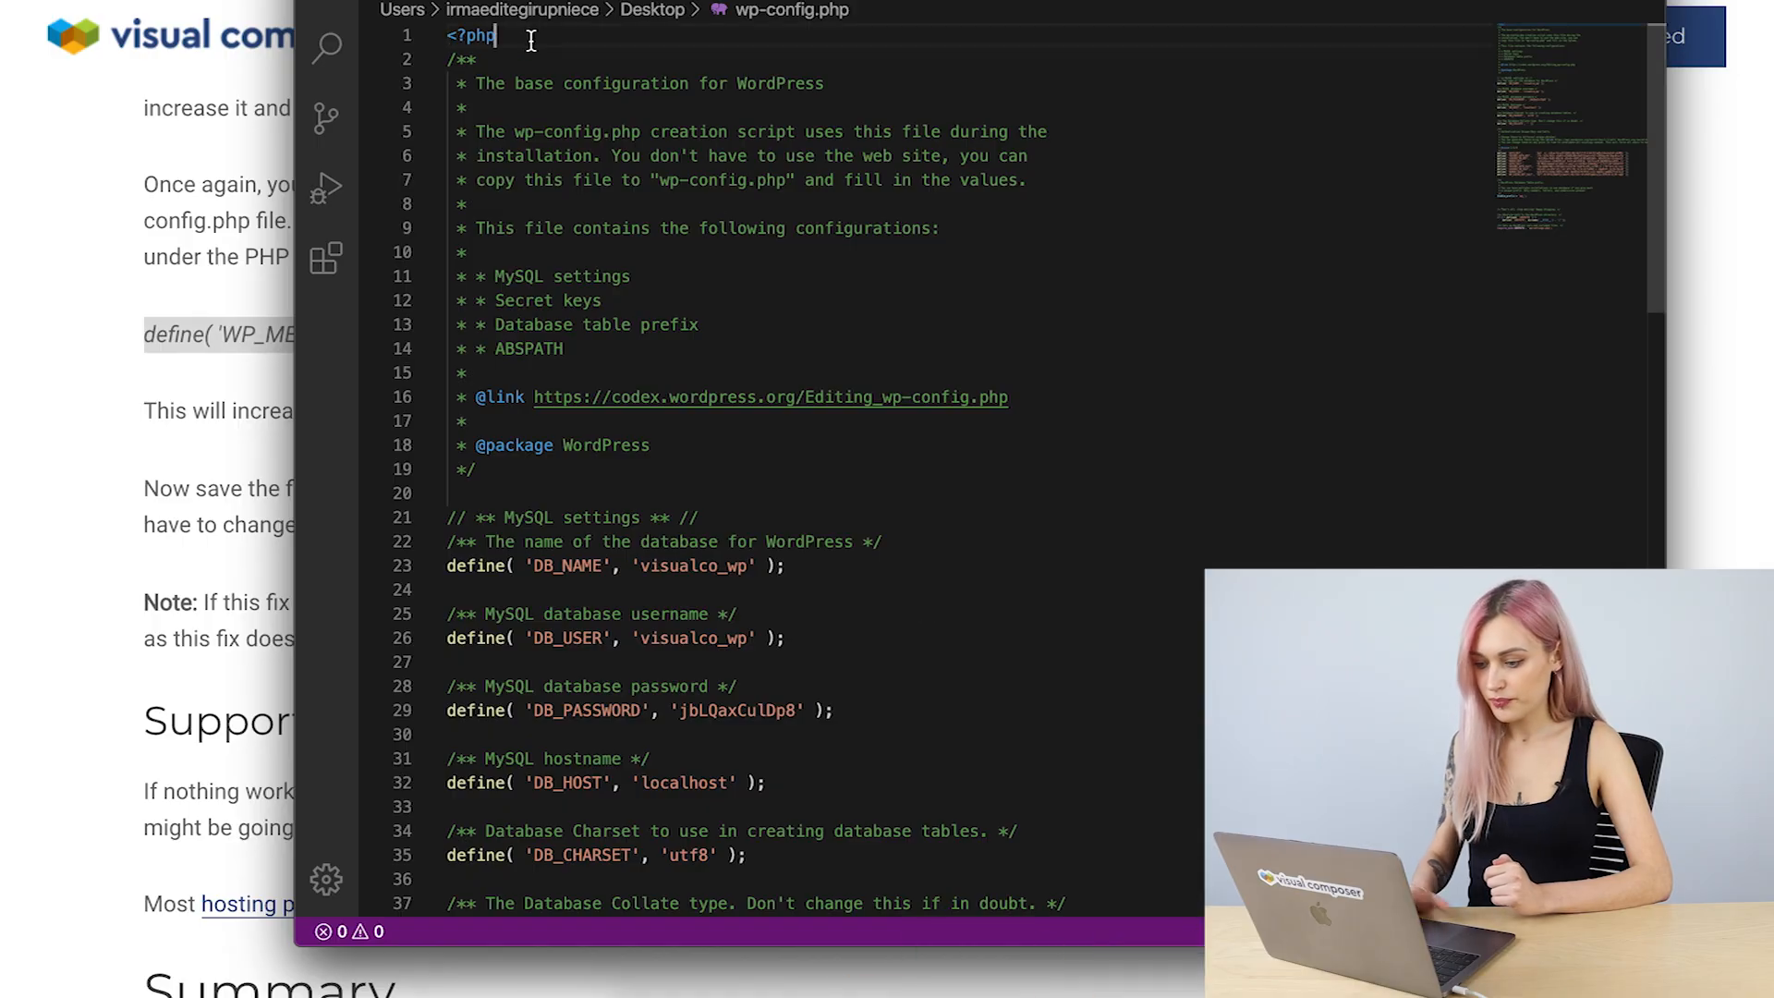
pyautogui.write("define( 'WP_MEMORY_LIMIT', '256M' );")
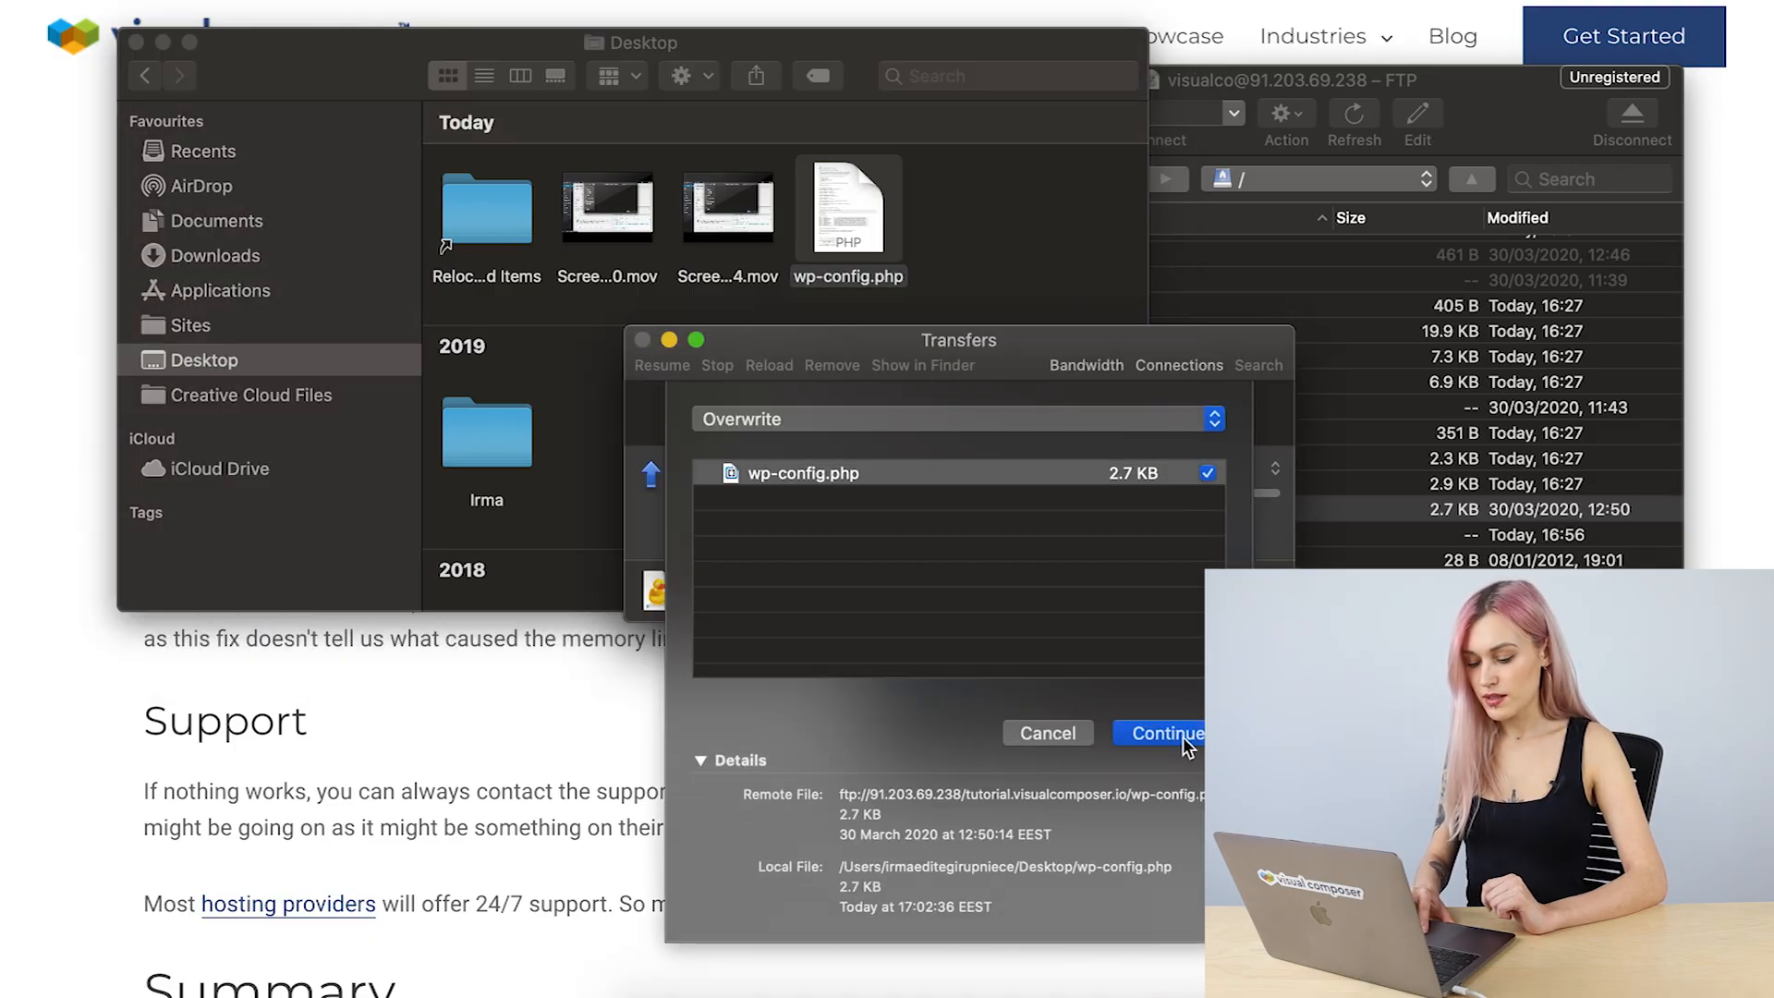
# Overwrite the server's wp-config.php with the edited copy and close the Transfers and Desktop windows
pyautogui.click(1165, 732)
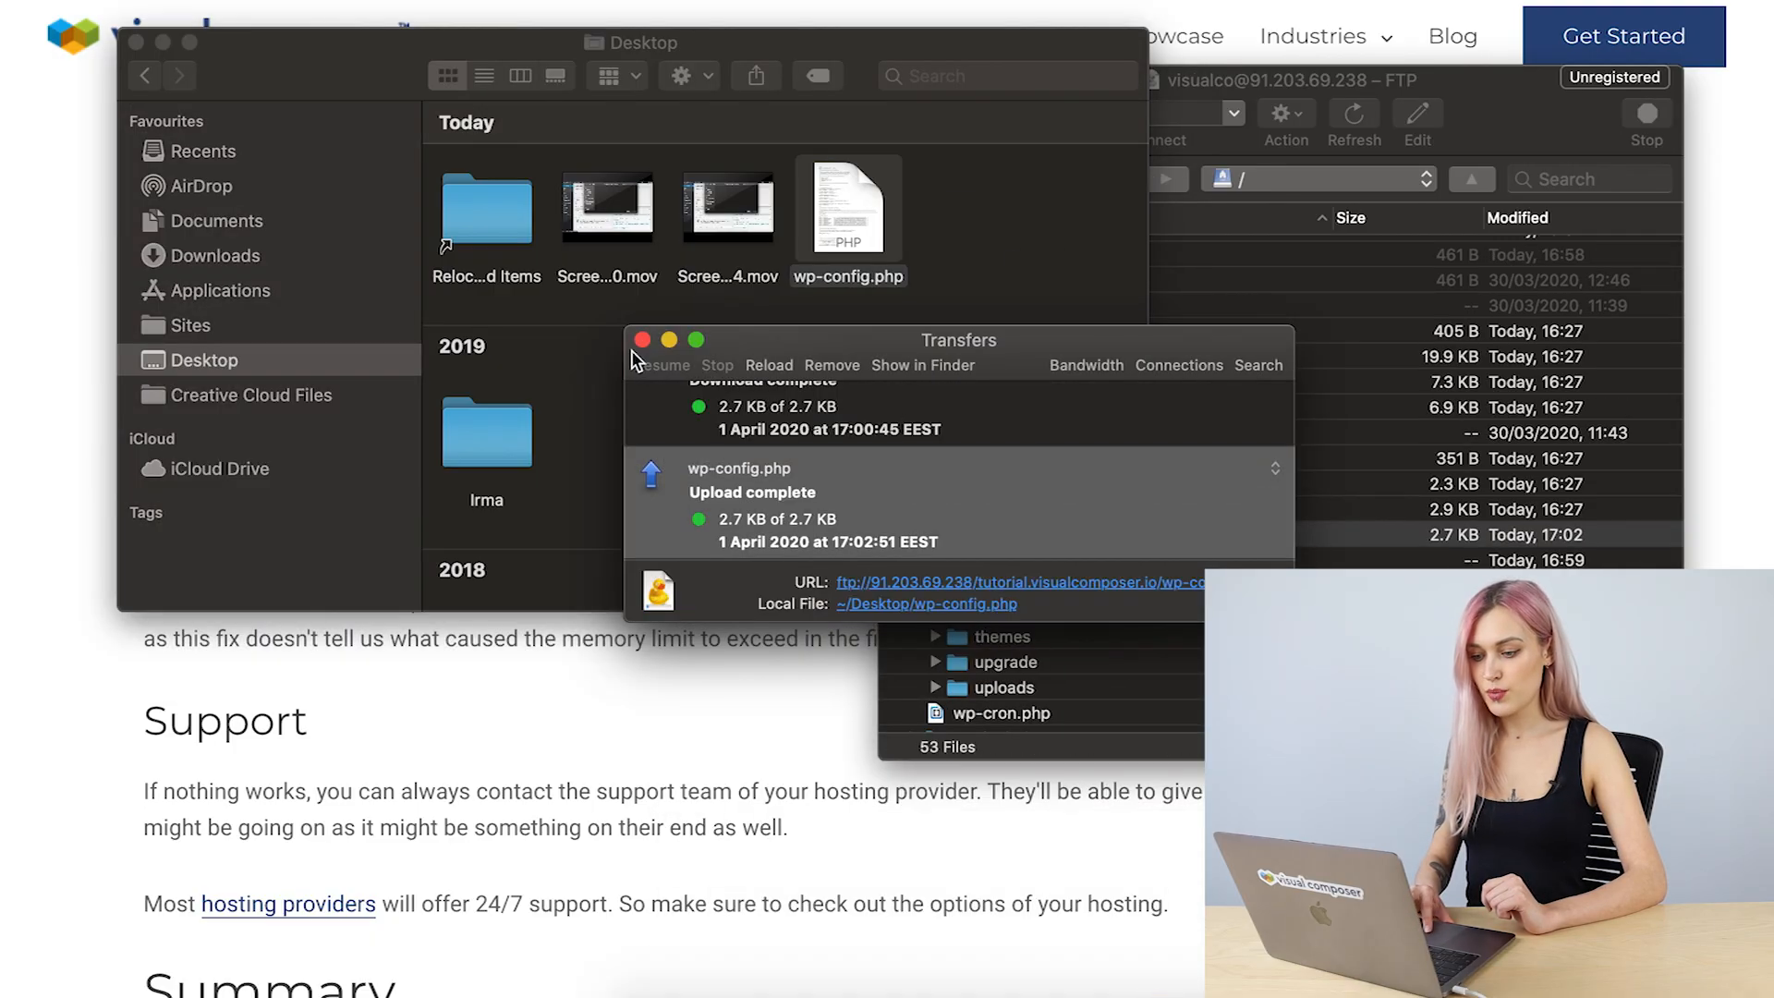
pyautogui.click(641, 339)
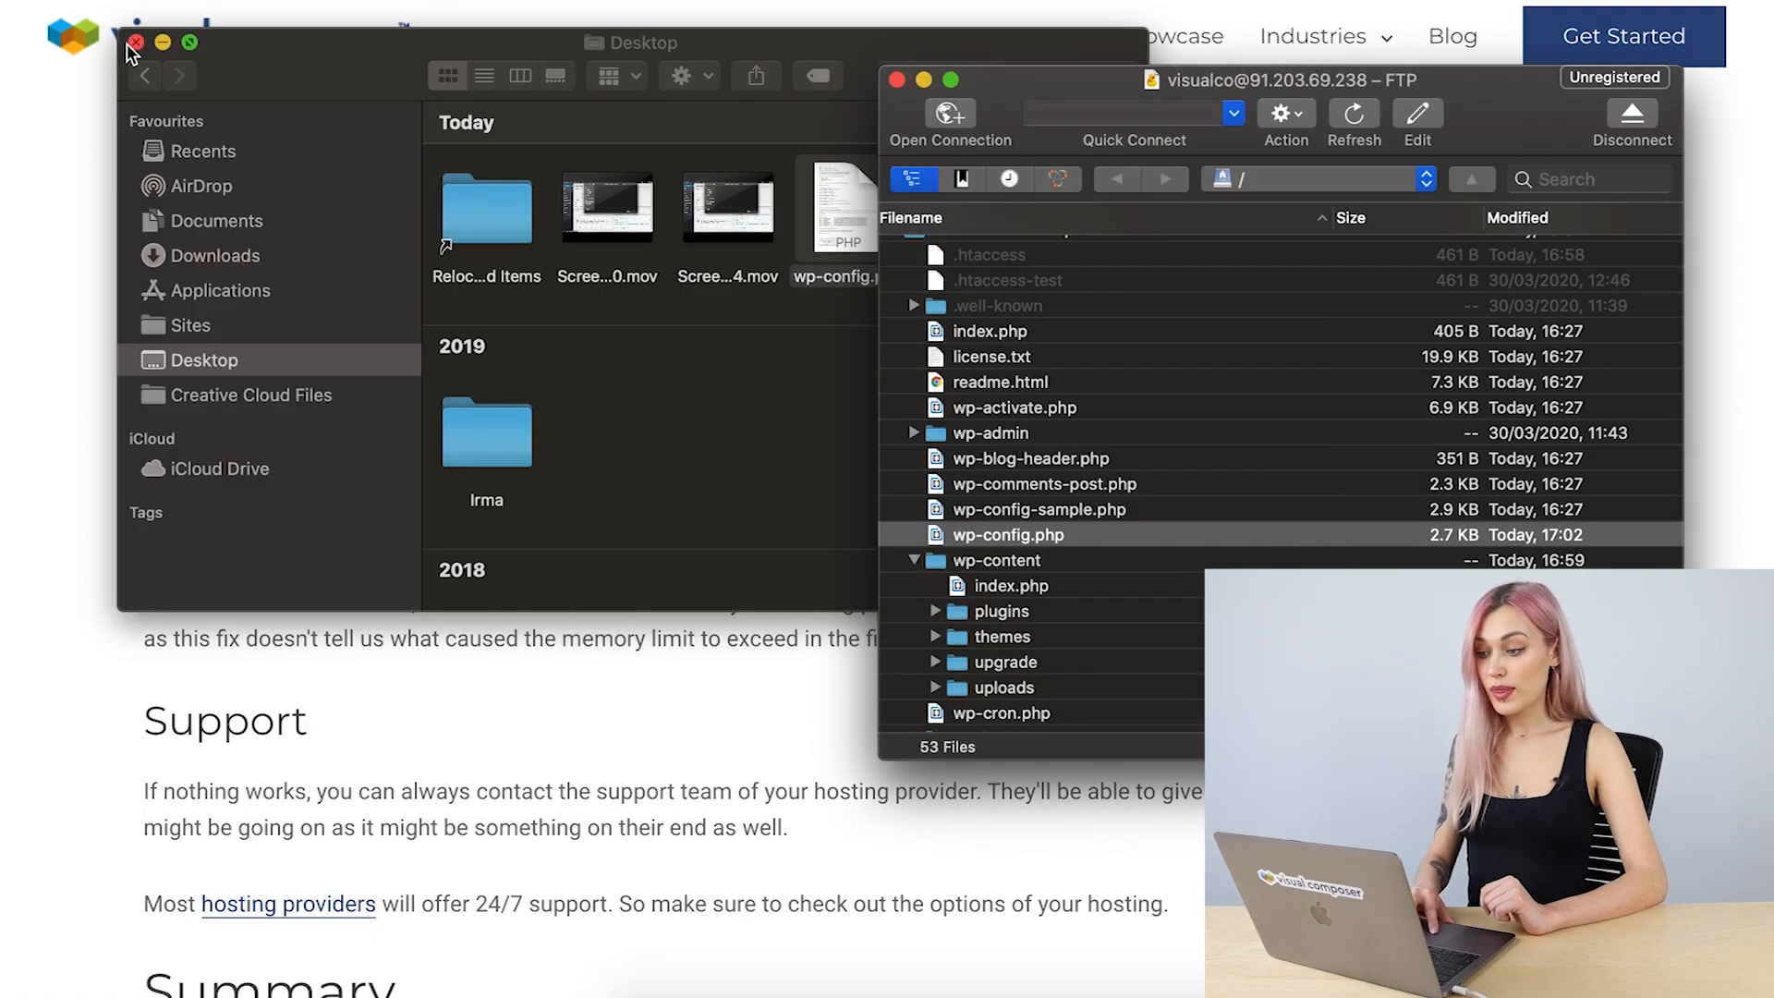
pyautogui.click(136, 41)
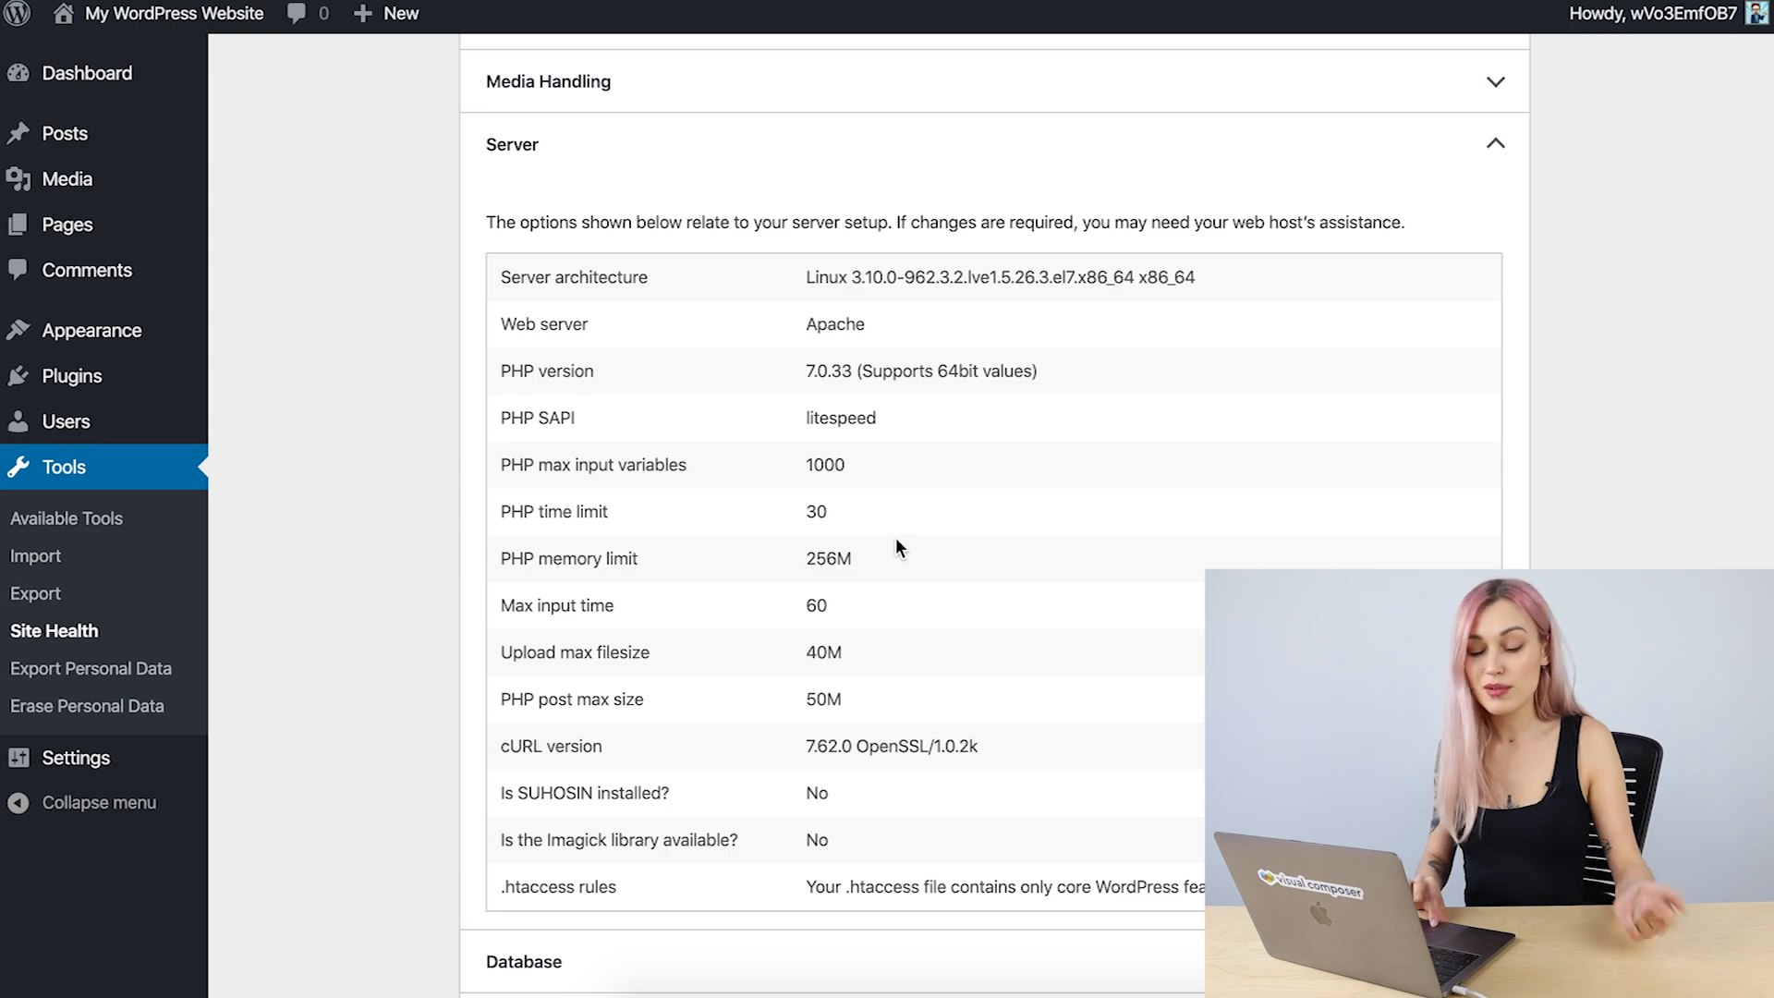
pyautogui.moveTo(1002, 395)
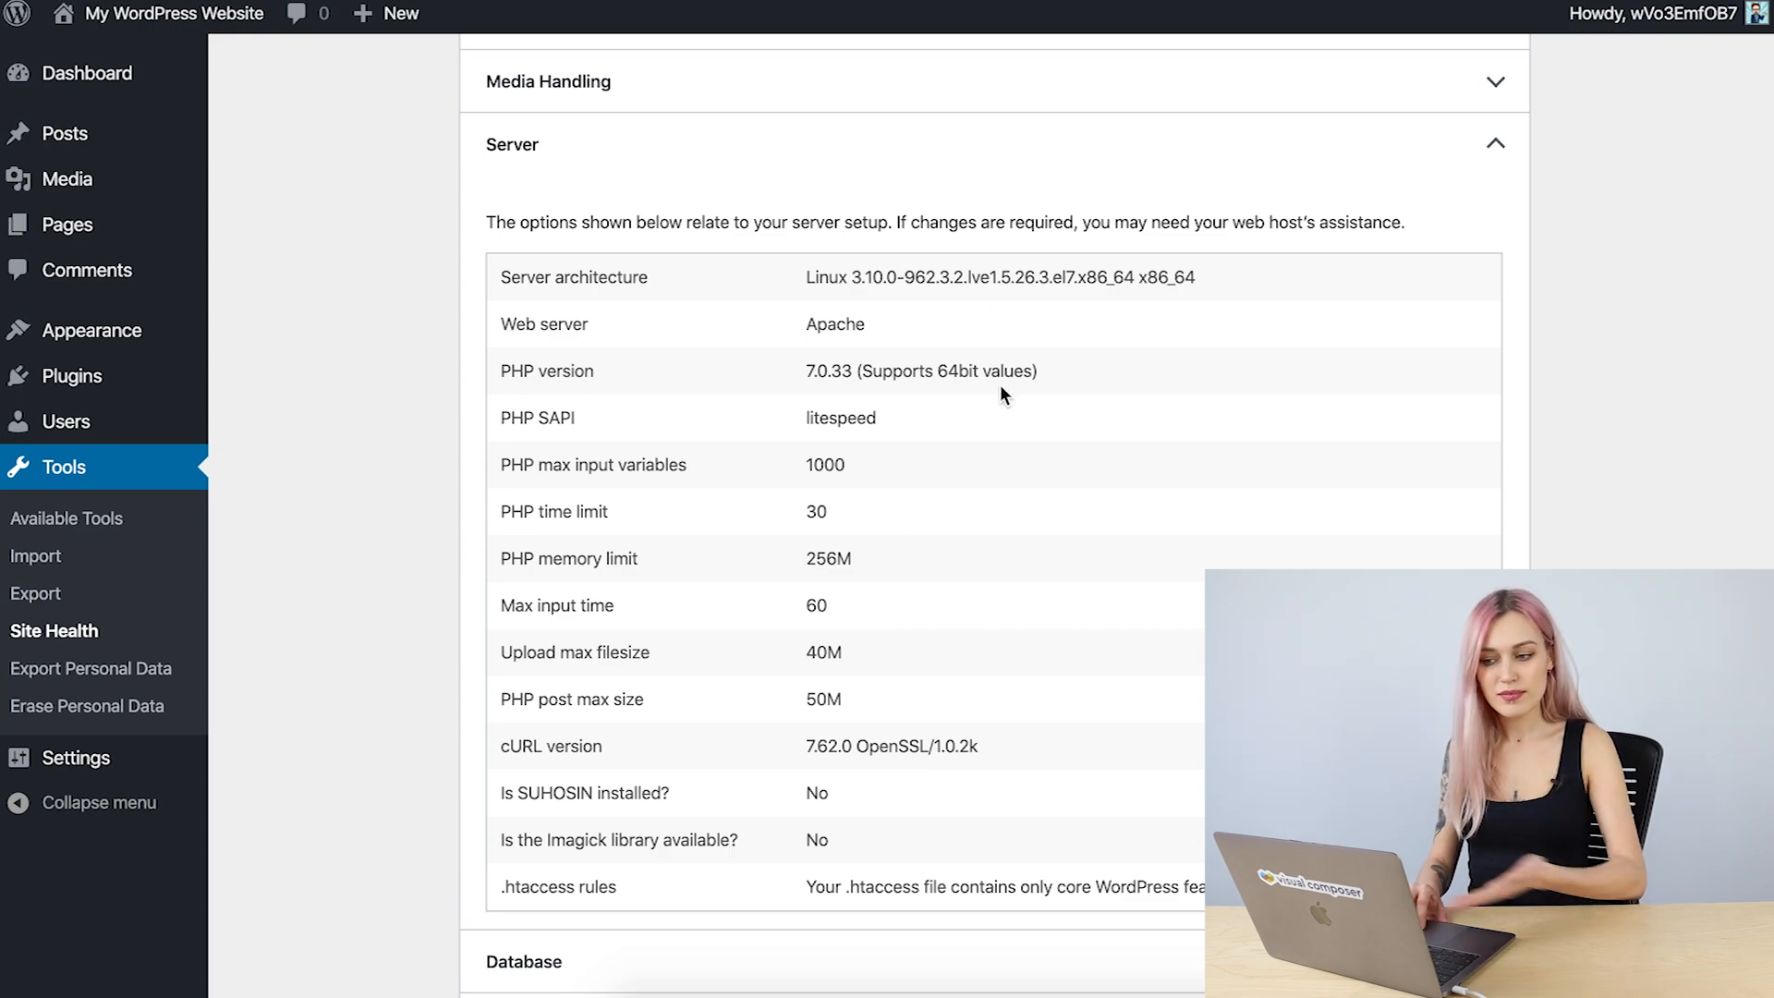
pyautogui.moveTo(980, 418)
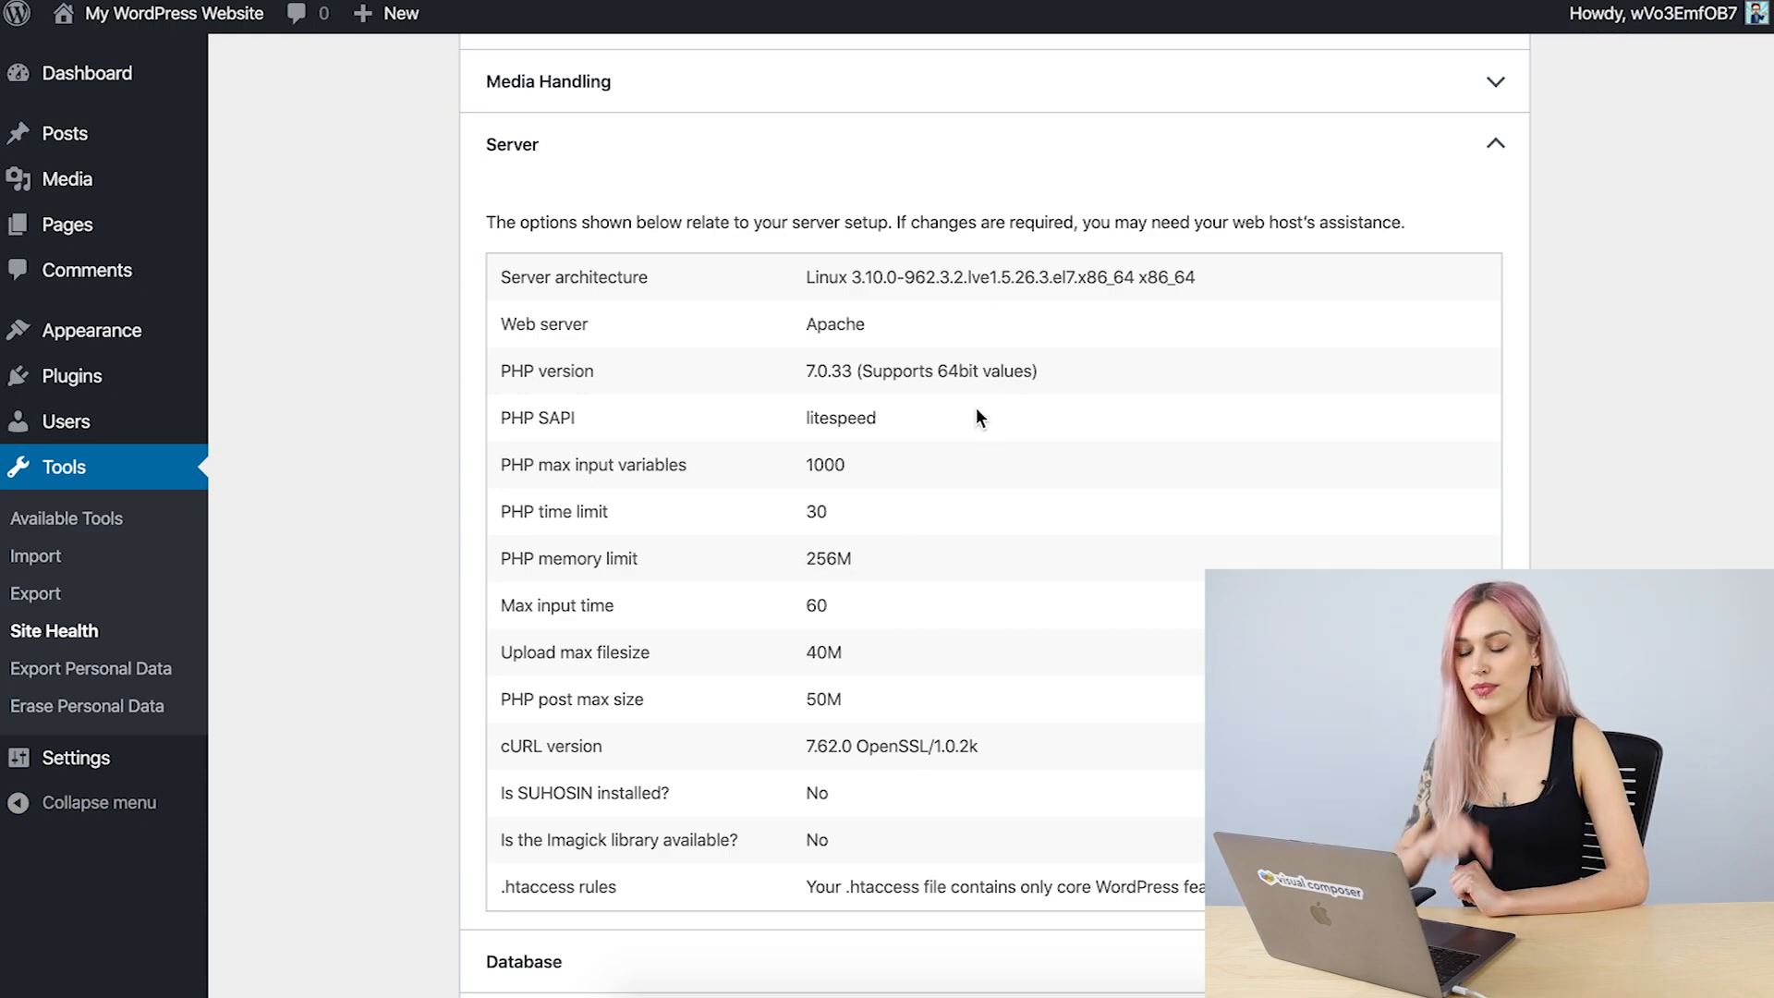
# Scroll the Site Health Server section to confirm the 256M PHP memory limit
pyautogui.scroll(-3)
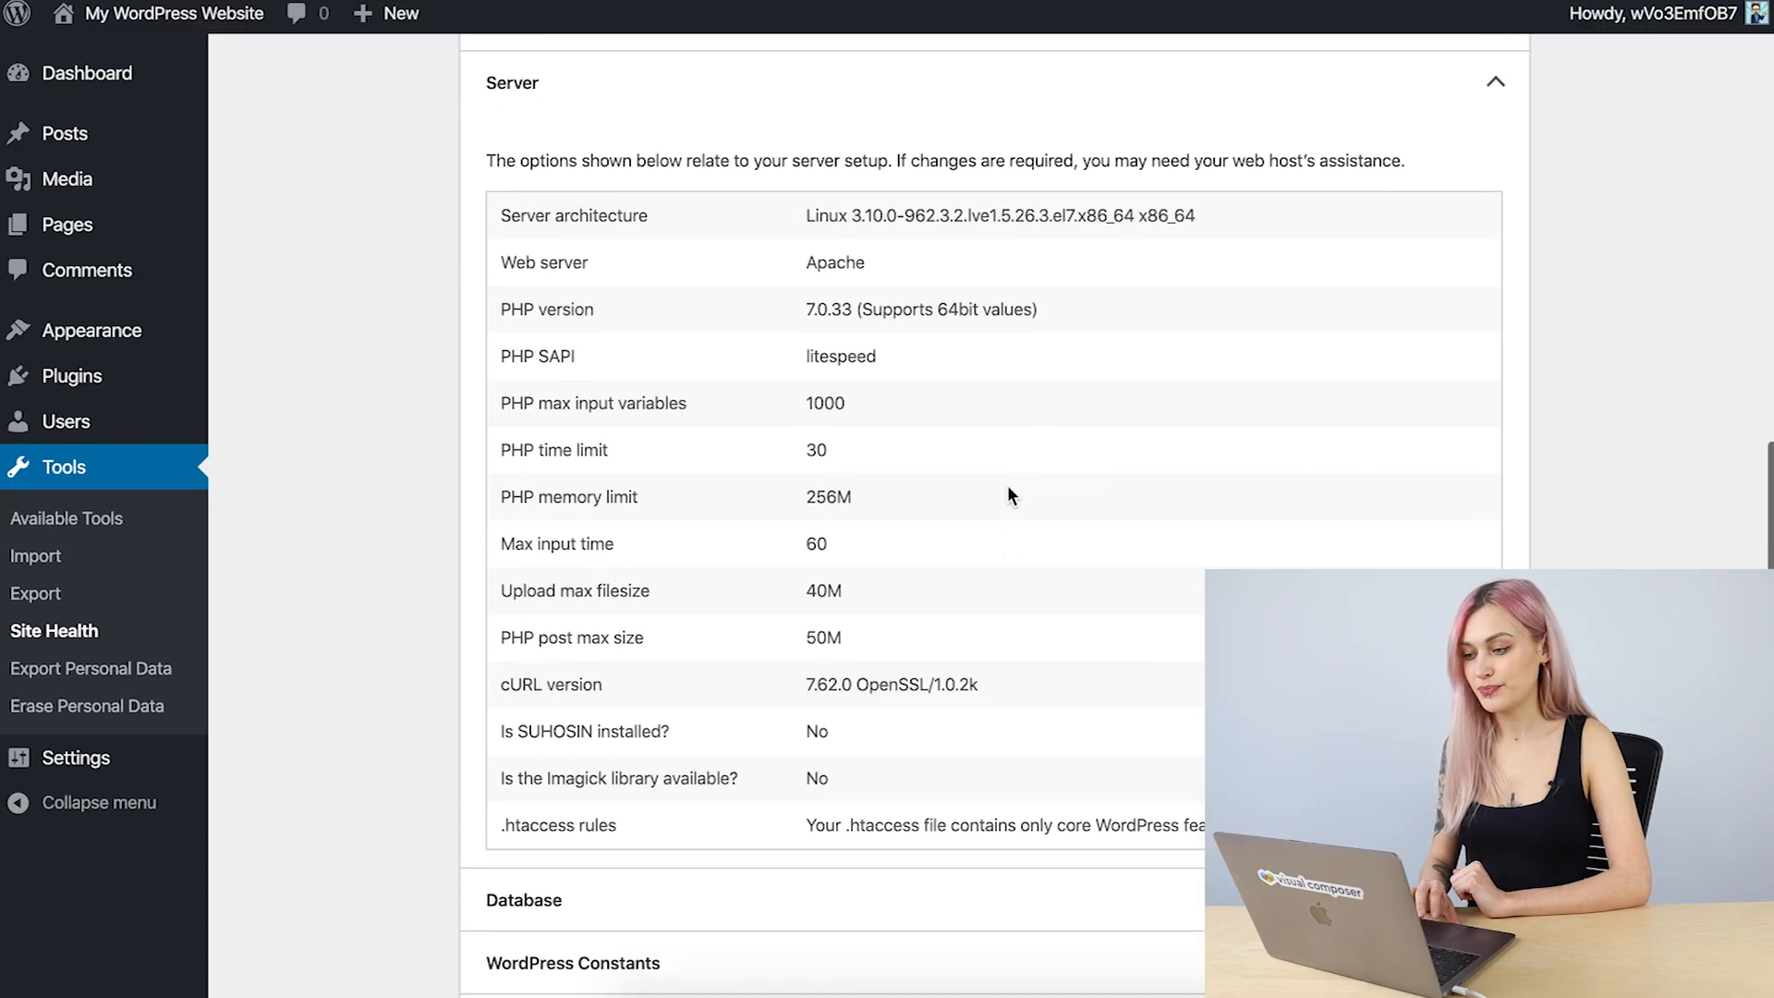